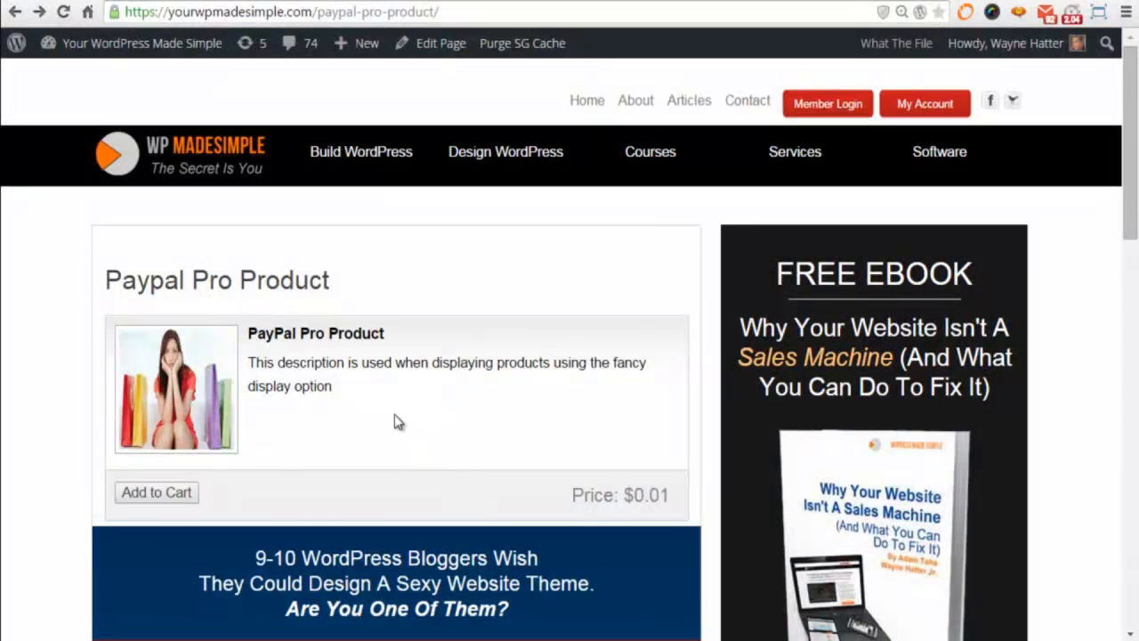
{"action": "mouse_move", "coordinate": [395, 367]}
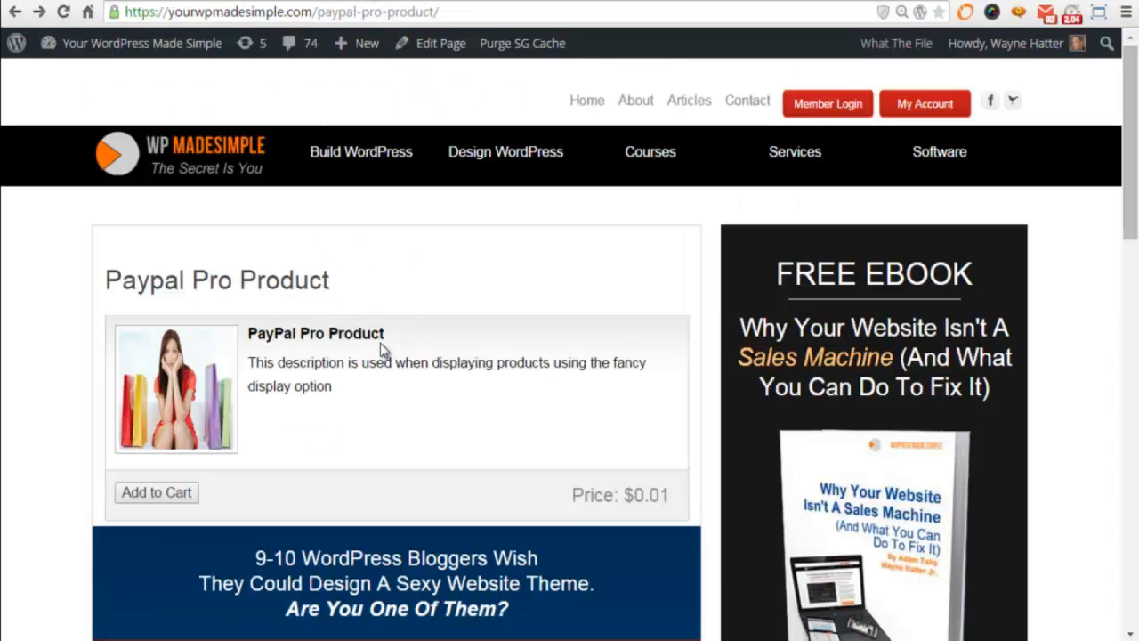
{"action": "mouse_move", "coordinate": [388, 411]}
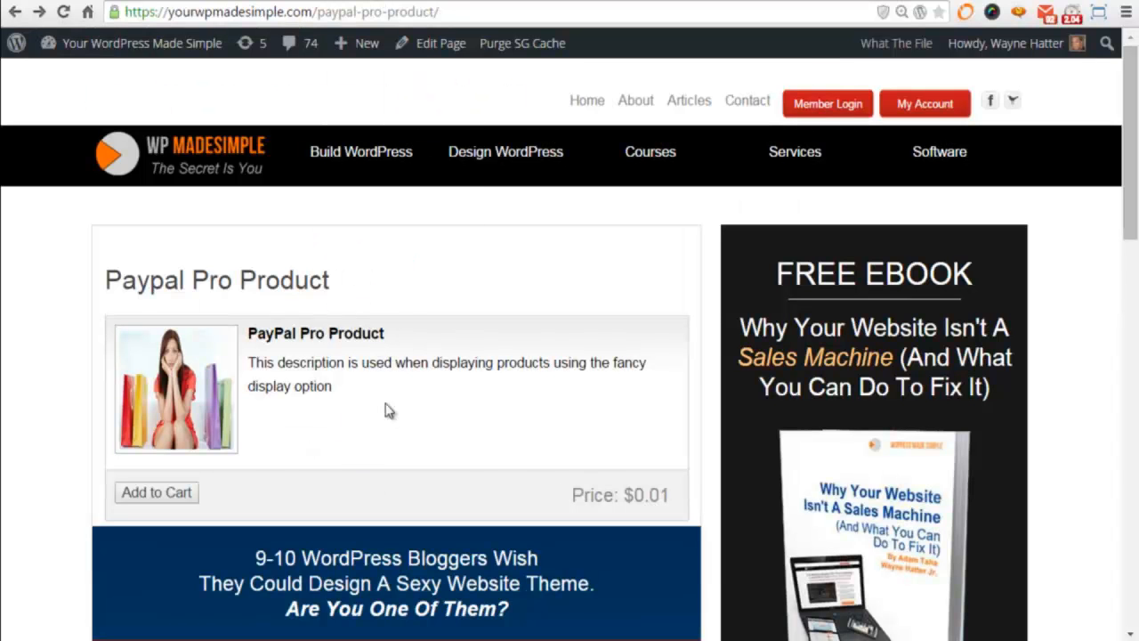
{"action": "mouse_move", "coordinate": [338, 446]}
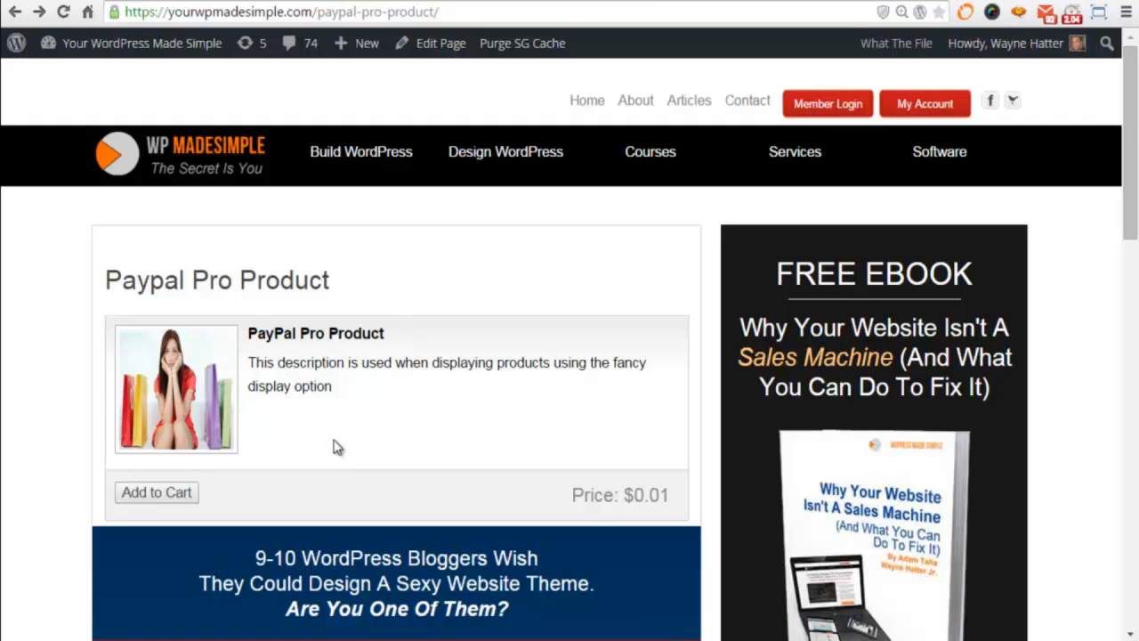
{"action": "mouse_move", "coordinate": [344, 441]}
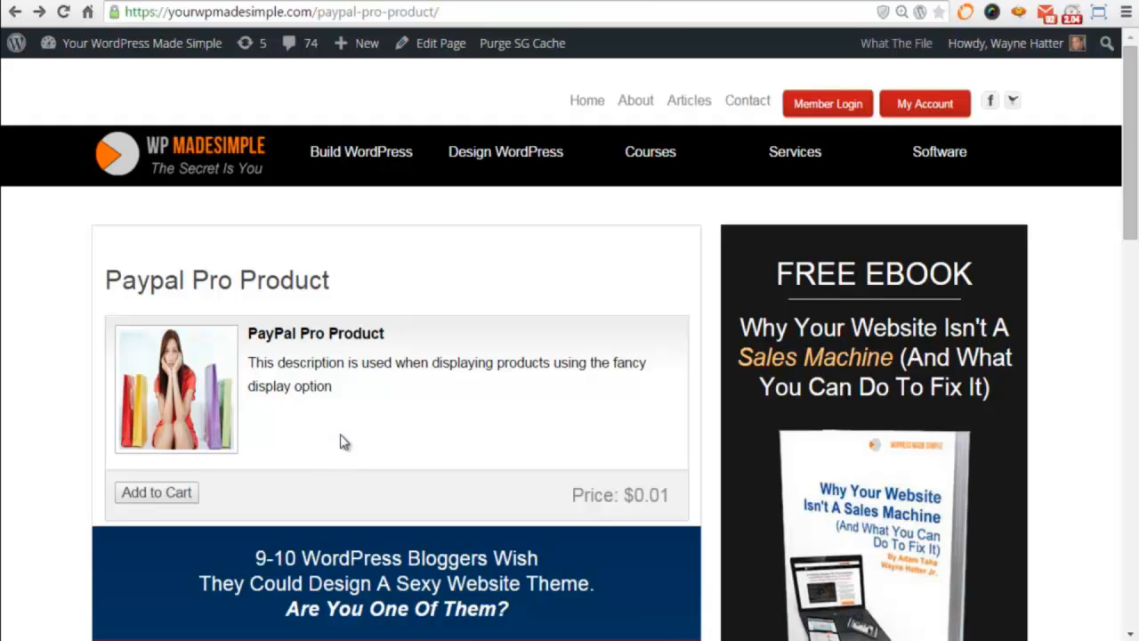
{"action": "mouse_move", "coordinate": [349, 284]}
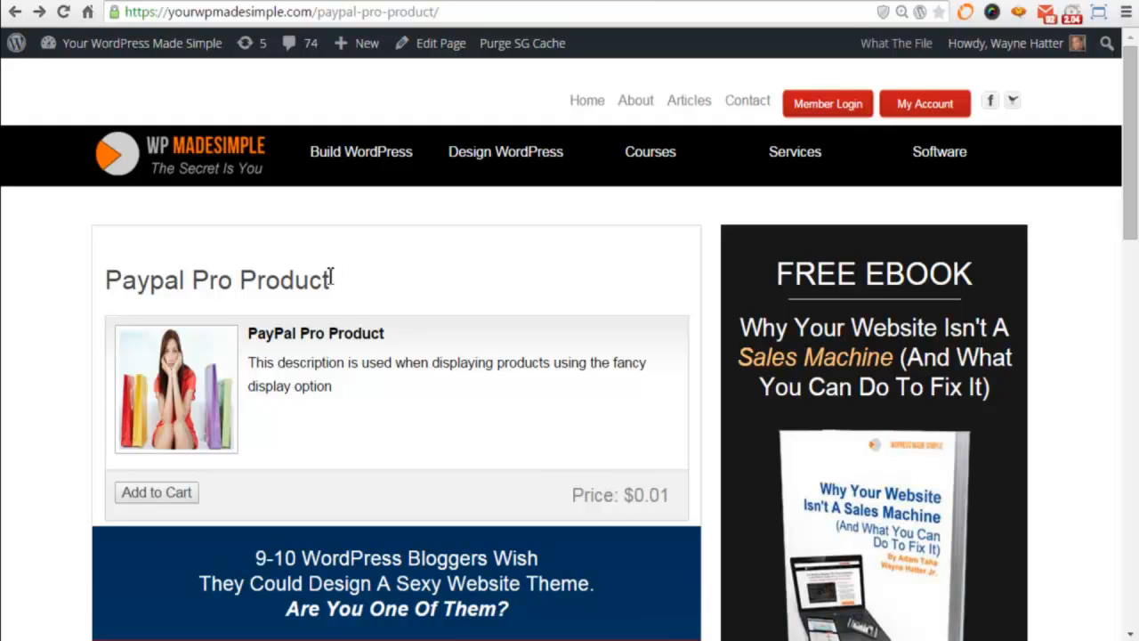
{"action": "mouse_move", "coordinate": [361, 287]}
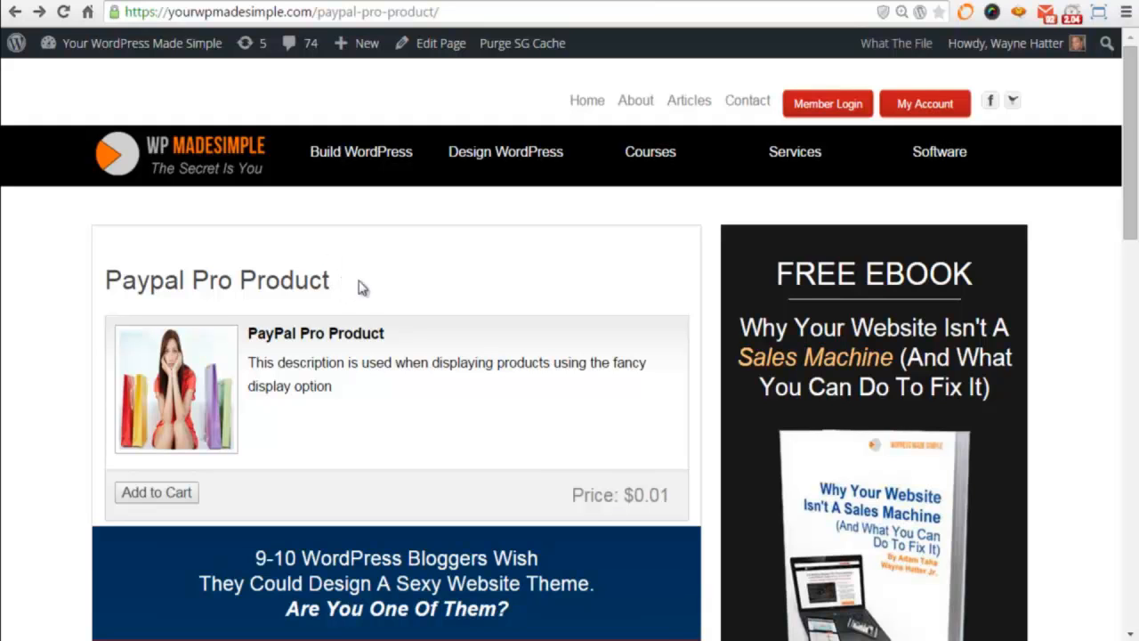
{"action": "mouse_move", "coordinate": [363, 349]}
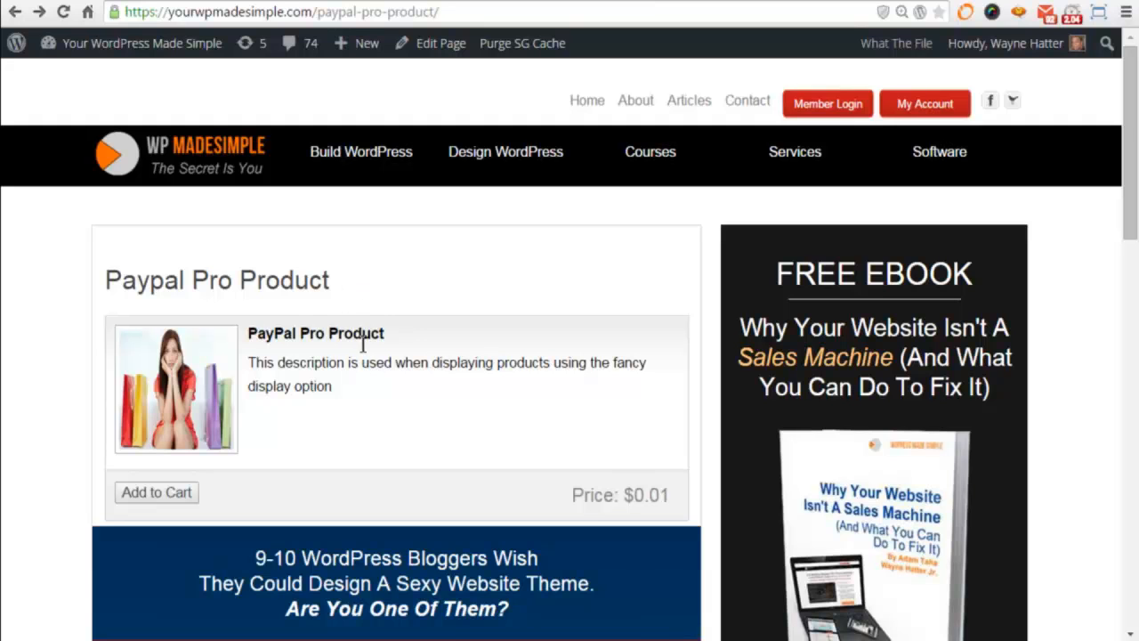
{"action": "mouse_move", "coordinate": [294, 498]}
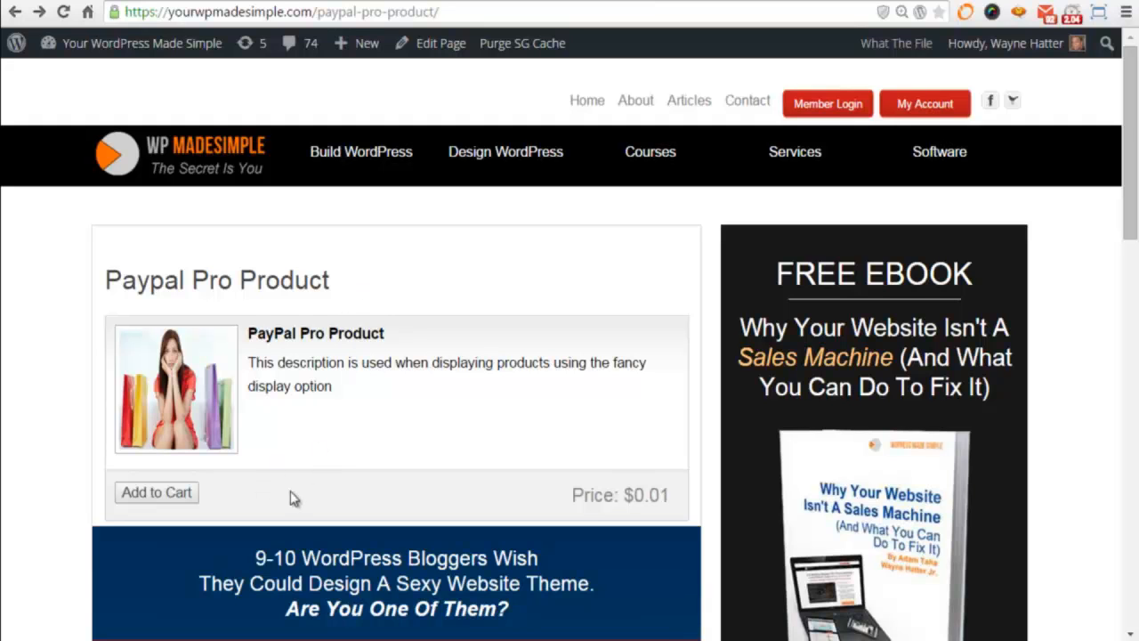
{"action": "mouse_move", "coordinate": [299, 481]}
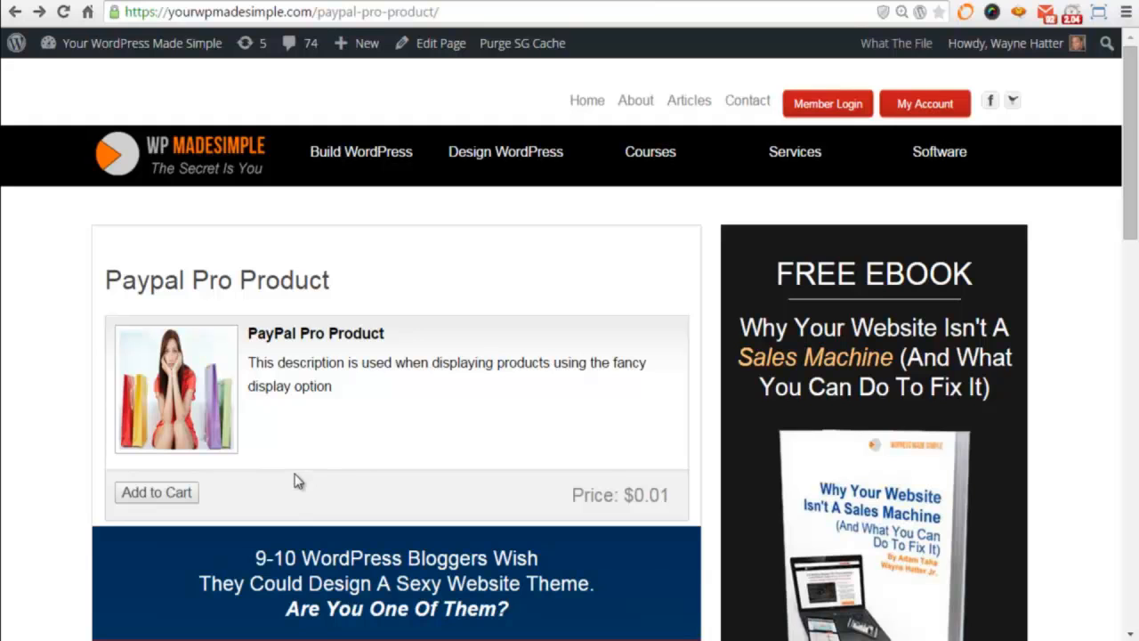
{"action": "mouse_move", "coordinate": [285, 352]}
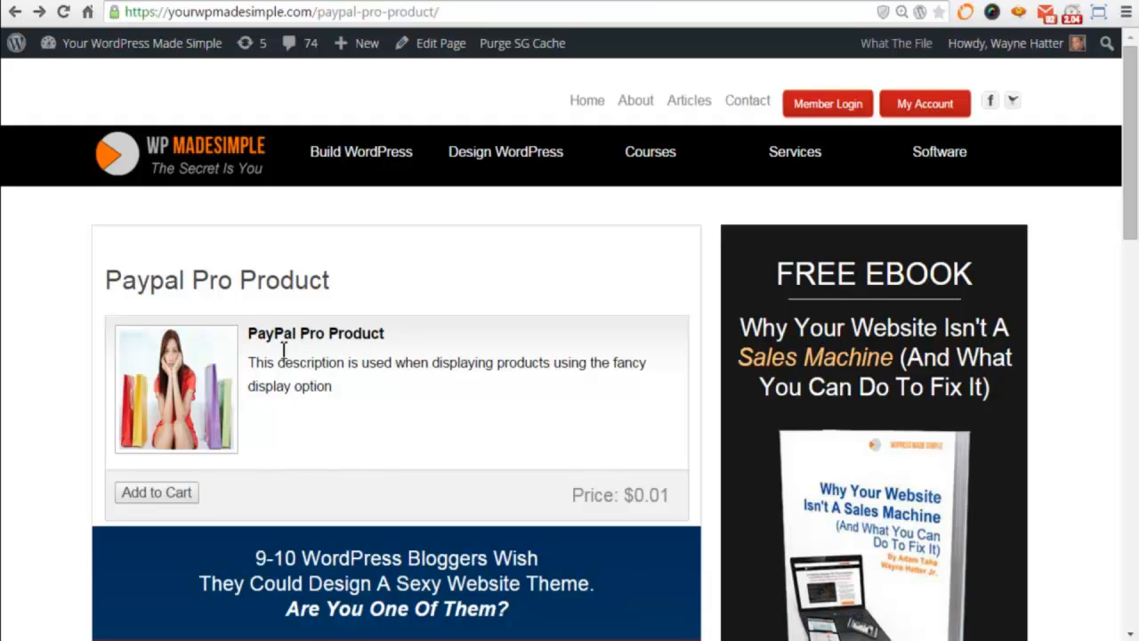
{"action": "mouse_move", "coordinate": [276, 463]}
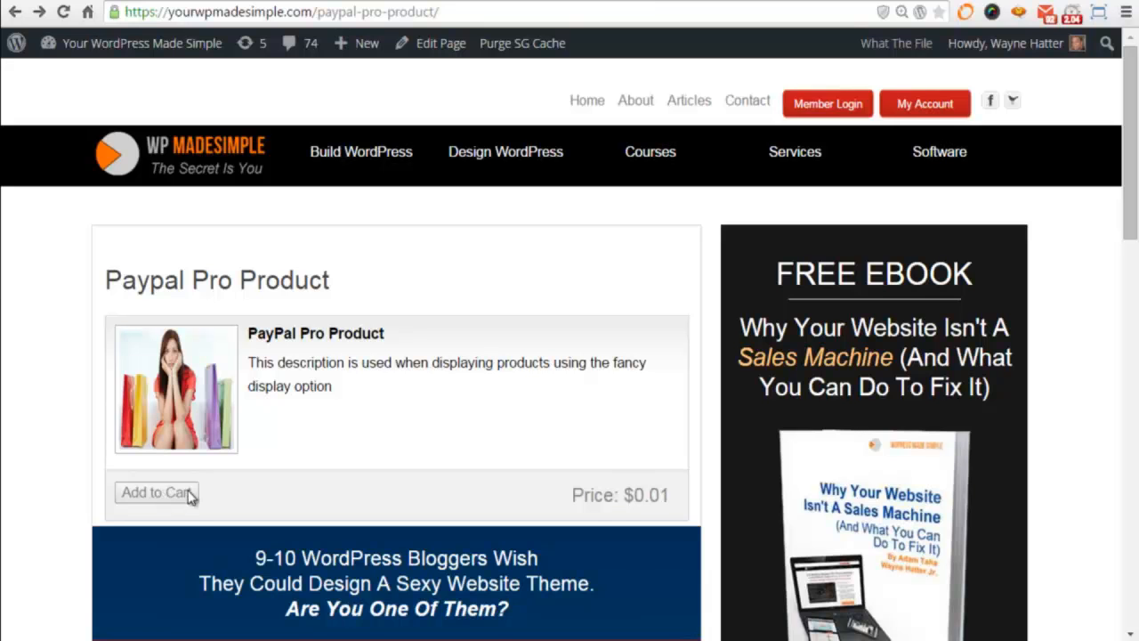
Add the PayPal Pro Product ($0.01) to the cart, choose Credit Card payment and start checkout.
{"action": "left_click", "coordinate": [156, 493]}
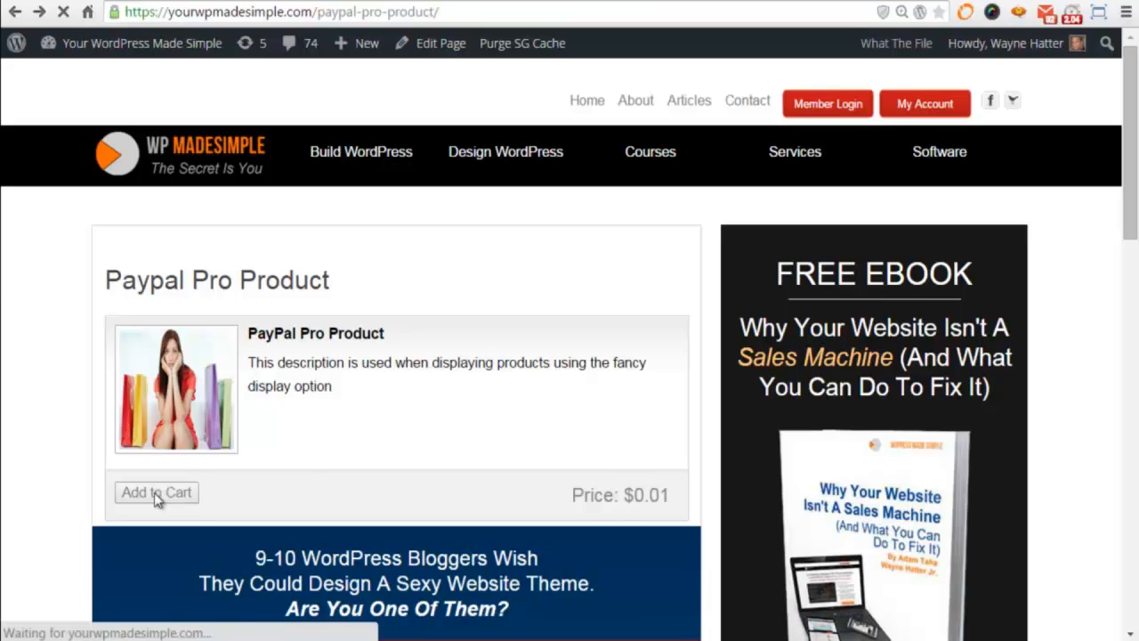
{"action": "left_click", "coordinate": [156, 491]}
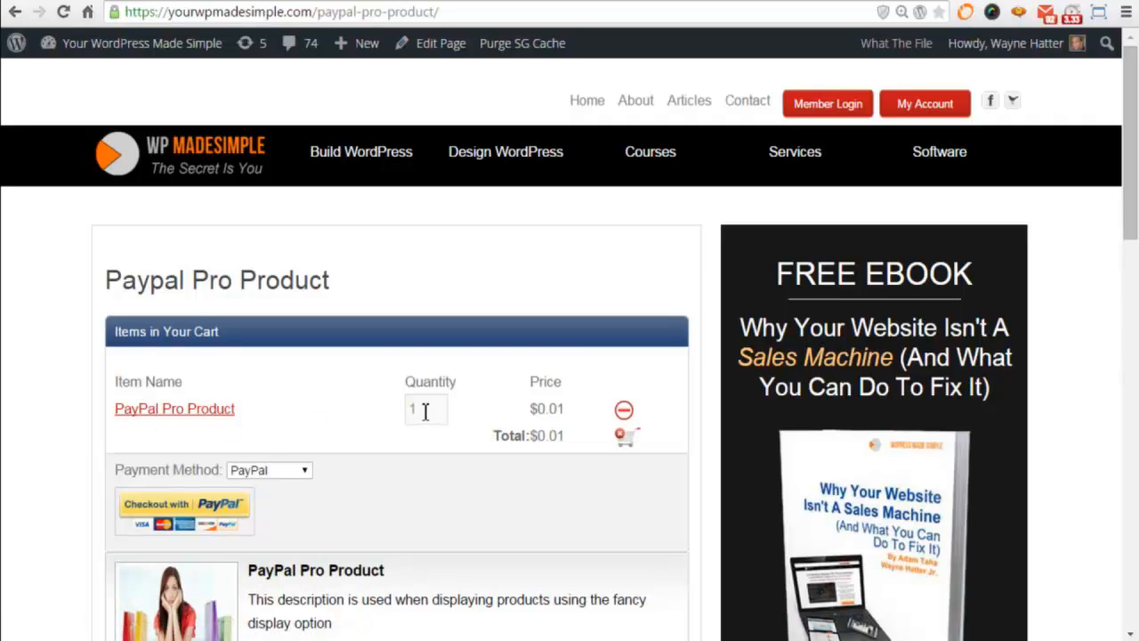
{"action": "left_click", "coordinate": [302, 469]}
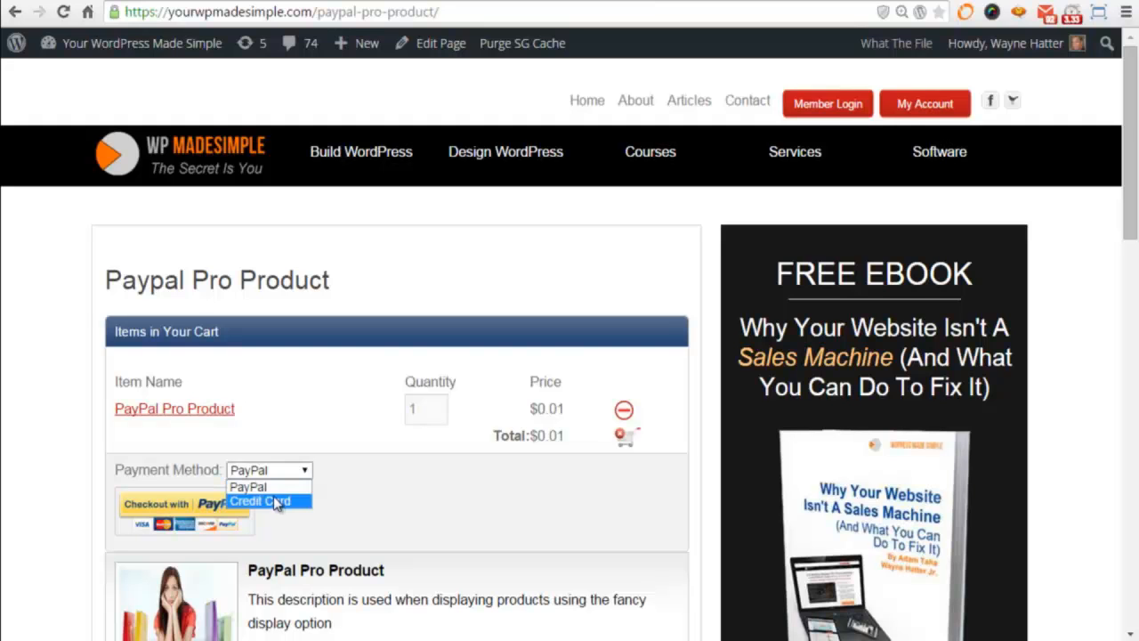
{"action": "left_click", "coordinate": [261, 502]}
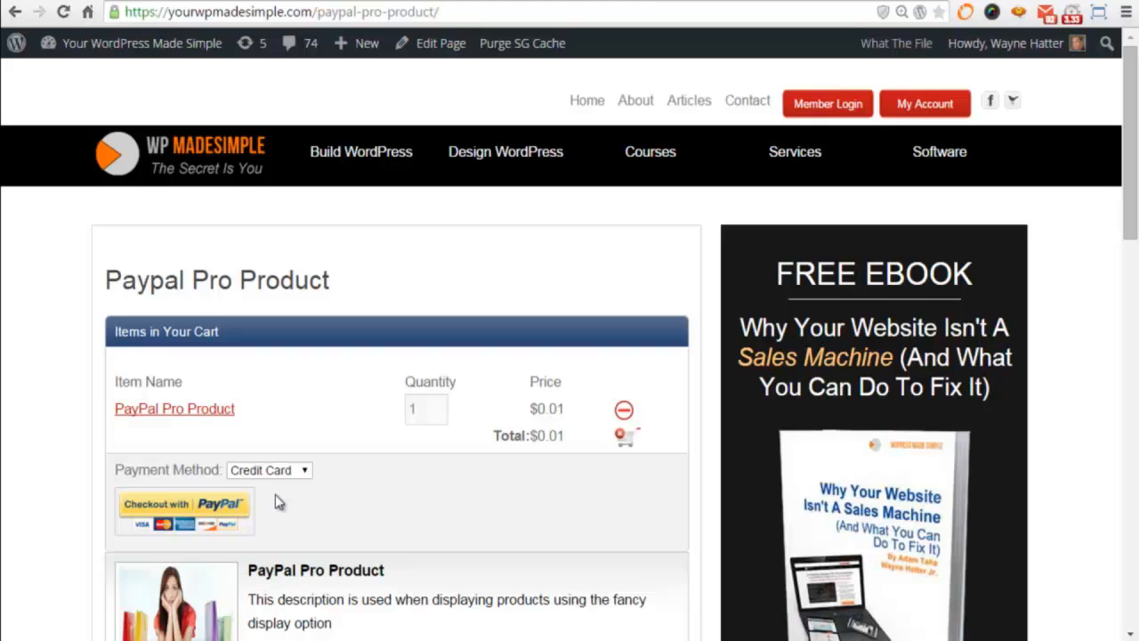
{"action": "left_click", "coordinate": [181, 513]}
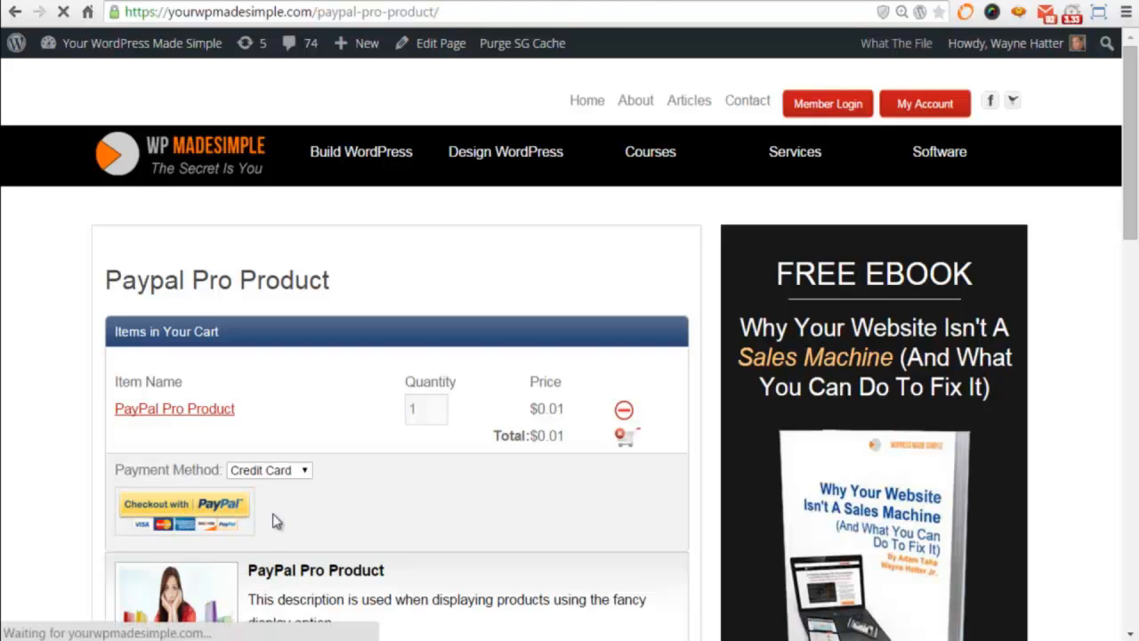
Load the Collect Details page and scroll to the prefilled Billing Information form.
{"action": "left_click", "coordinate": [185, 513]}
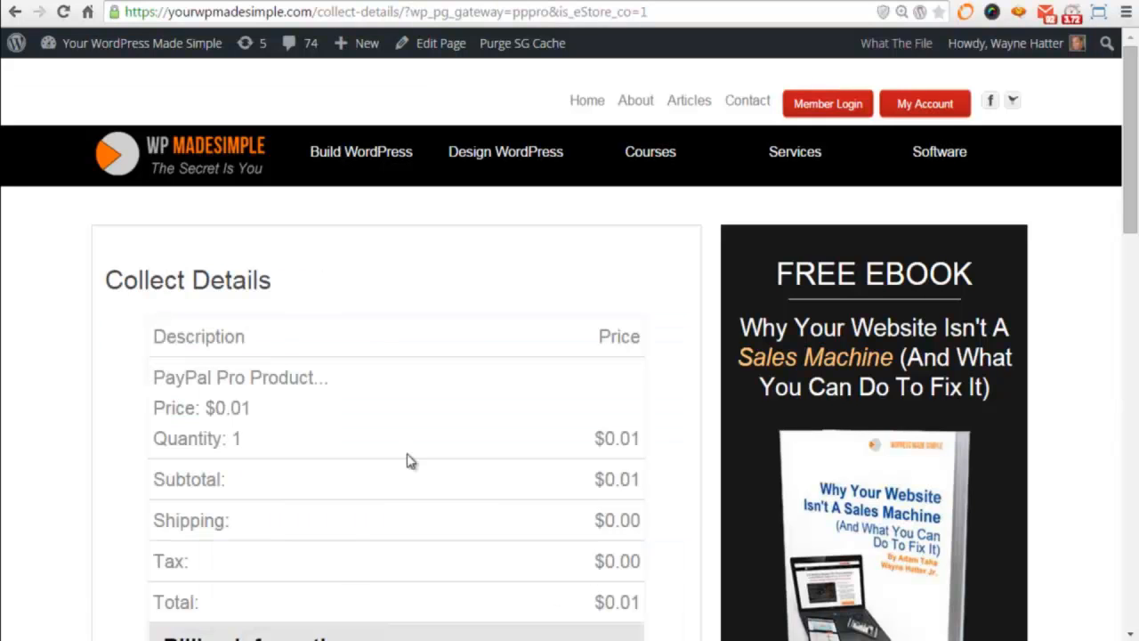
{"action": "scroll", "scroll_direction": "down", "scroll_amount": 3}
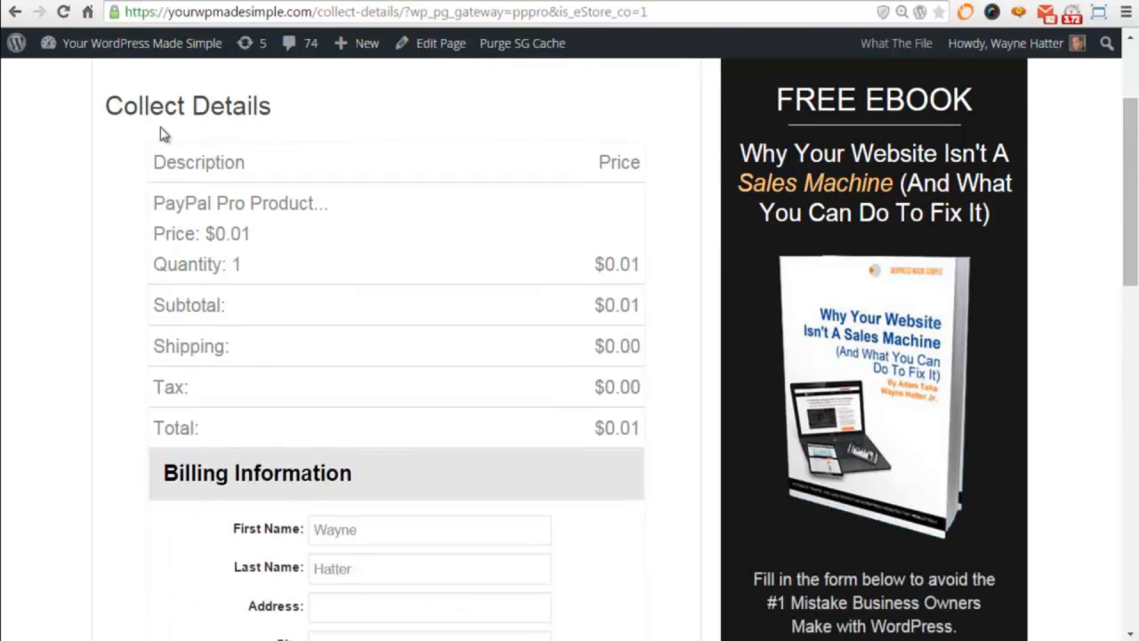
{"action": "mouse_move", "coordinate": [473, 192]}
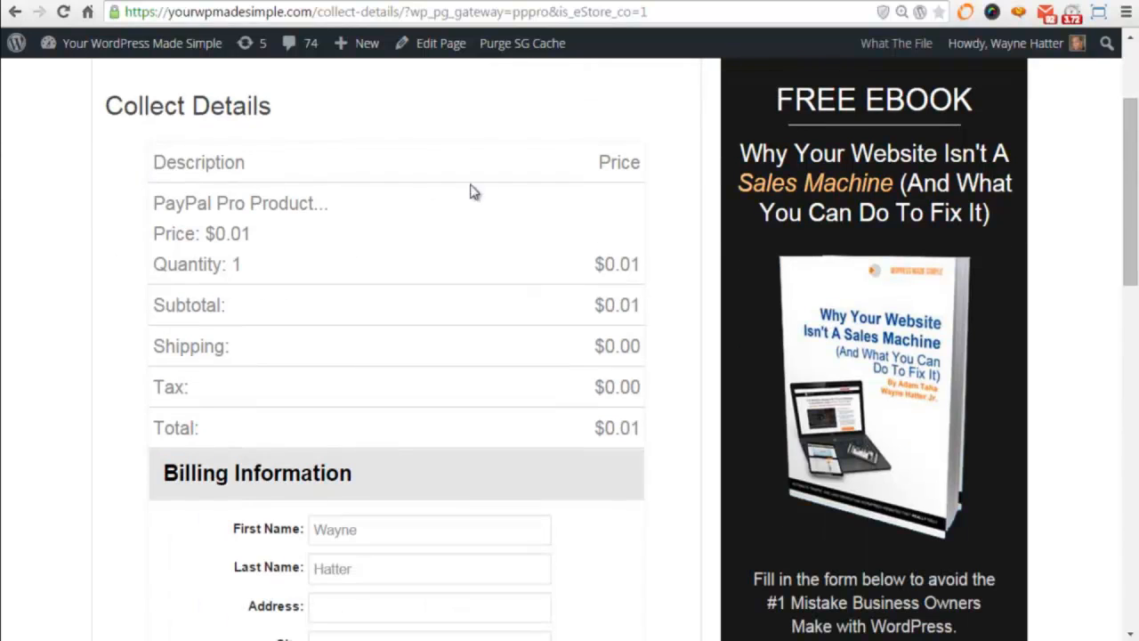
{"action": "mouse_move", "coordinate": [370, 319]}
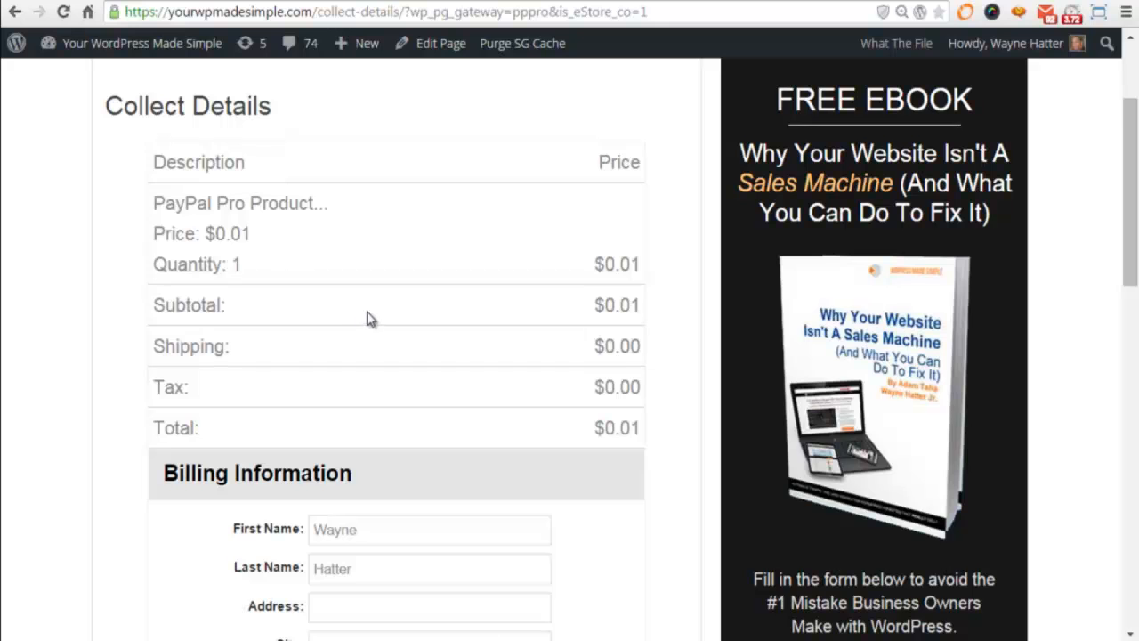
{"action": "scroll", "scroll_direction": "down", "scroll_amount": 3}
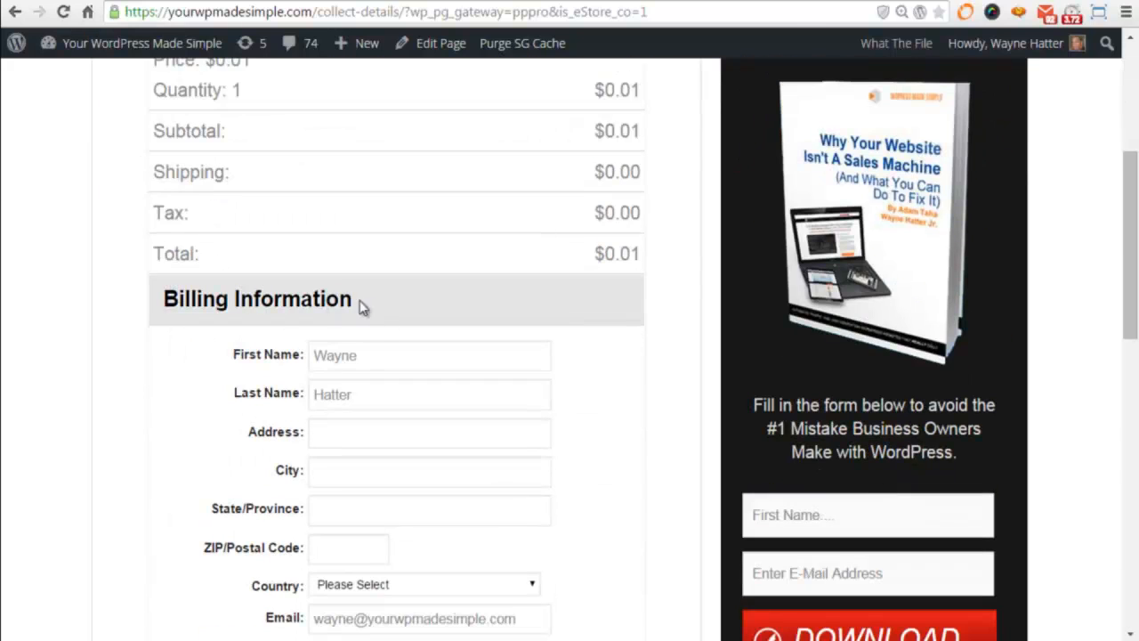
{"action": "scroll", "scroll_direction": "down", "scroll_amount": 3}
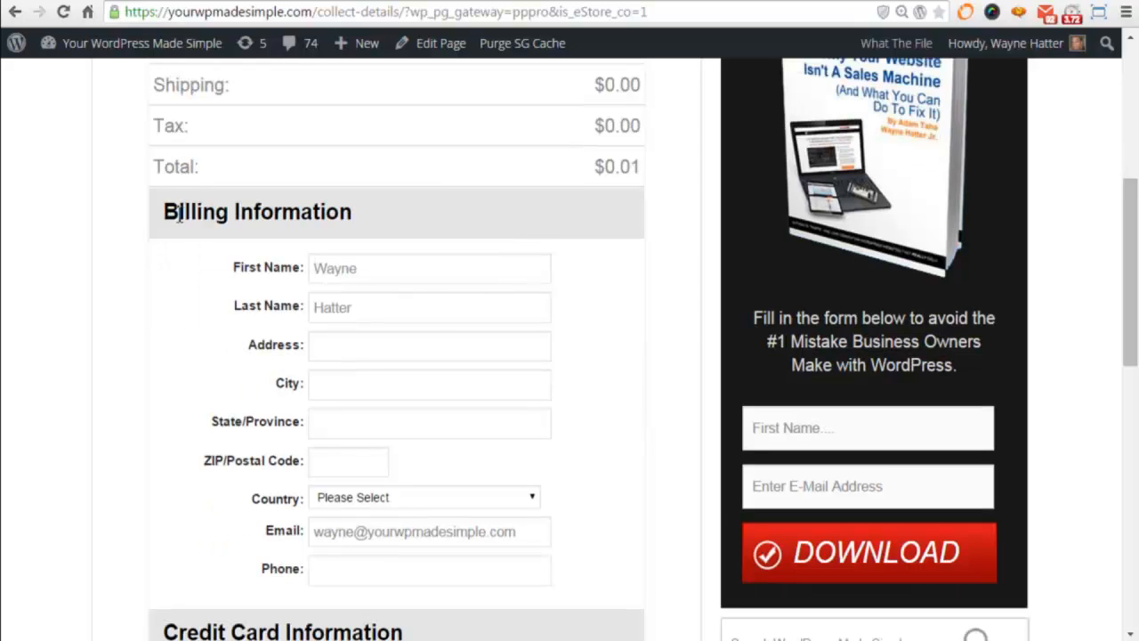
{"action": "mouse_move", "coordinate": [151, 221]}
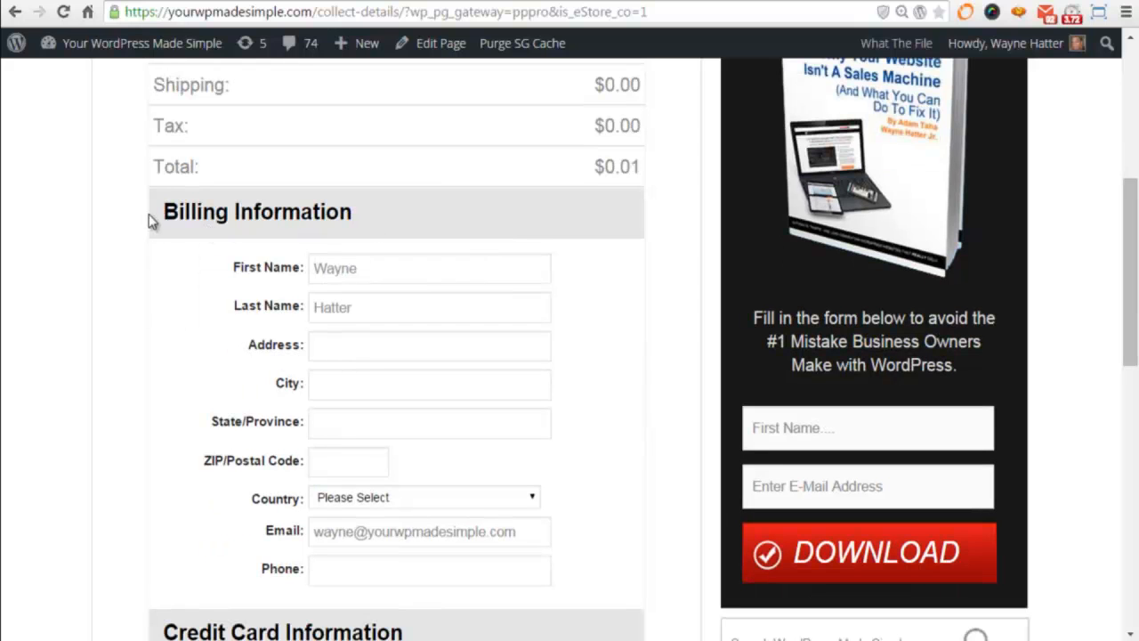
{"action": "mouse_move", "coordinate": [244, 568]}
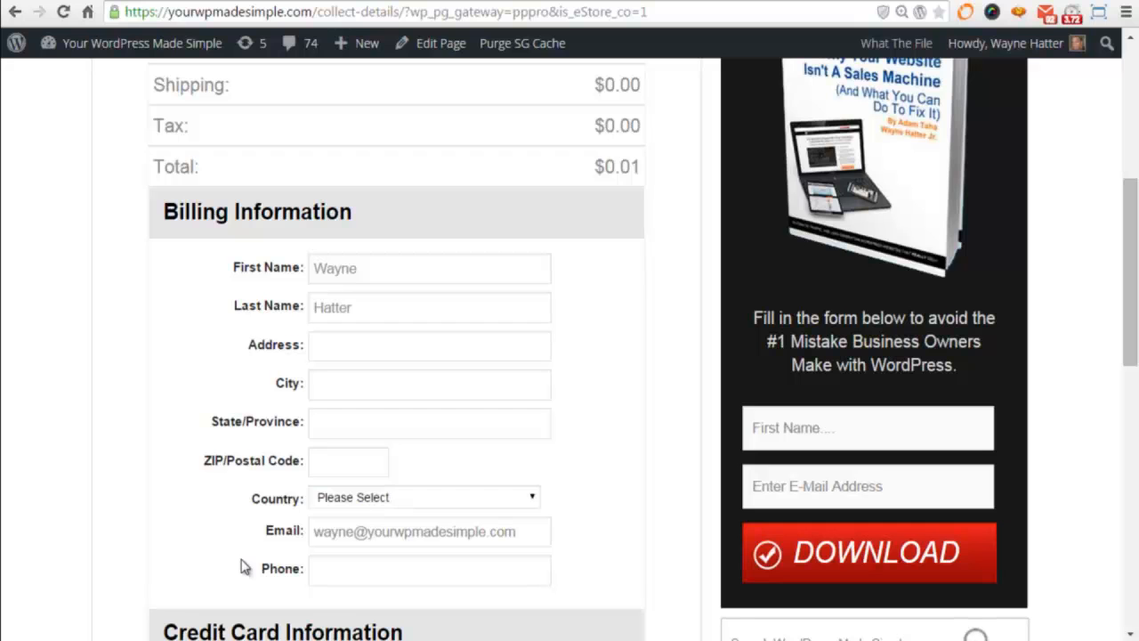
{"action": "mouse_move", "coordinate": [313, 376]}
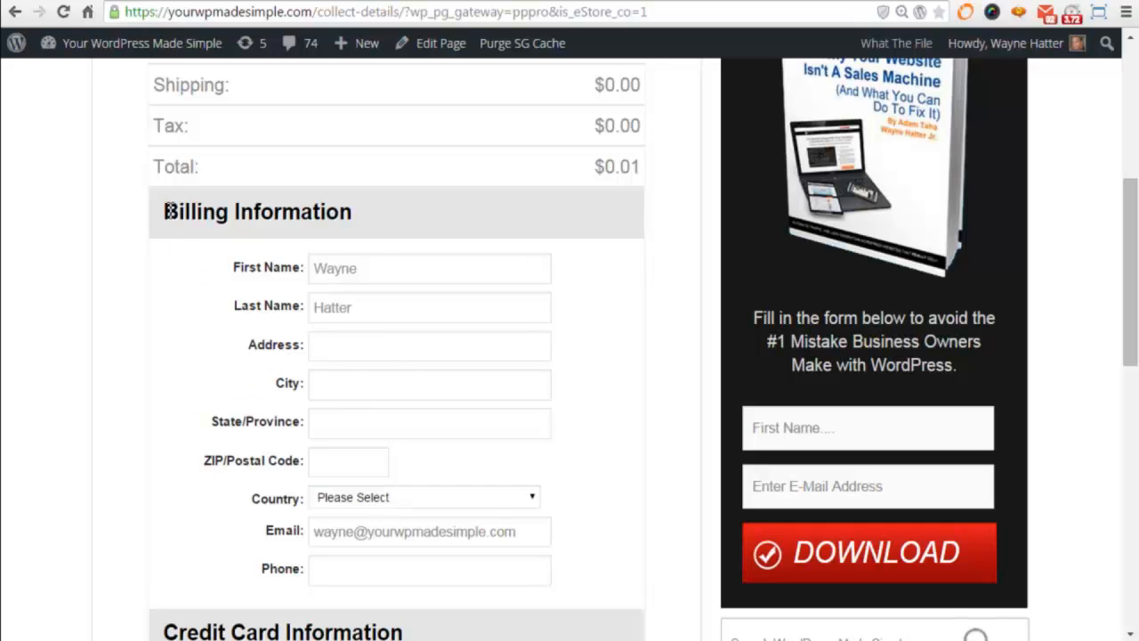
{"action": "mouse_move", "coordinate": [342, 367]}
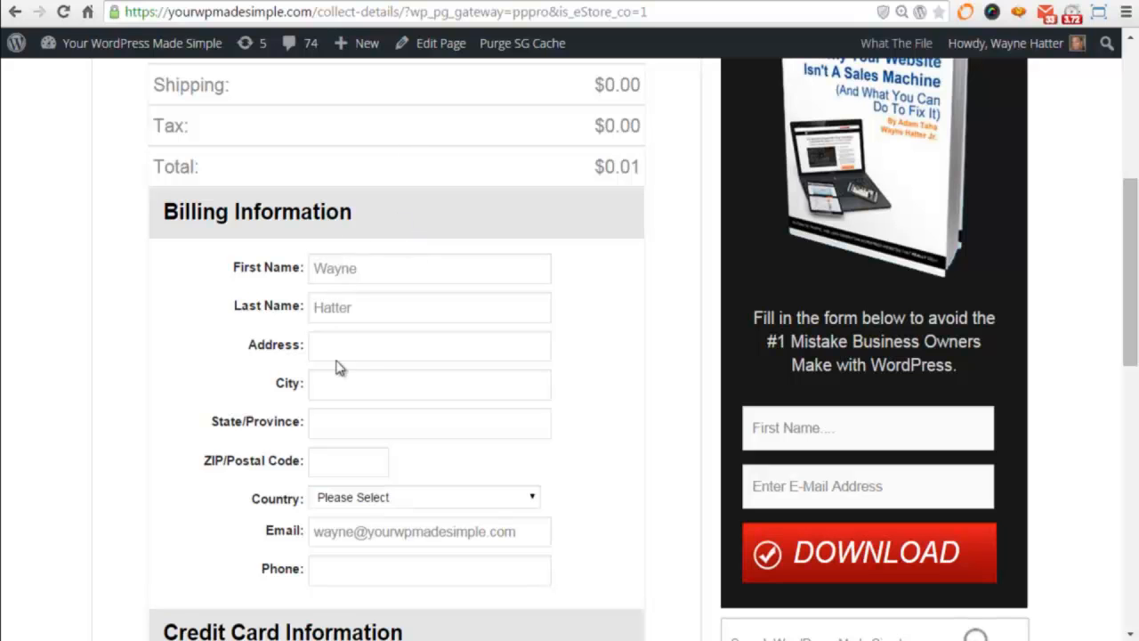
{"action": "left_click", "coordinate": [428, 345]}
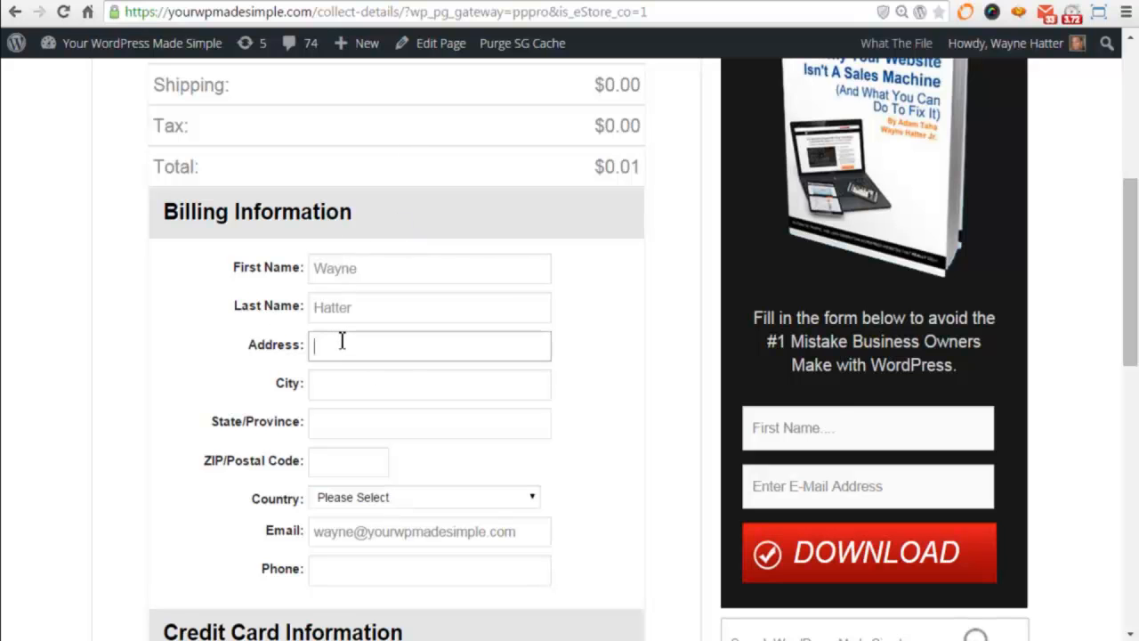
{"action": "type", "text": "400 AVE D SE"}
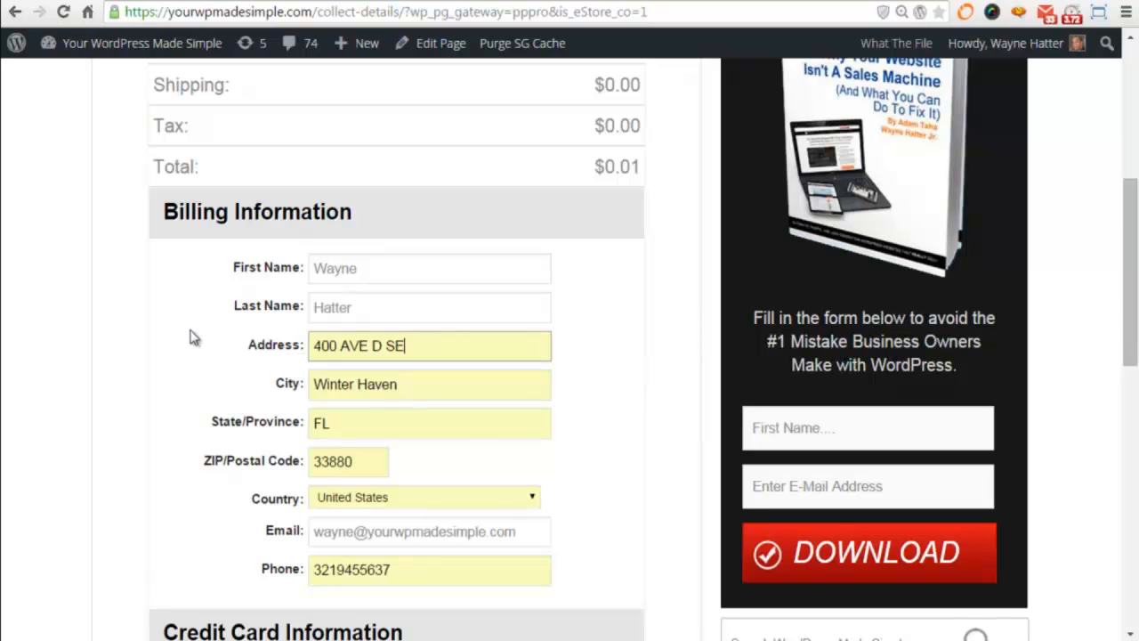
{"action": "scroll", "scroll_direction": "down", "scroll_amount": 3}
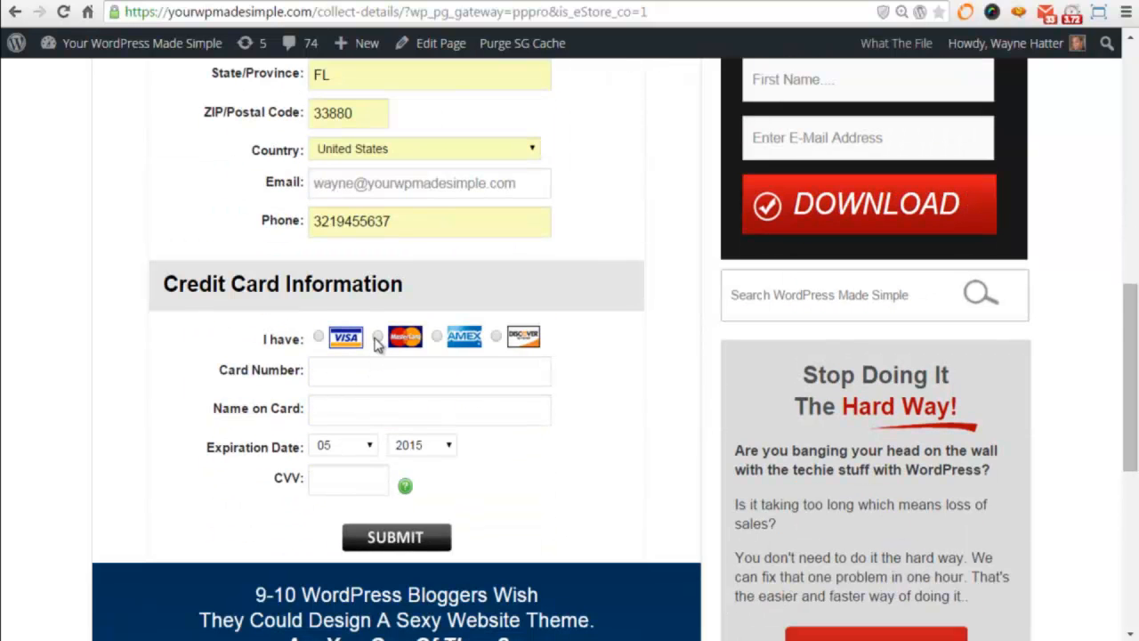
{"action": "left_click", "coordinate": [373, 337]}
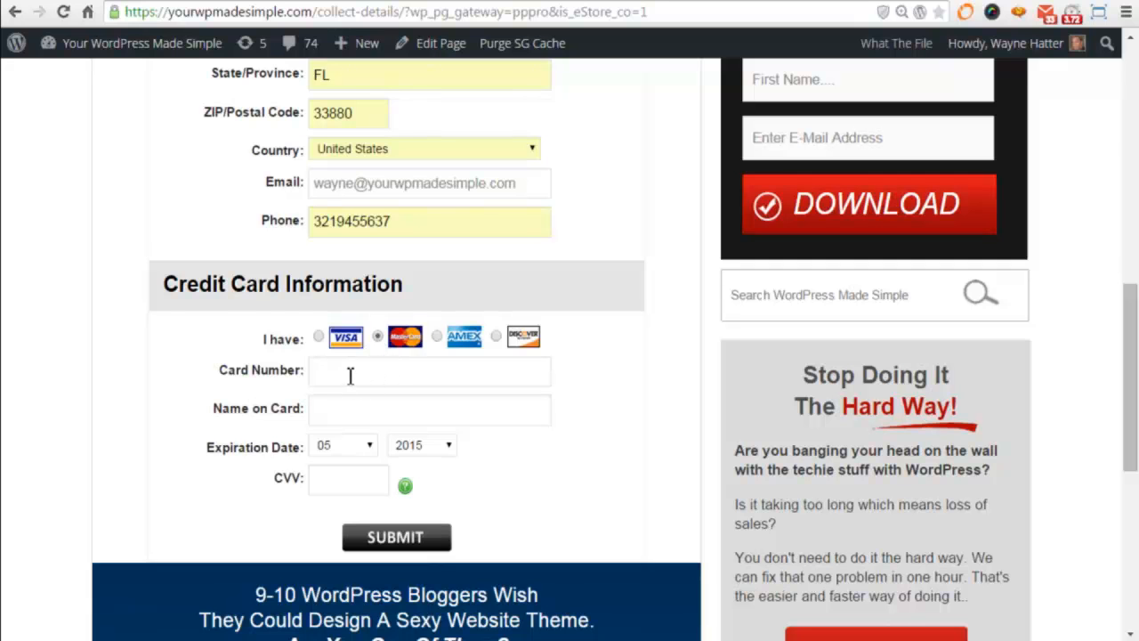
{"action": "mouse_move", "coordinate": [329, 516]}
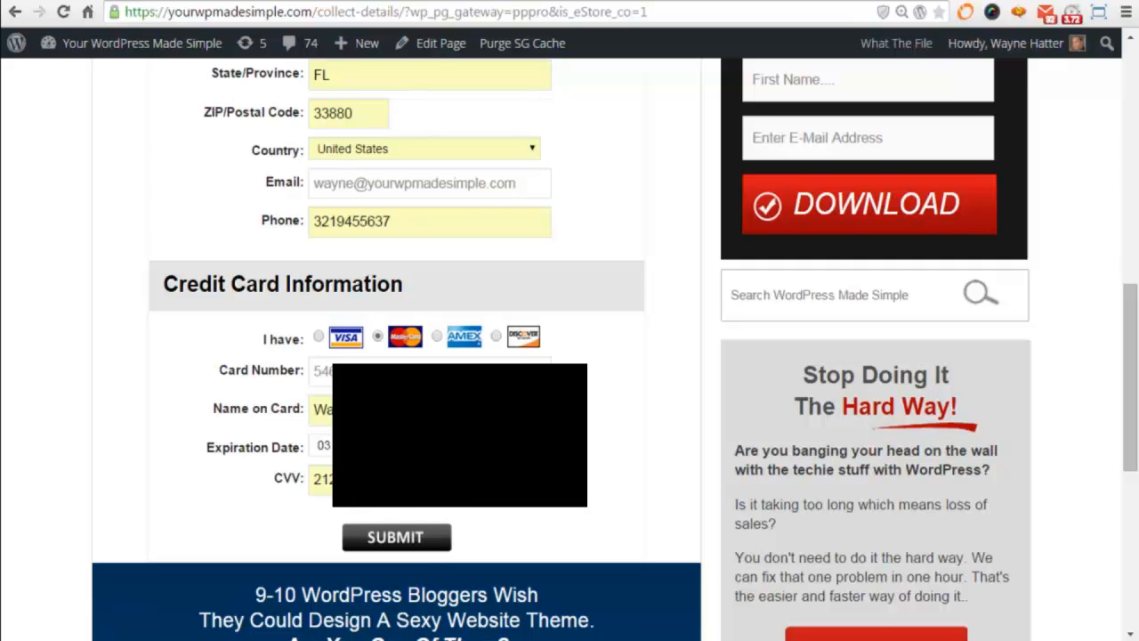
{"action": "mouse_move", "coordinate": [577, 508]}
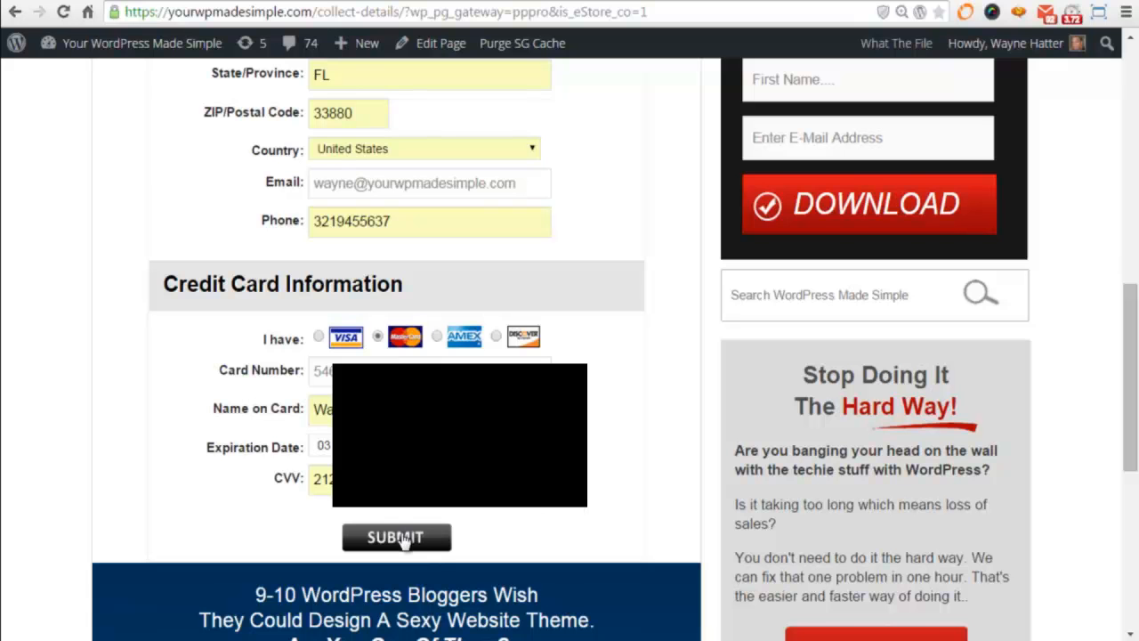
Submit the test order and review the Purchase Thank You page with its transaction ID.
{"action": "left_click", "coordinate": [395, 536]}
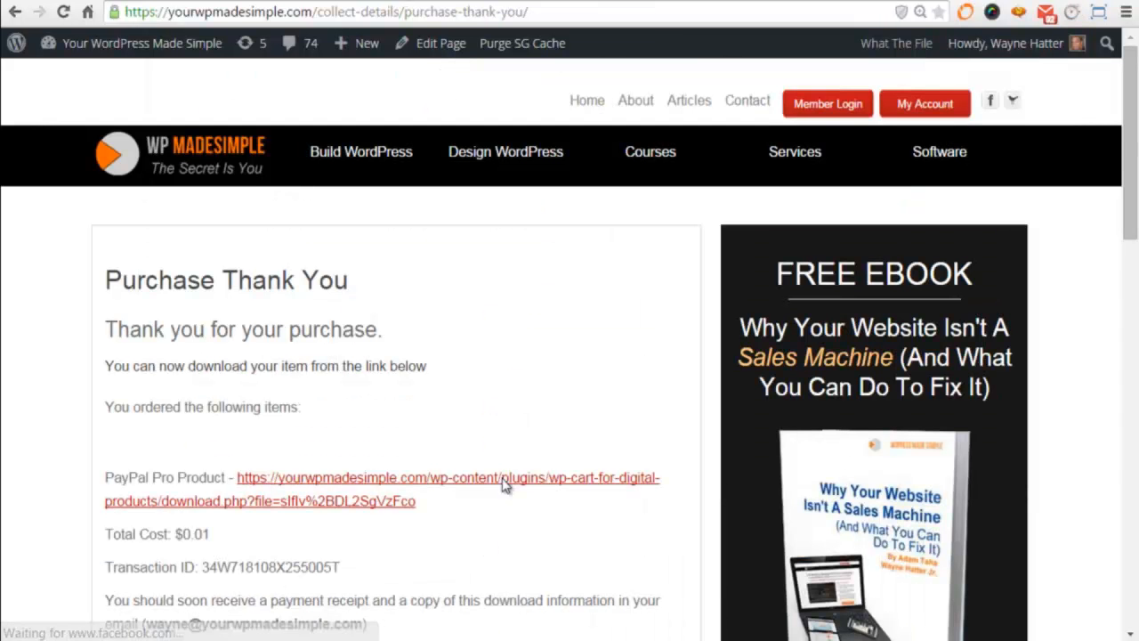
{"action": "mouse_move", "coordinate": [476, 382]}
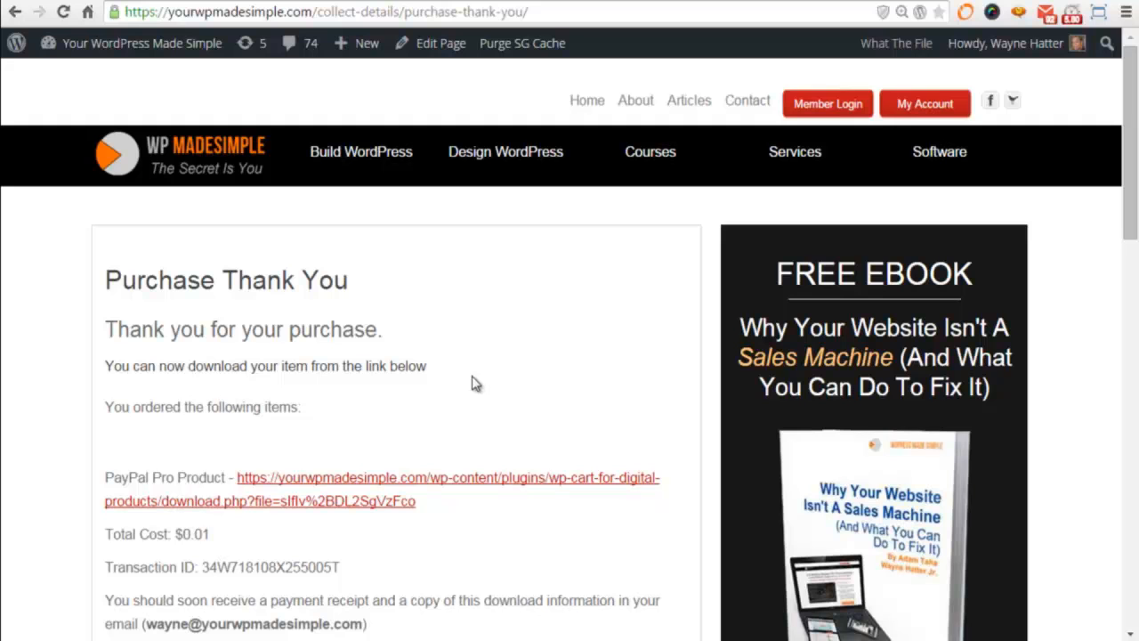
{"action": "mouse_move", "coordinate": [413, 424]}
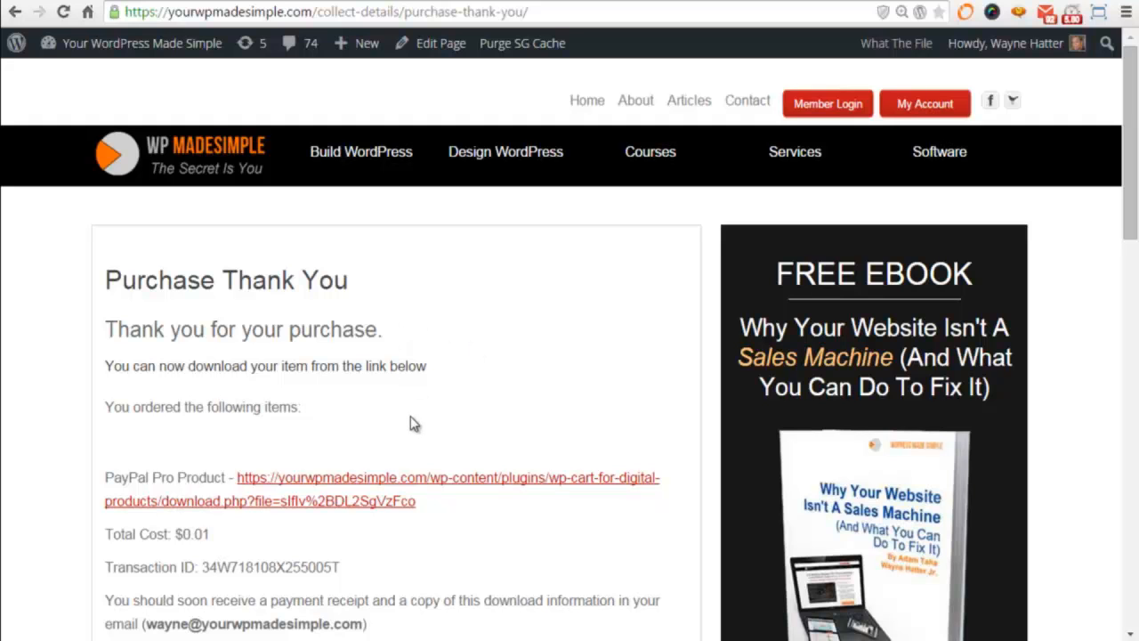
{"action": "mouse_move", "coordinate": [415, 423]}
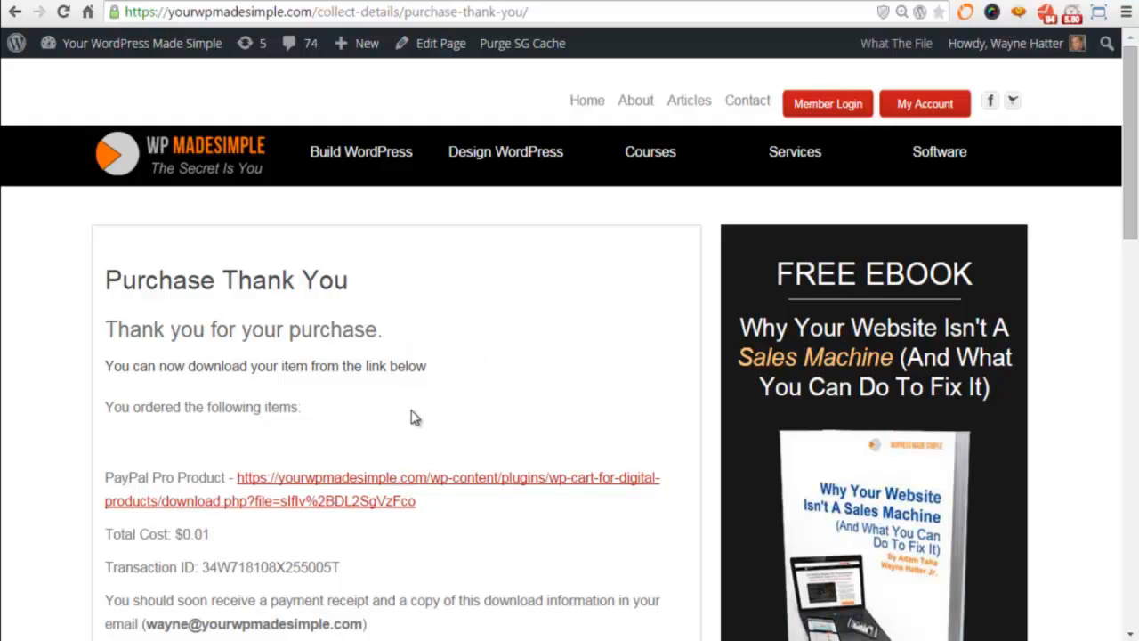
{"action": "mouse_move", "coordinate": [196, 336]}
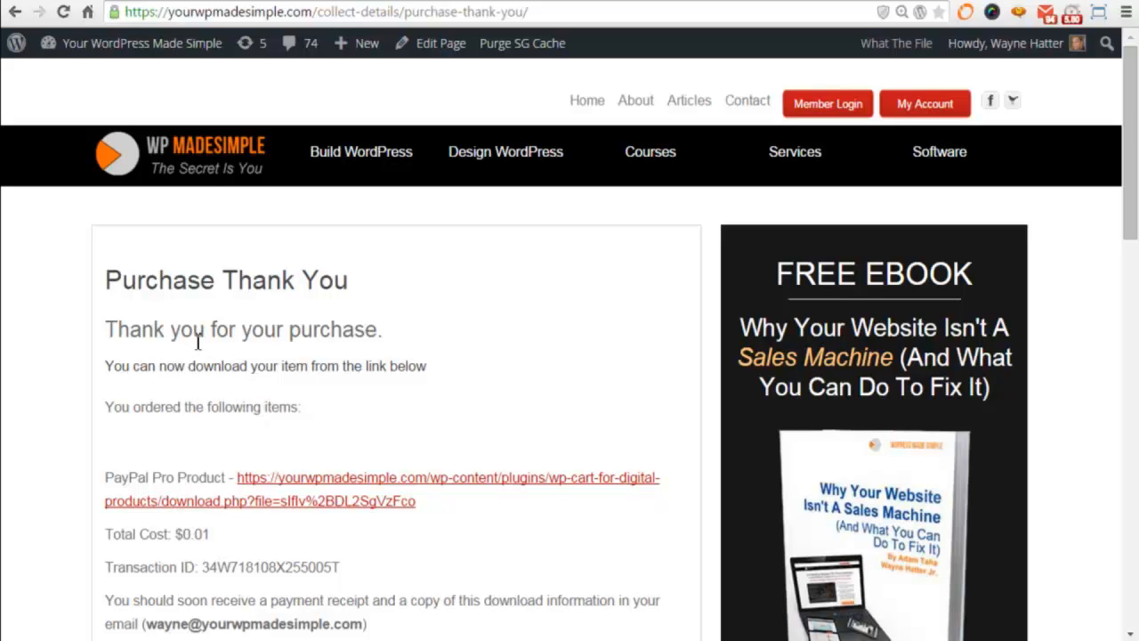
{"action": "scroll", "scroll_direction": "down", "scroll_amount": 3}
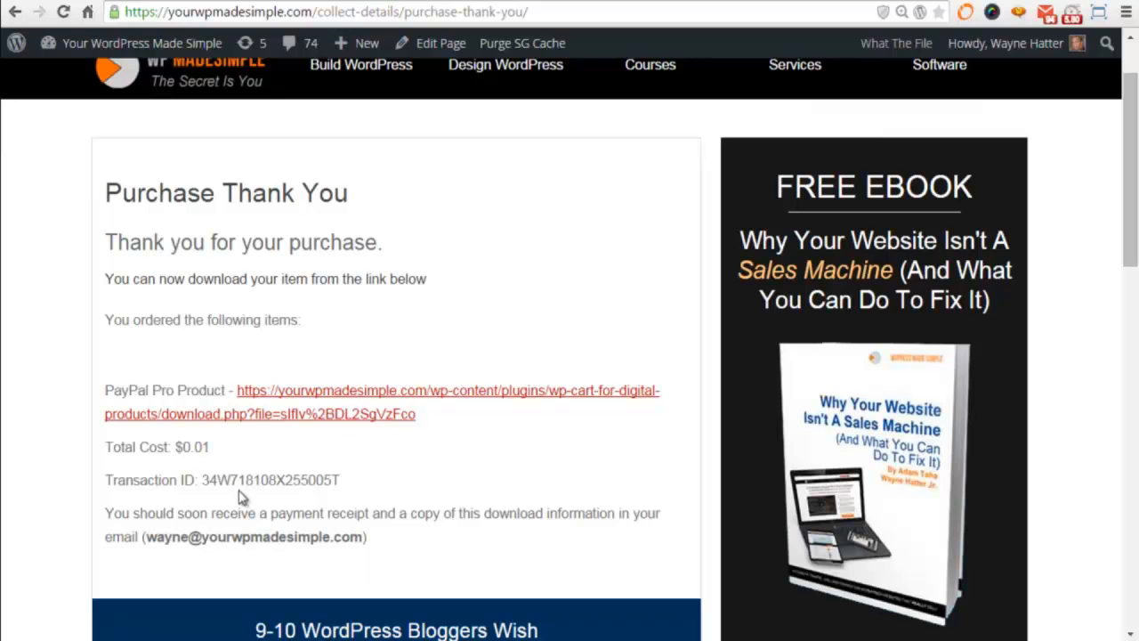
{"action": "mouse_move", "coordinate": [313, 429]}
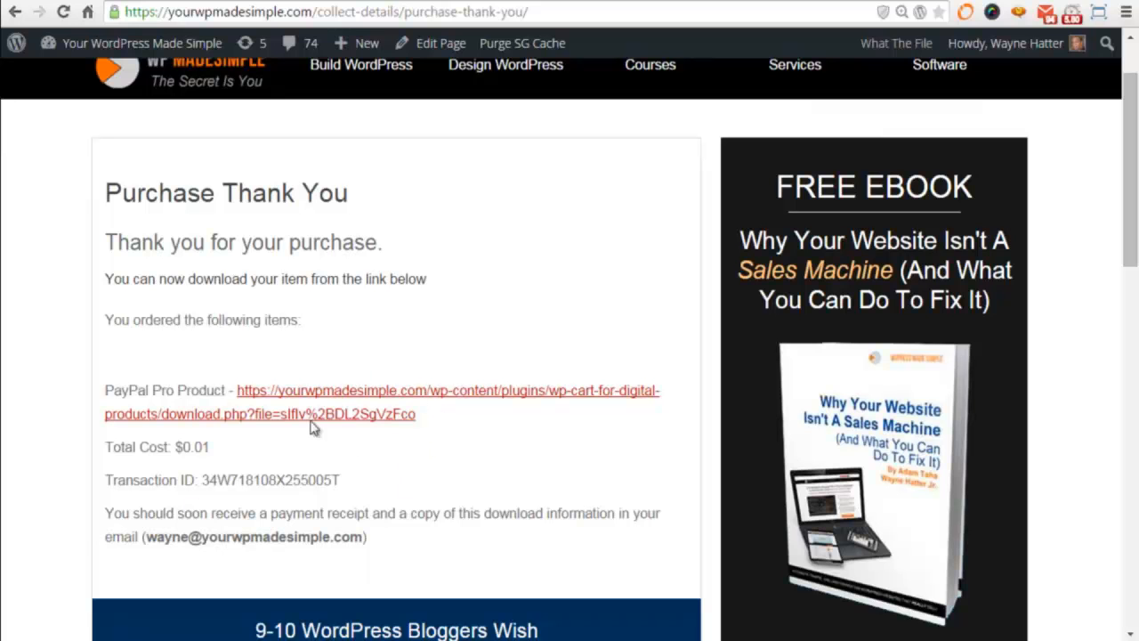
{"action": "mouse_move", "coordinate": [415, 432]}
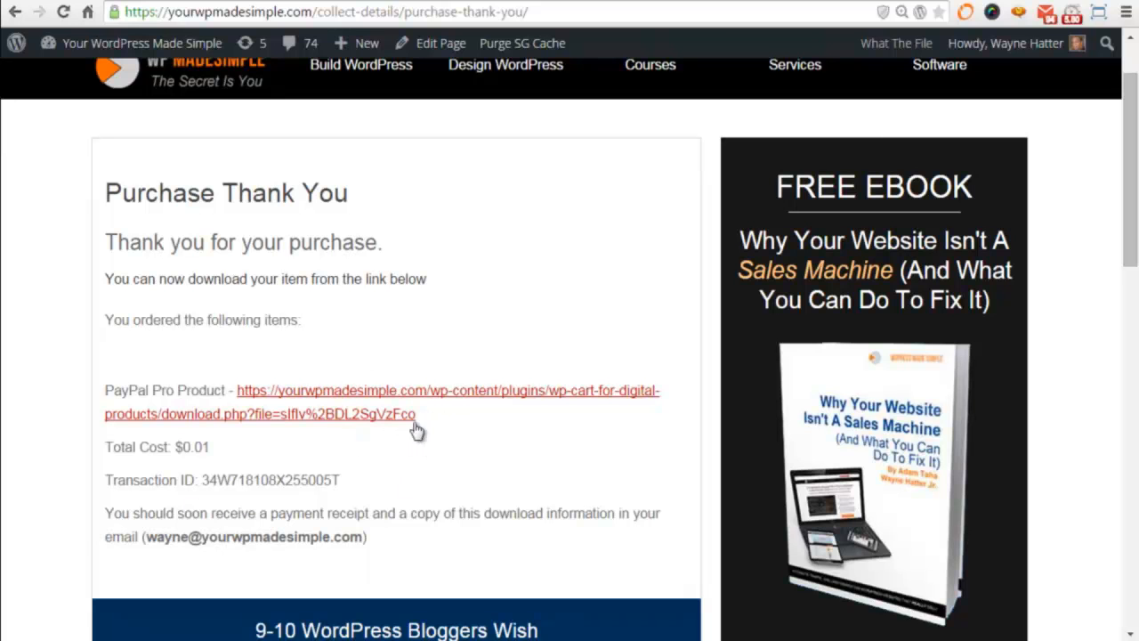
{"action": "mouse_move", "coordinate": [438, 453]}
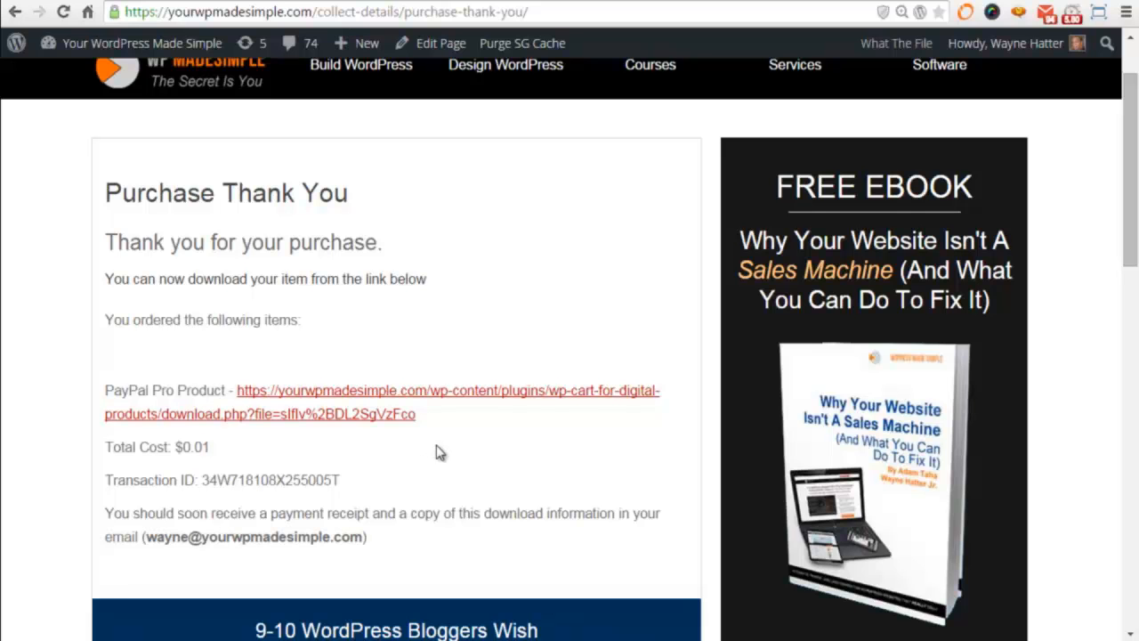
{"action": "mouse_move", "coordinate": [418, 432]}
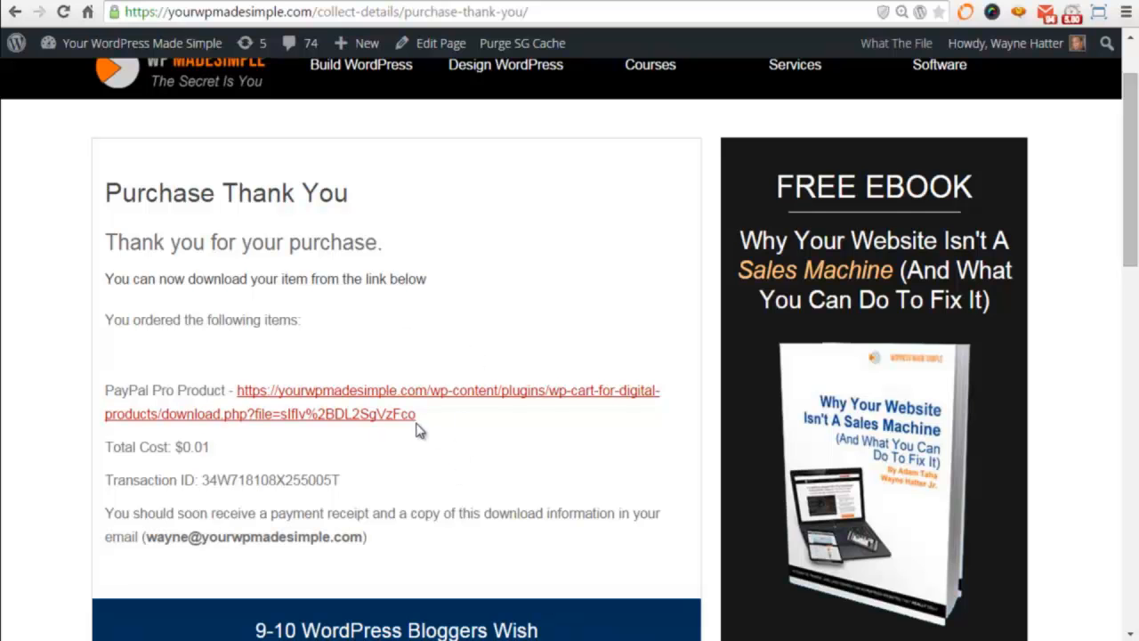
{"action": "mouse_move", "coordinate": [411, 477]}
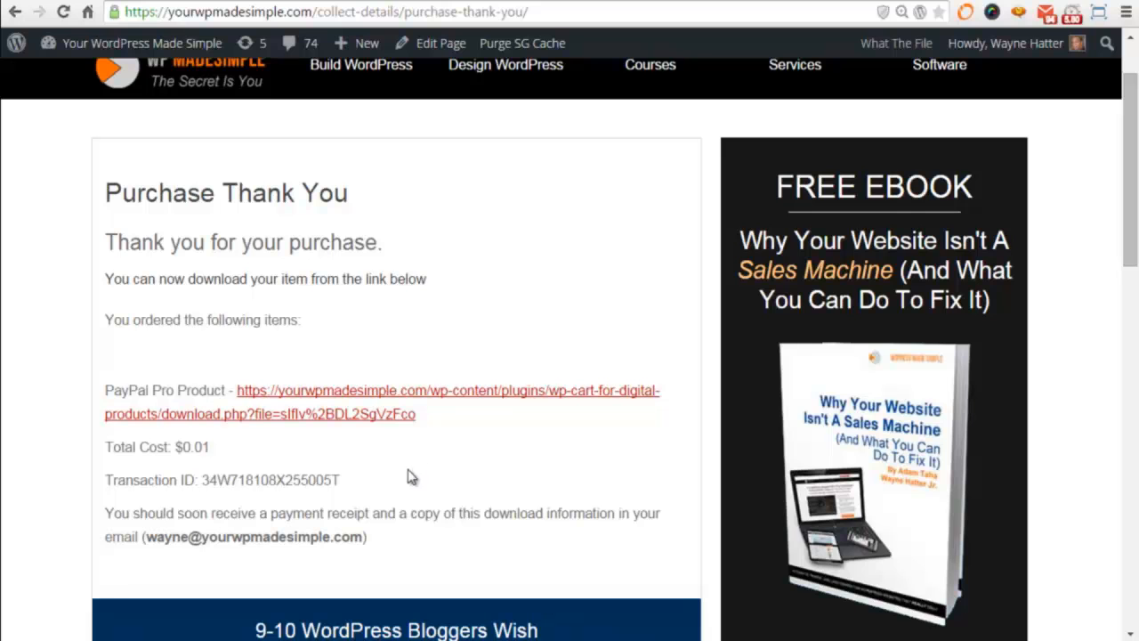
{"action": "mouse_move", "coordinate": [413, 480]}
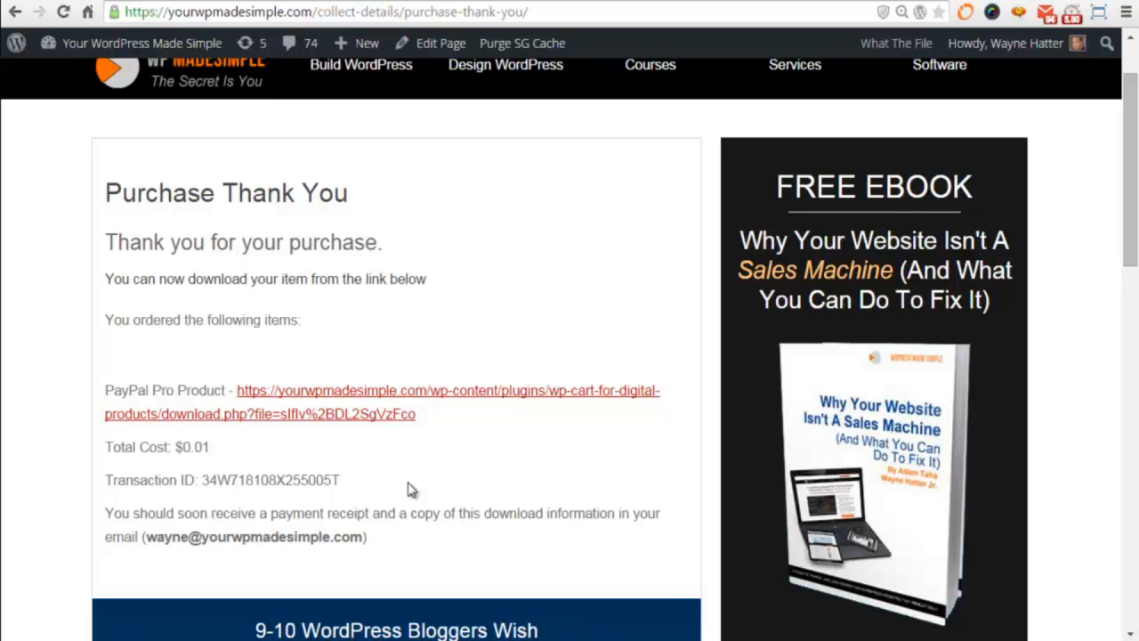
{"action": "mouse_move", "coordinate": [427, 477]}
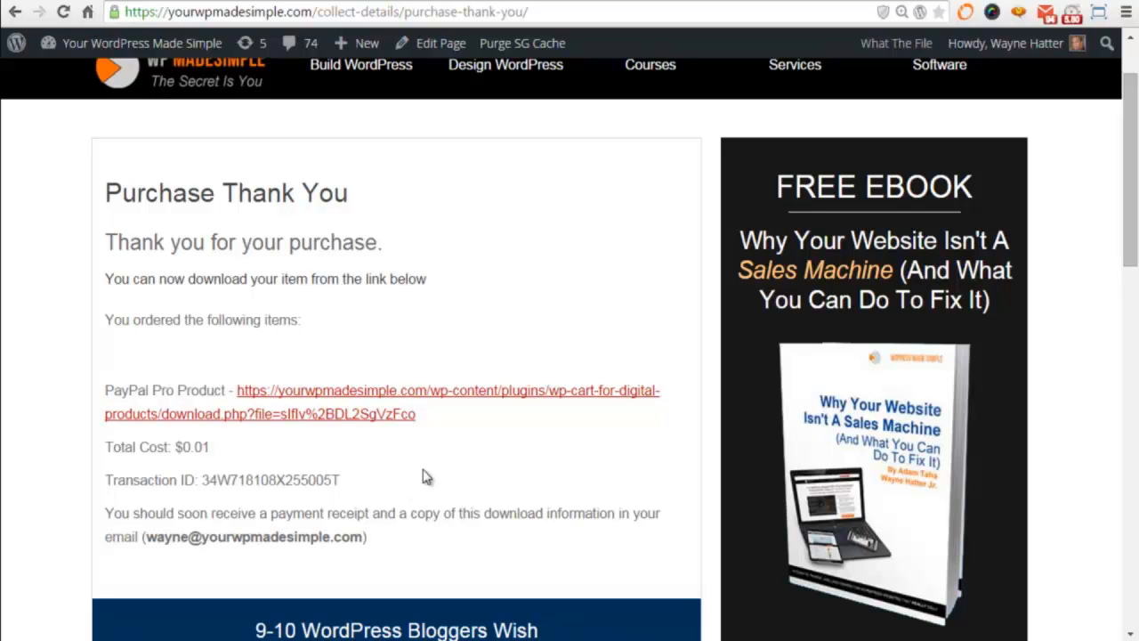
{"action": "mouse_move", "coordinate": [484, 438]}
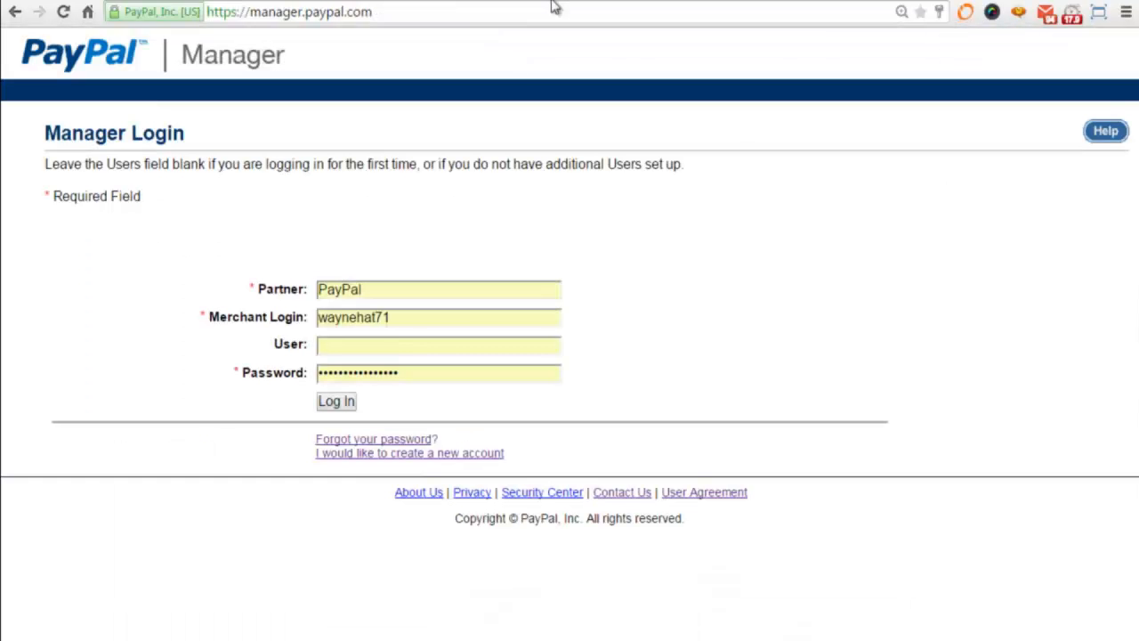
{"action": "mouse_move", "coordinate": [206, 164]}
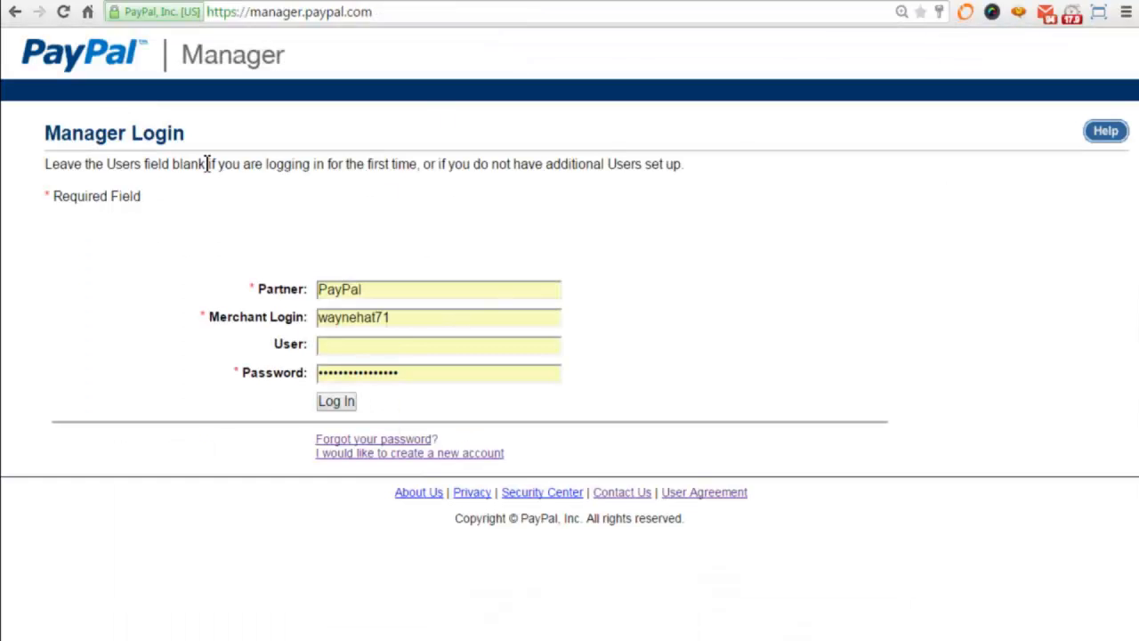
{"action": "mouse_move", "coordinate": [182, 165]}
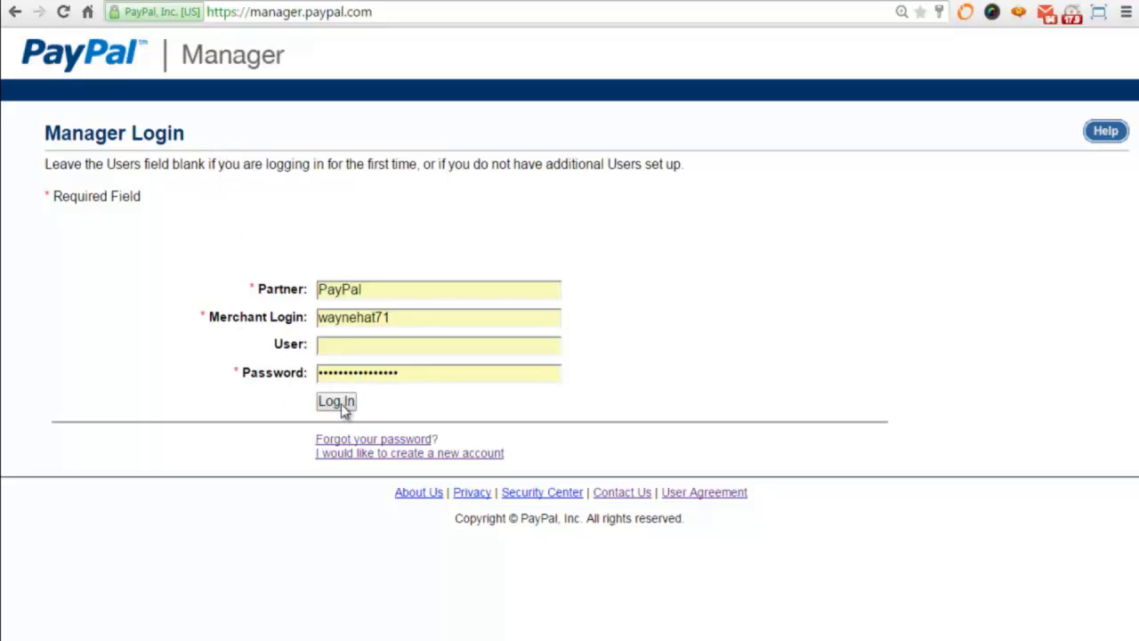
Log in to the merchant account and view the Service Summary showing PayPal Payments Pro live.
{"action": "left_click", "coordinate": [335, 402]}
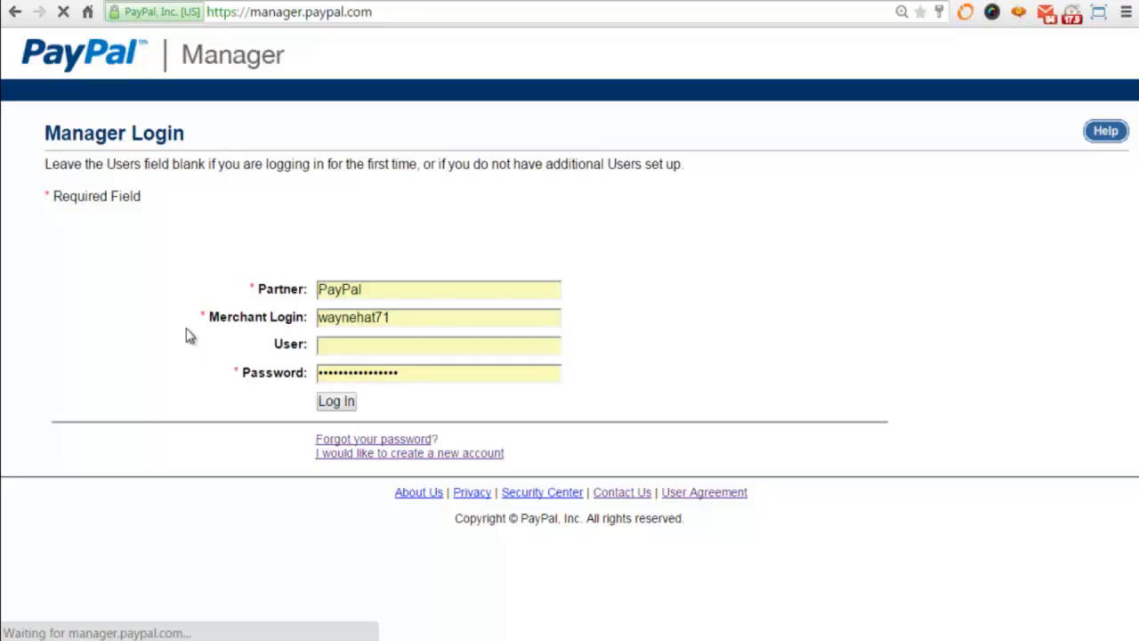
{"action": "left_click", "coordinate": [334, 400]}
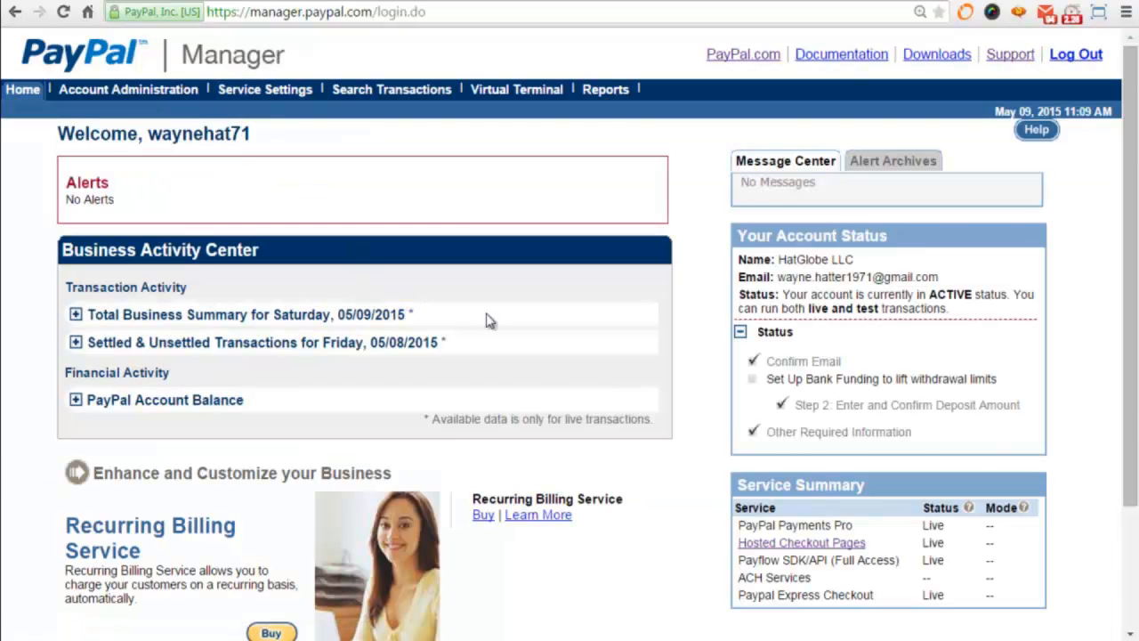
{"action": "scroll", "scroll_direction": "down", "scroll_amount": 3}
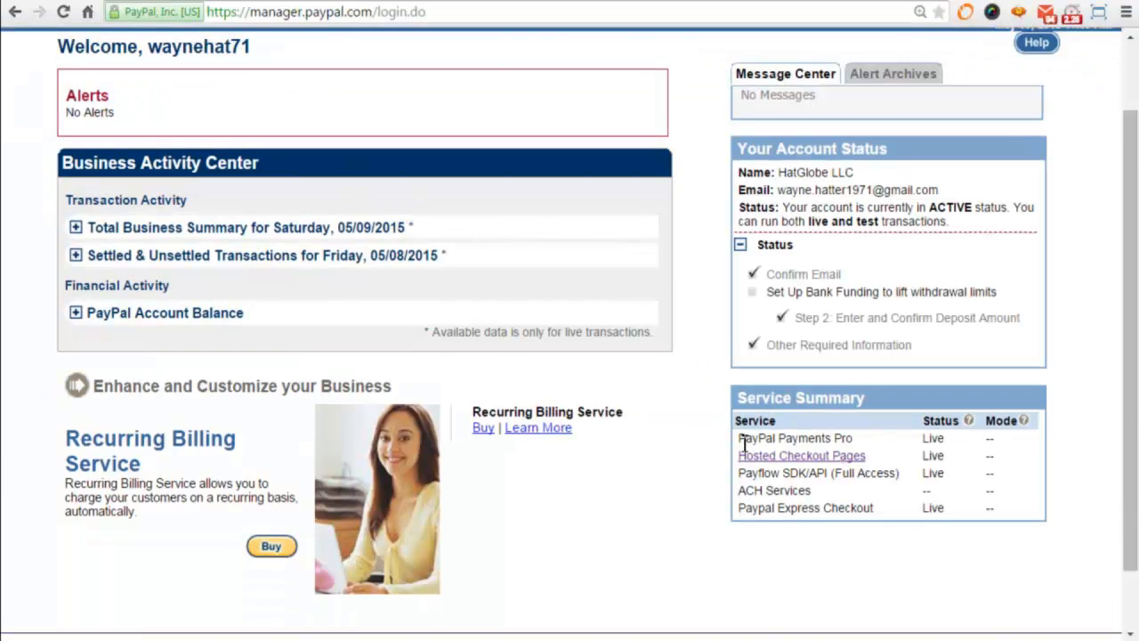
{"action": "double_click", "coordinate": [783, 438]}
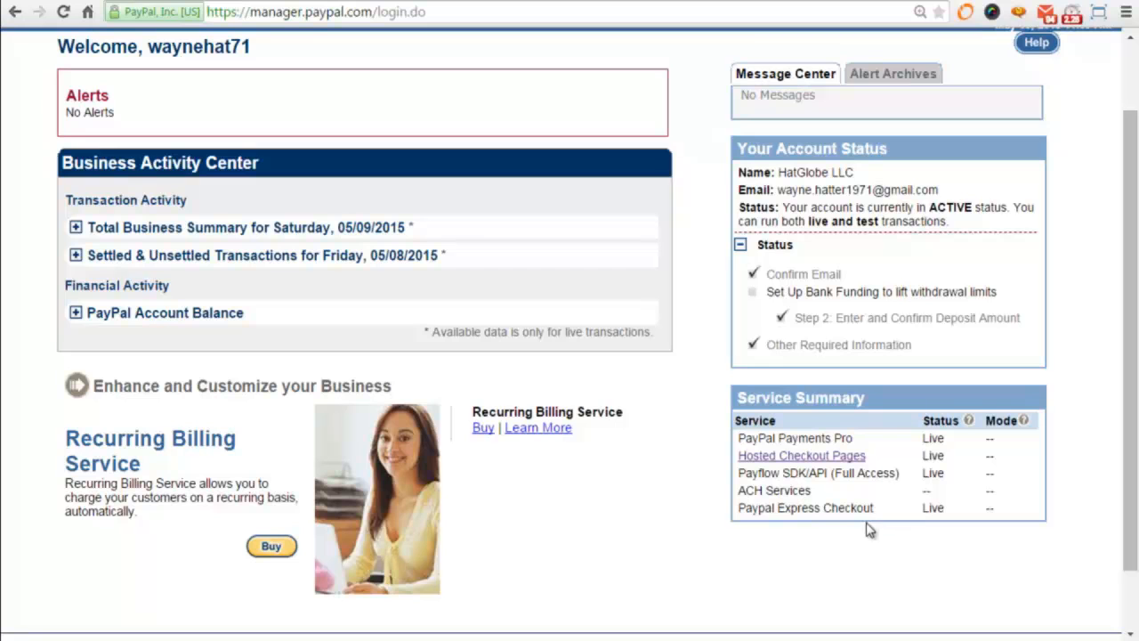
{"action": "mouse_move", "coordinate": [712, 545]}
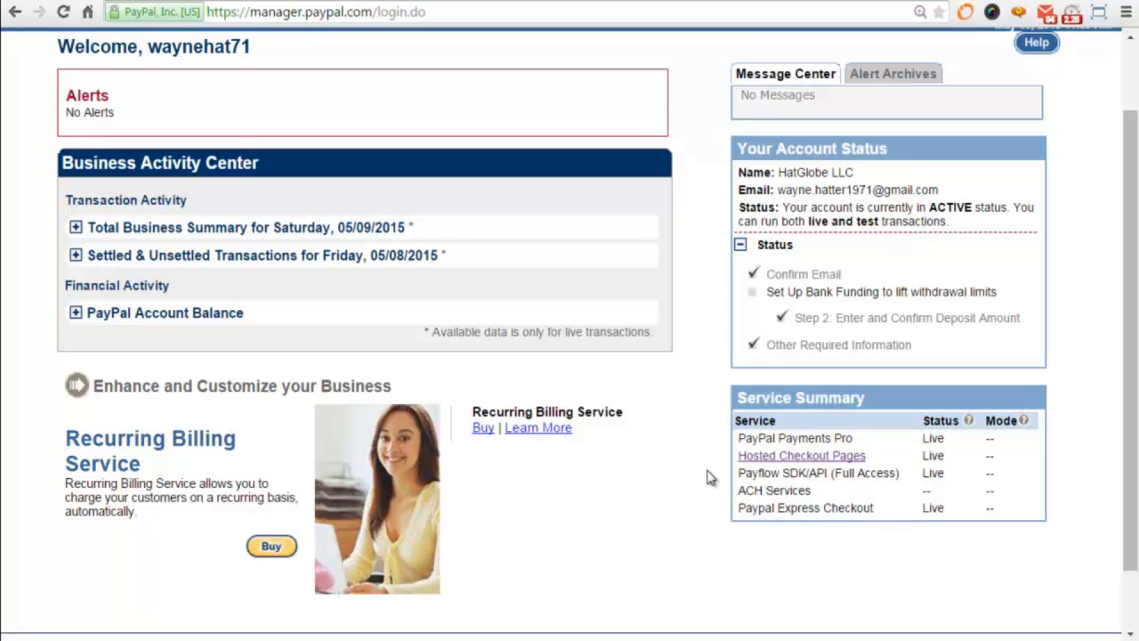
{"action": "mouse_move", "coordinate": [744, 455]}
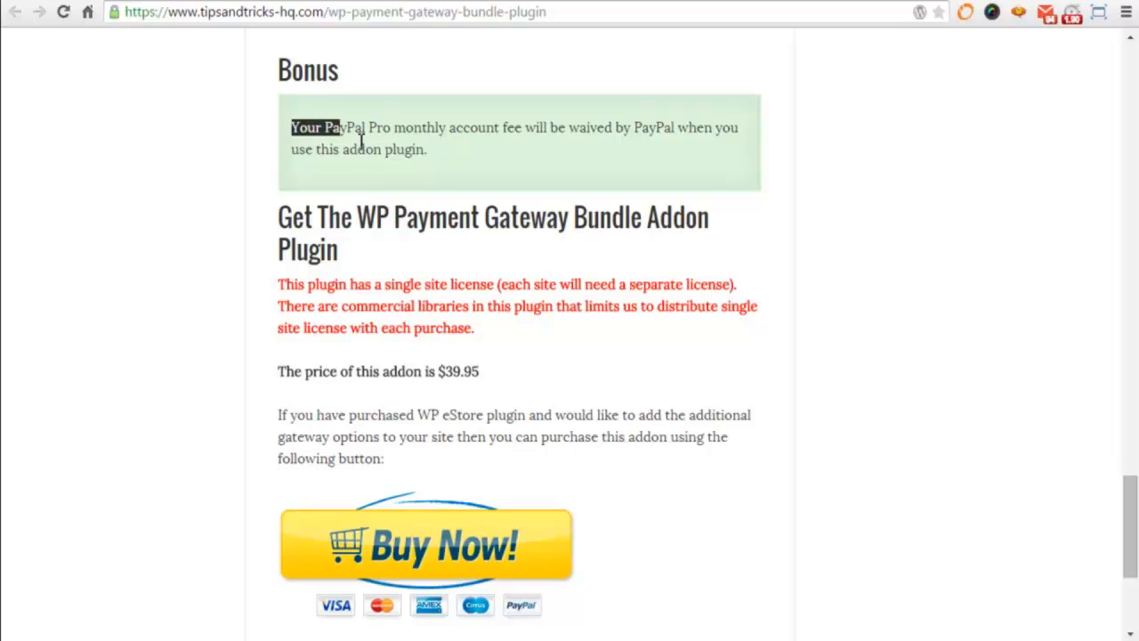
{"action": "left_click_drag", "start_coordinate": [335, 128], "coordinate": [427, 149]}
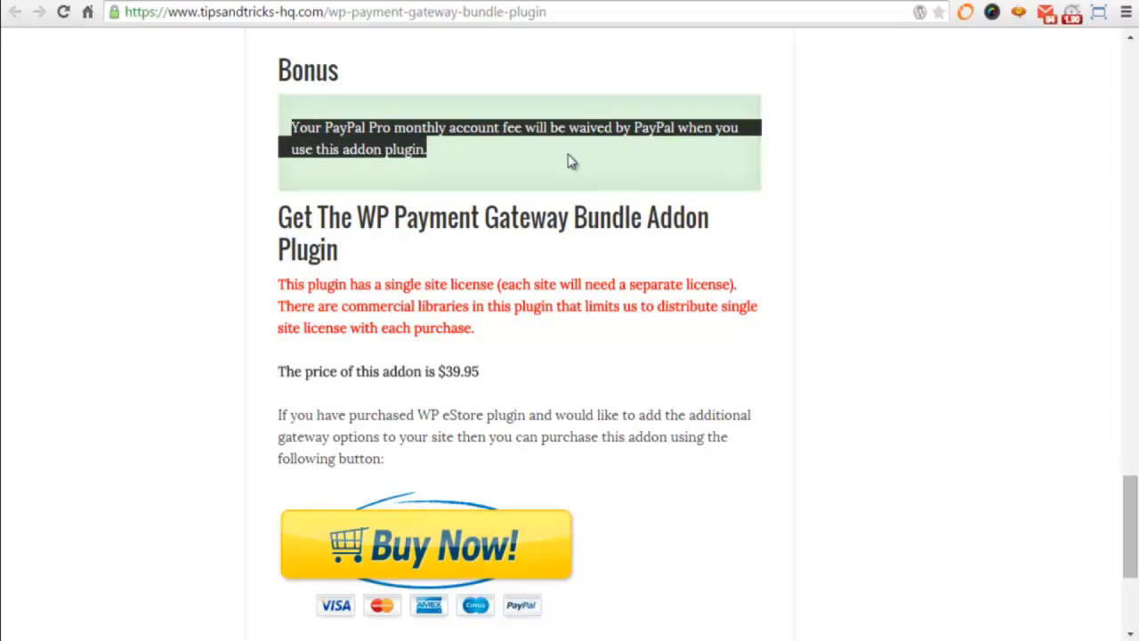
{"action": "mouse_move", "coordinate": [438, 158]}
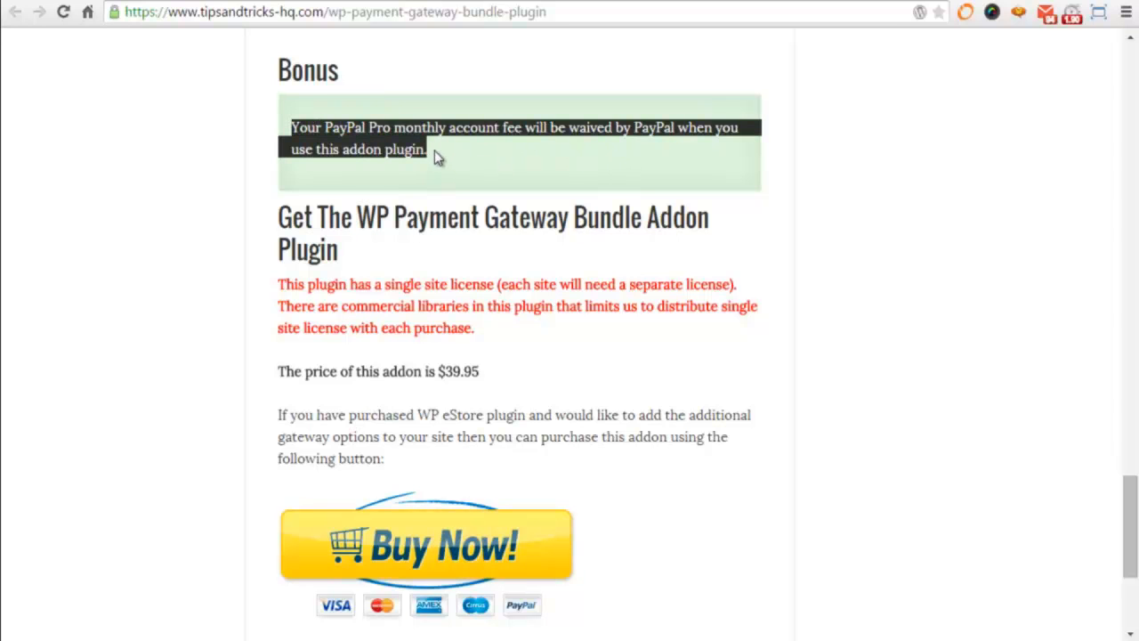
{"action": "mouse_move", "coordinate": [511, 85]}
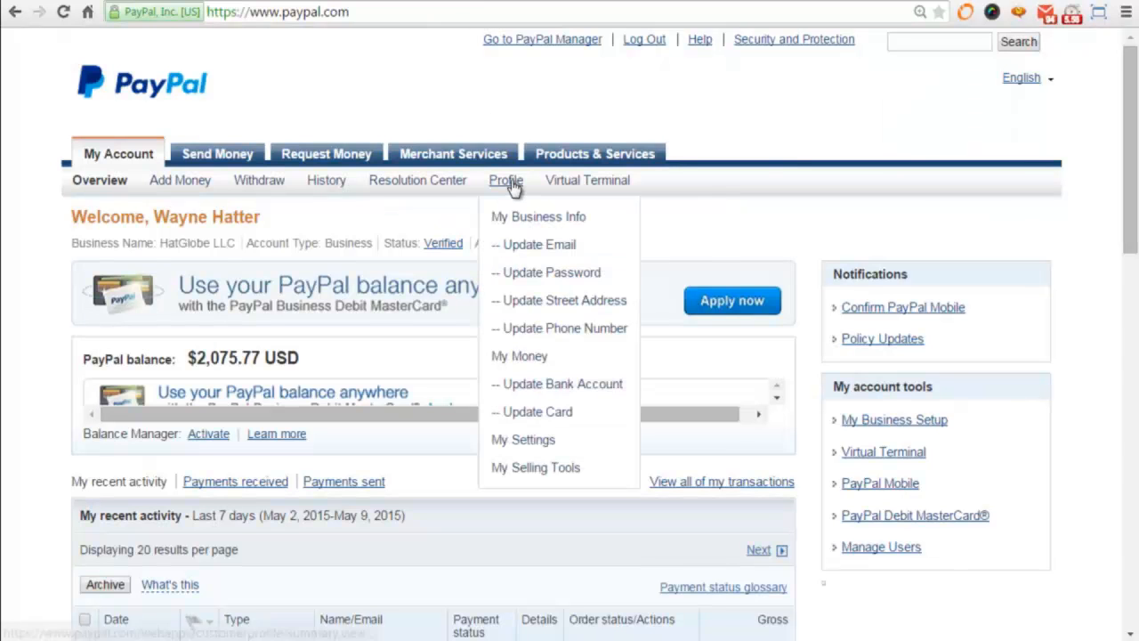
{"action": "mouse_move", "coordinate": [530, 474]}
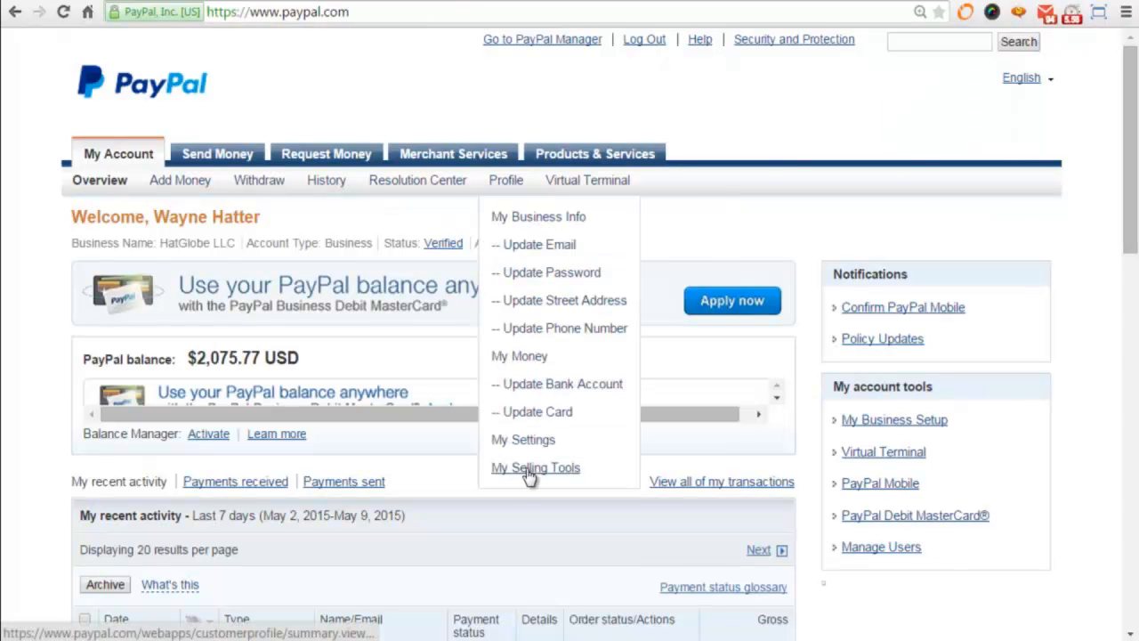
Go through Profile > My Selling Tools and update API access to reach the API Access page.
{"action": "left_click", "coordinate": [534, 466]}
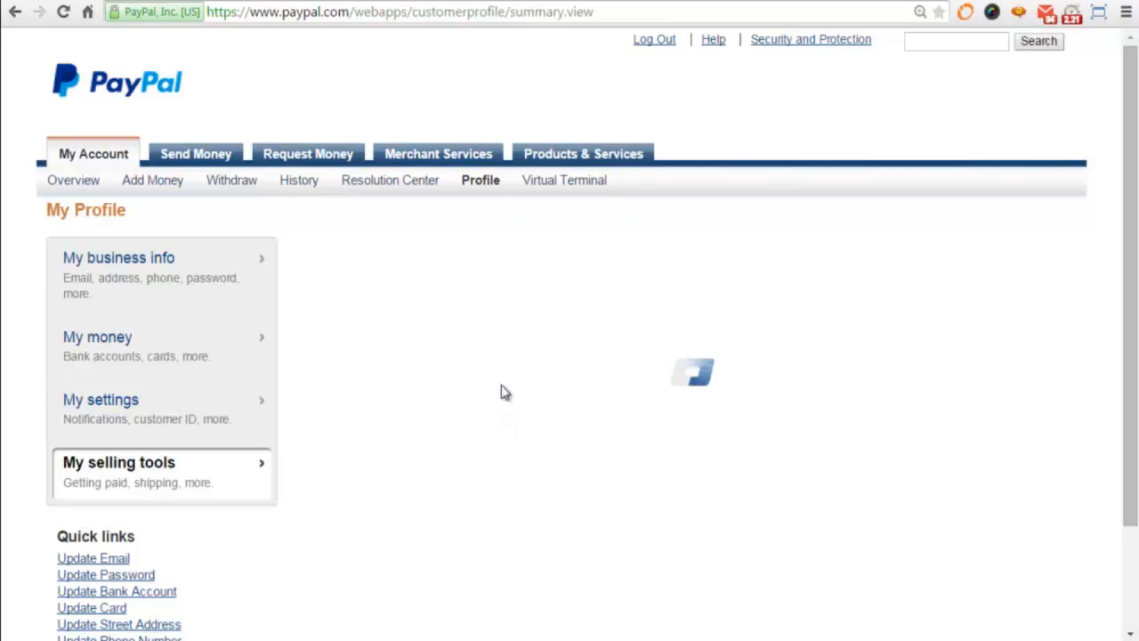
{"action": "left_click", "coordinate": [118, 463]}
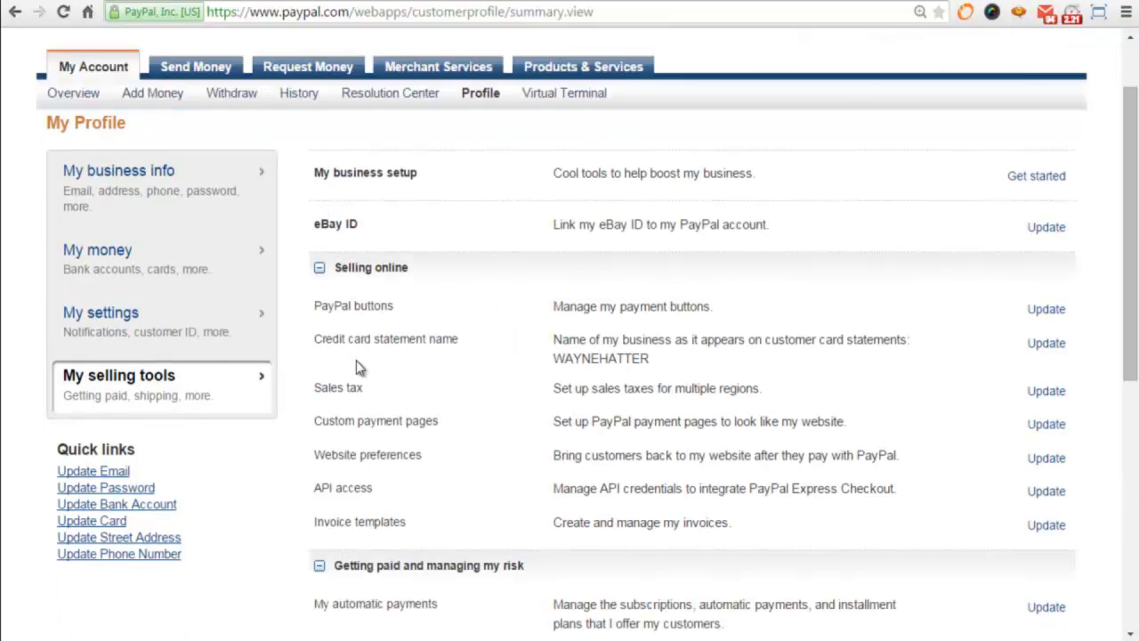
{"action": "double_click", "coordinate": [370, 266]}
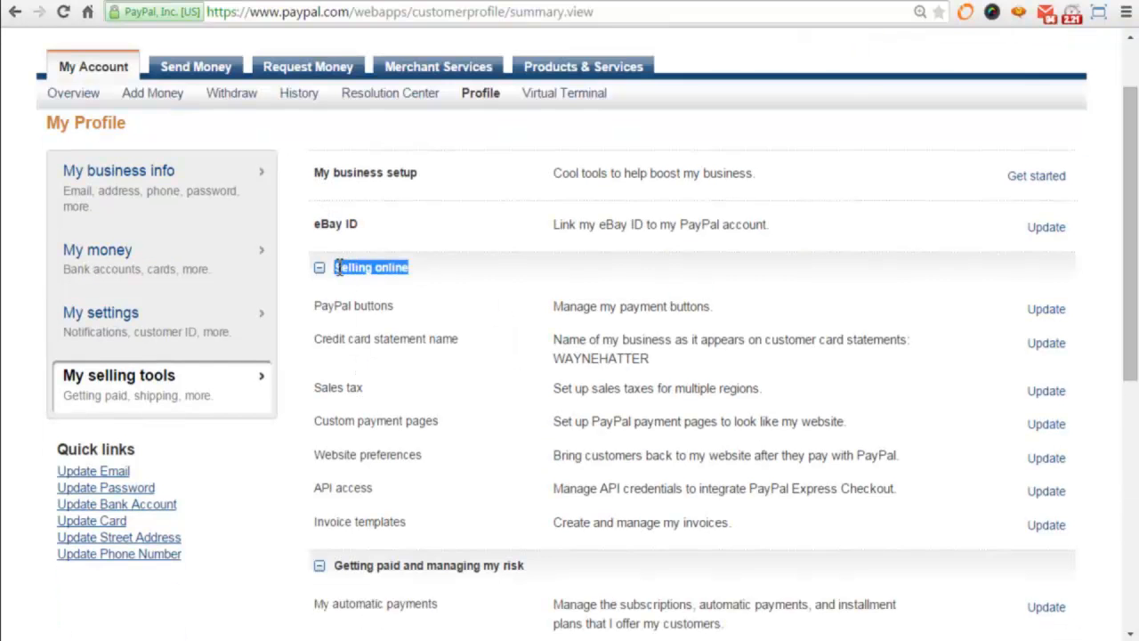
{"action": "scroll", "scroll_direction": "down", "scroll_amount": 3}
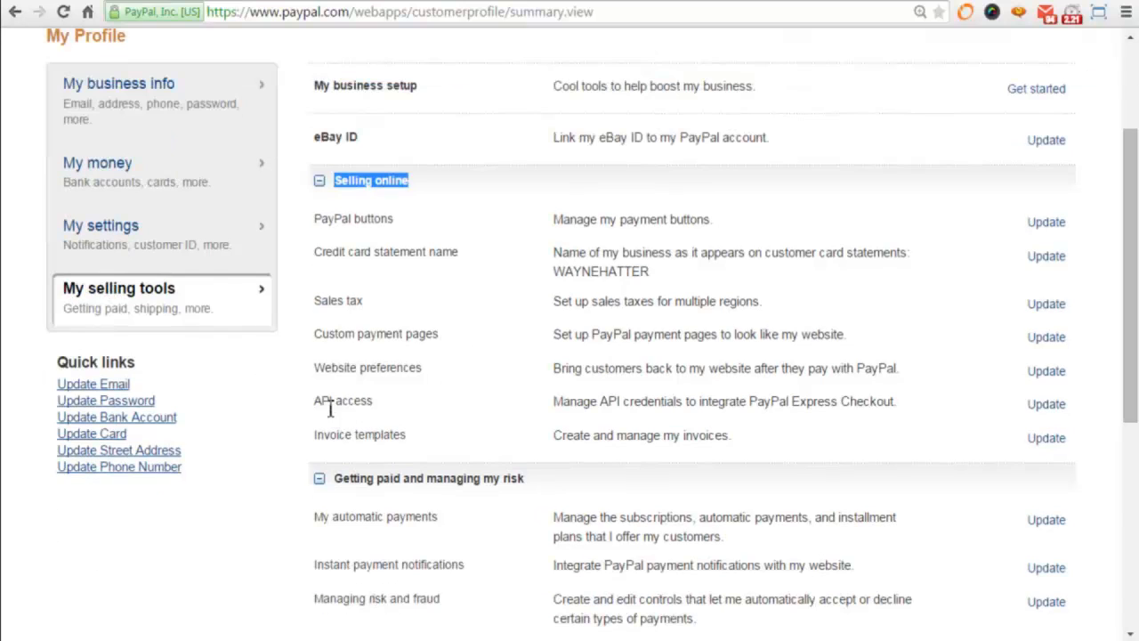
{"action": "mouse_move", "coordinate": [1045, 404]}
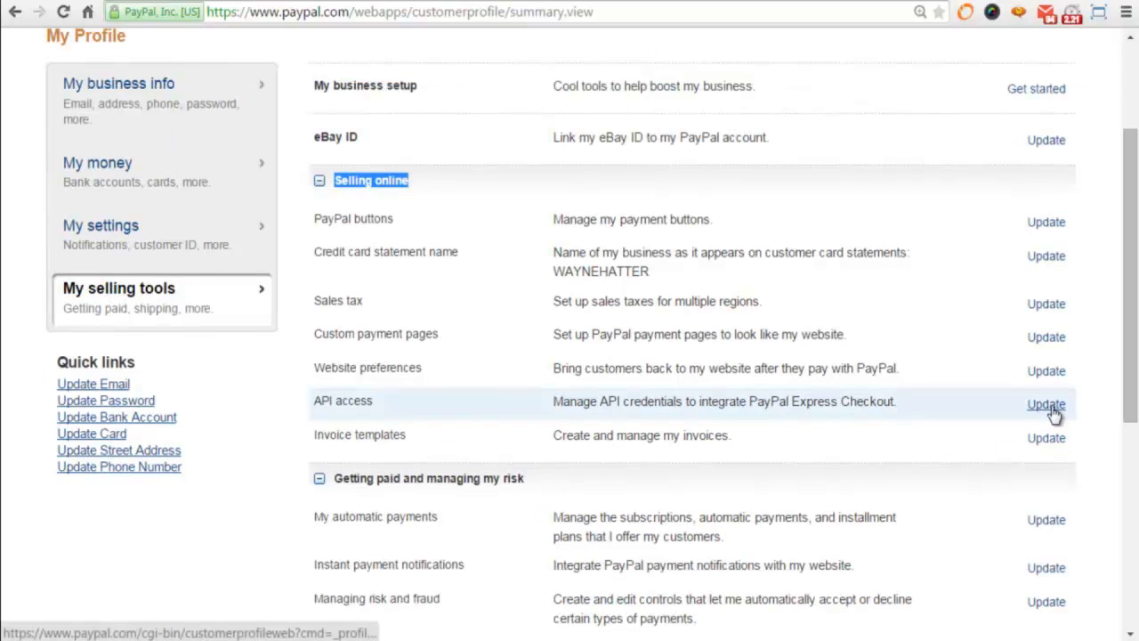
{"action": "left_click", "coordinate": [1044, 404]}
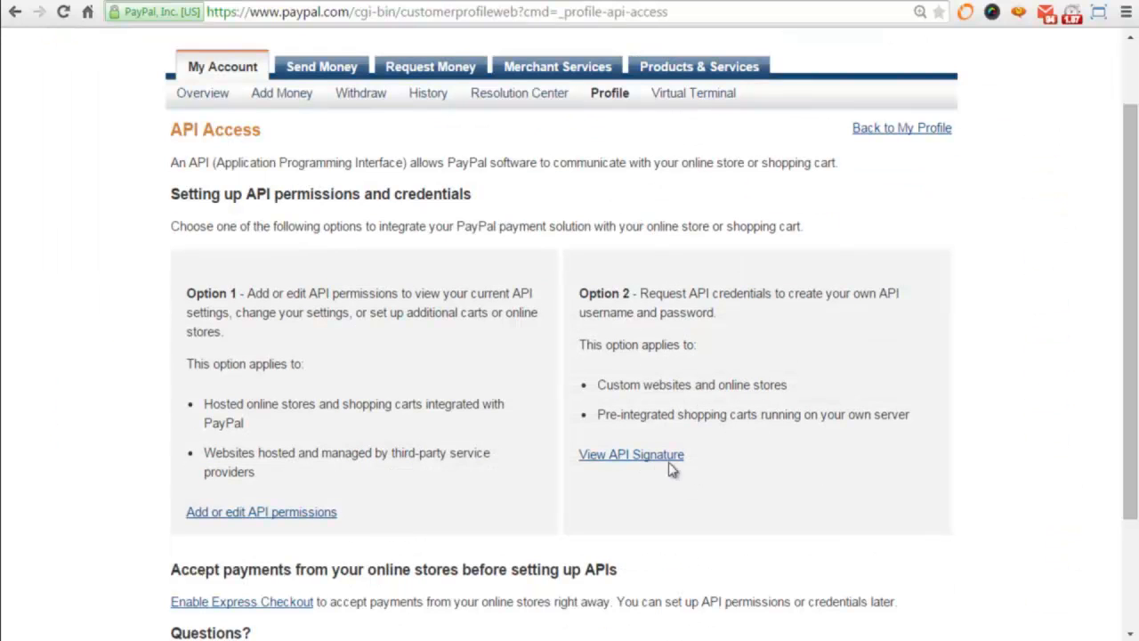
{"action": "mouse_move", "coordinate": [633, 466]}
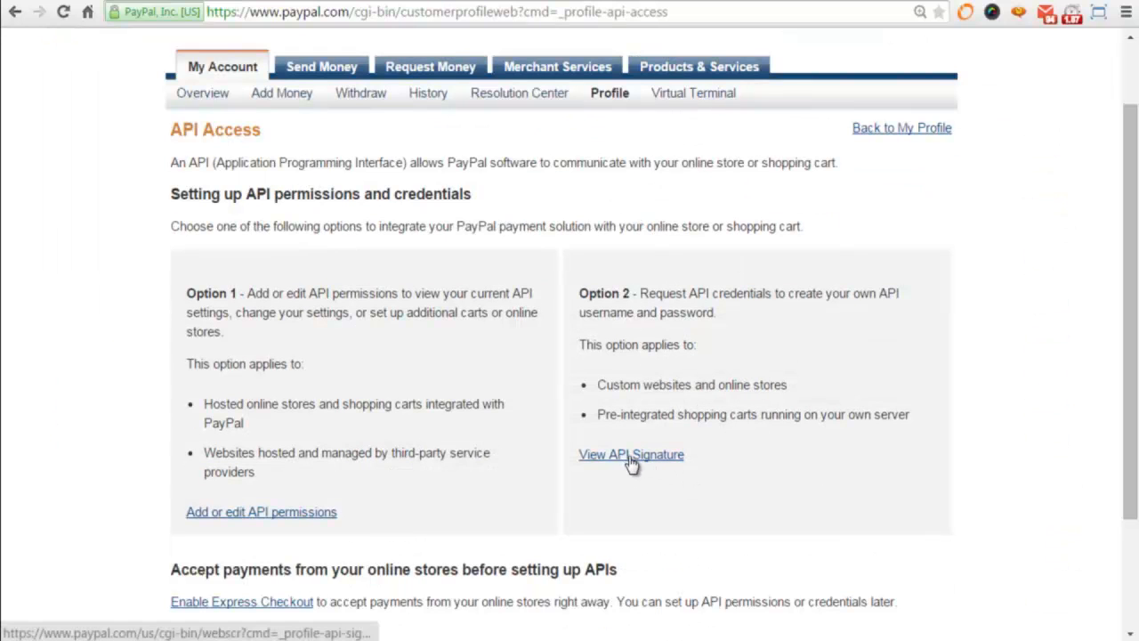
View the existing API signature, remove it with confirmation, and request new API credentials.
{"action": "left_click", "coordinate": [630, 456]}
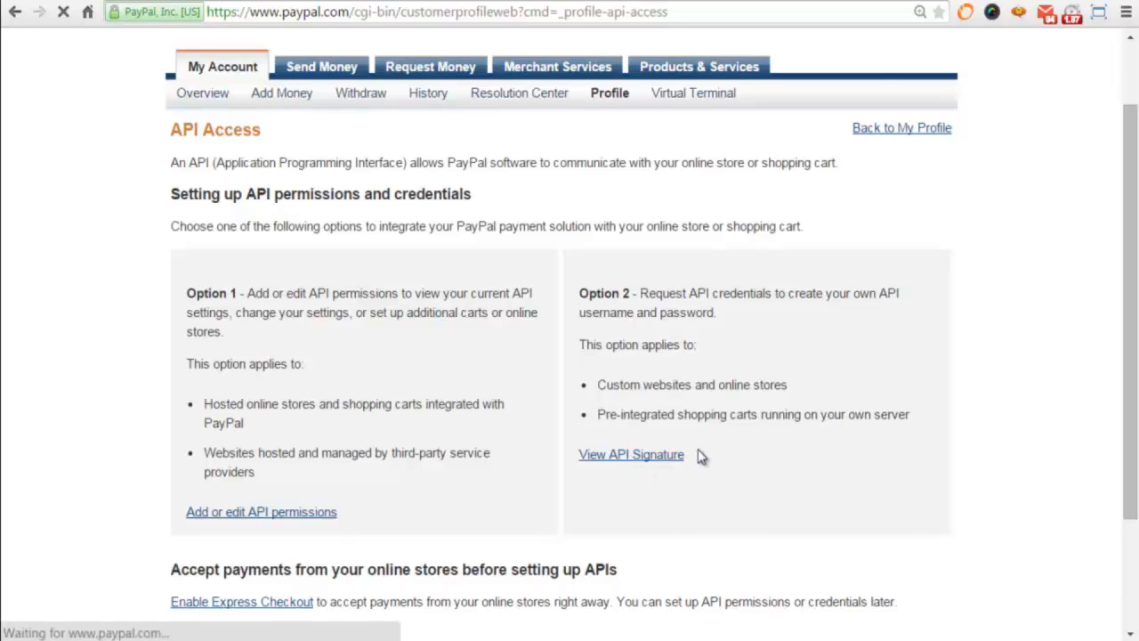
{"action": "left_click", "coordinate": [630, 455]}
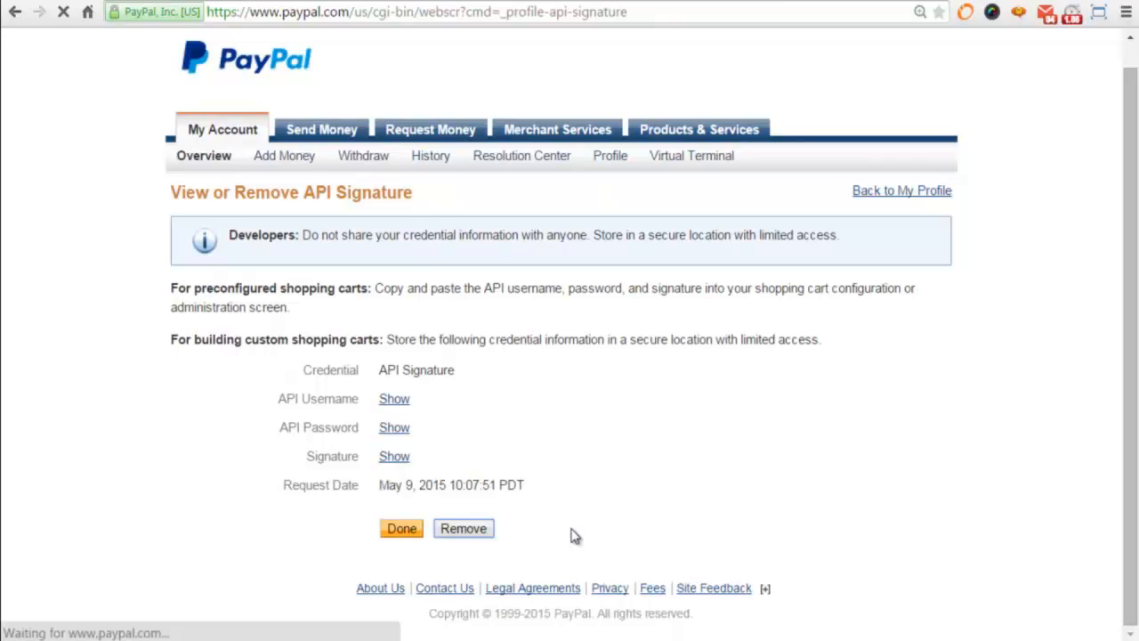
{"action": "left_click", "coordinate": [463, 527]}
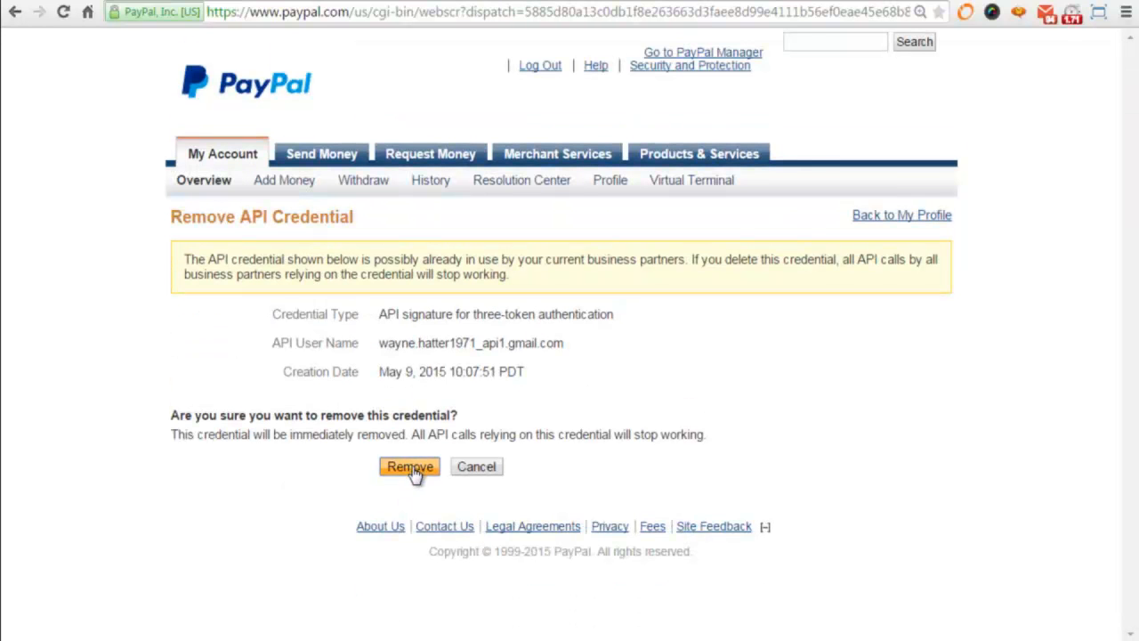
{"action": "left_click", "coordinate": [409, 466]}
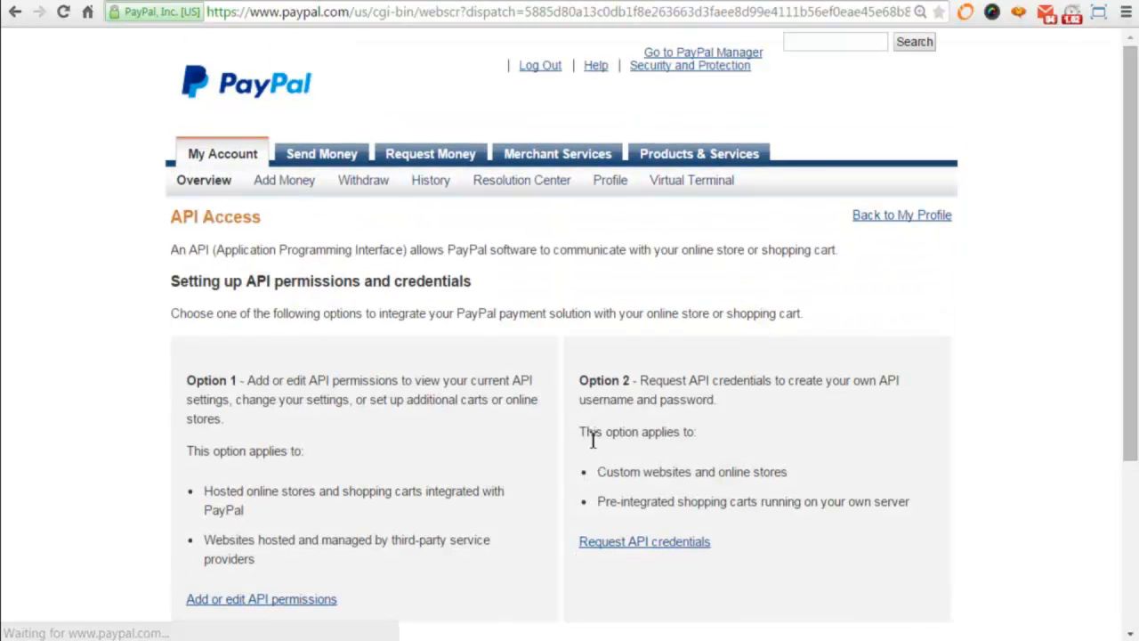
{"action": "scroll", "scroll_direction": "down", "scroll_amount": 3}
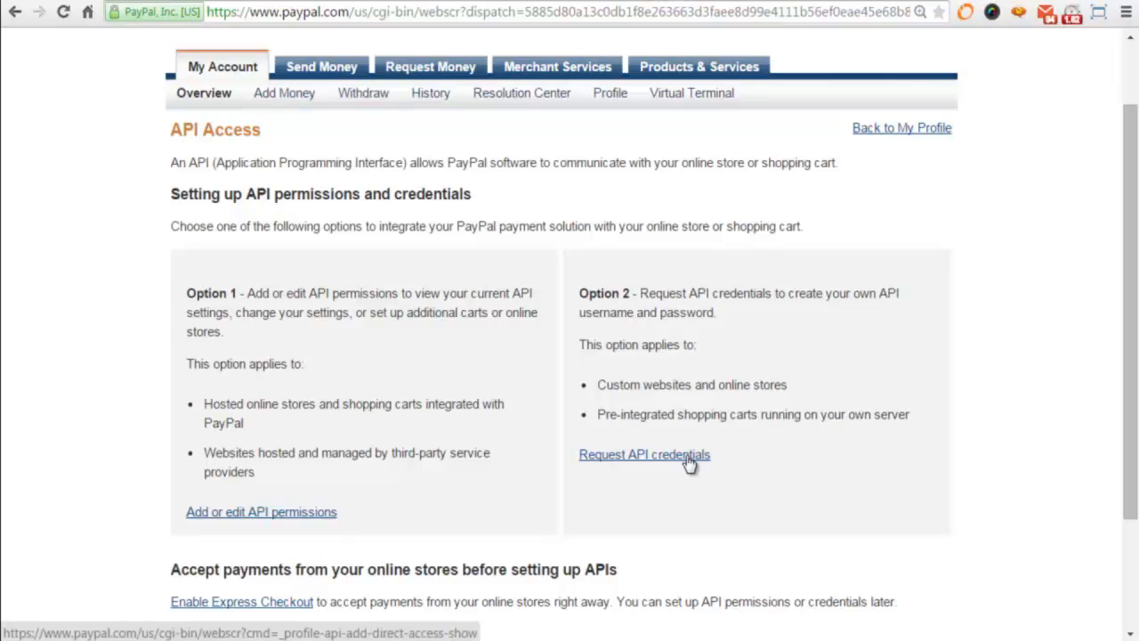
{"action": "left_click", "coordinate": [644, 456]}
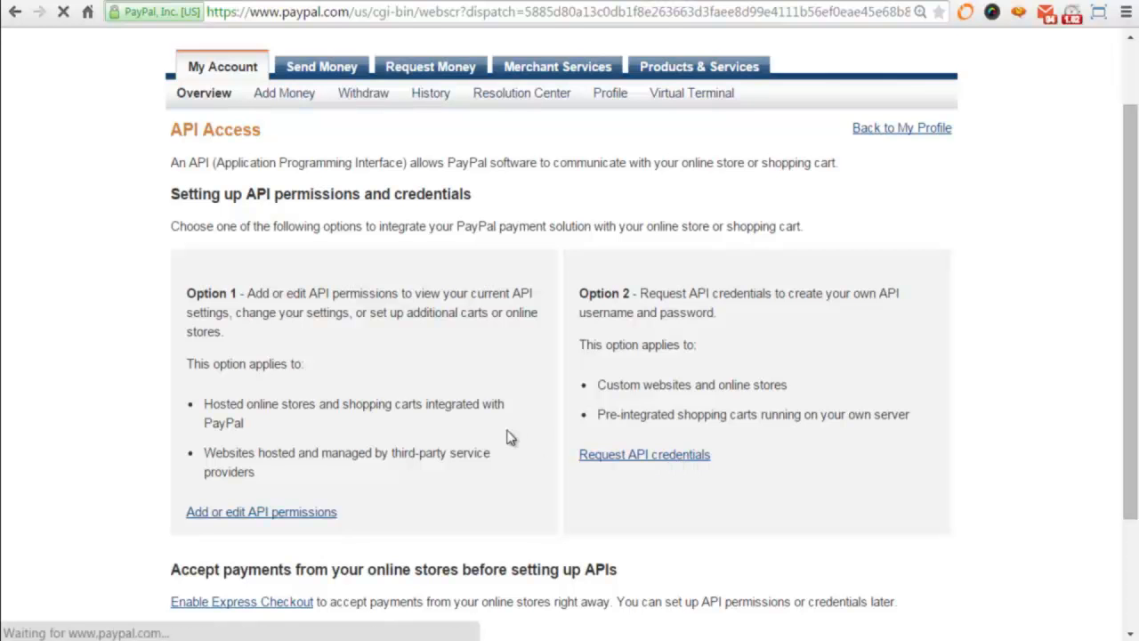
Agree and Submit to generate a new API signature, then reveal its username and password.
{"action": "left_click", "coordinate": [645, 454]}
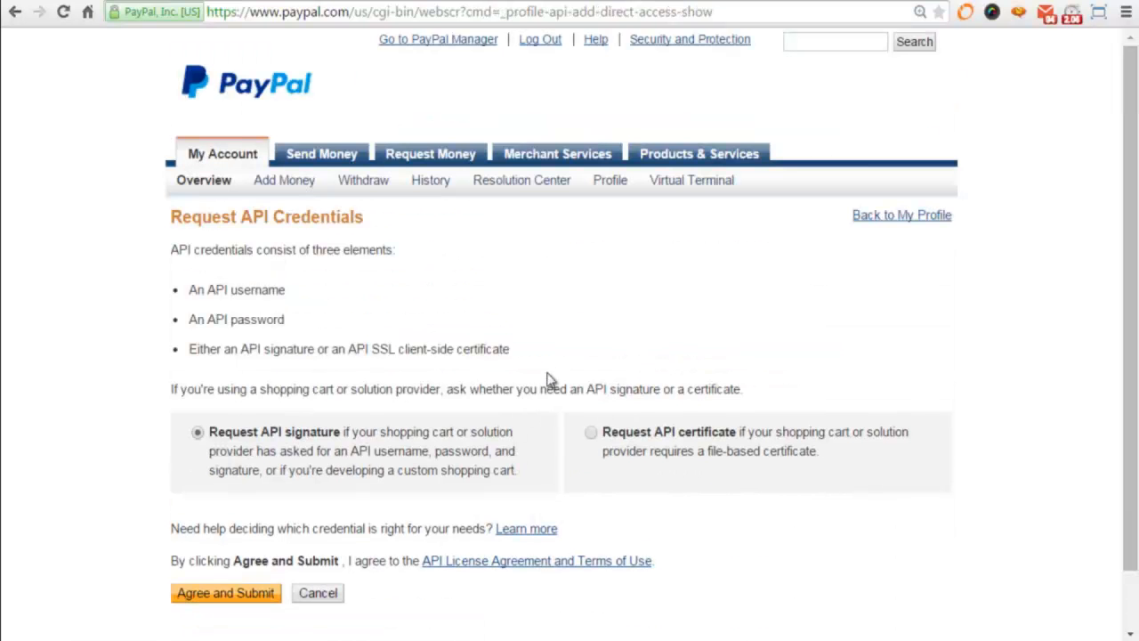
{"action": "scroll", "scroll_direction": "down", "scroll_amount": 3}
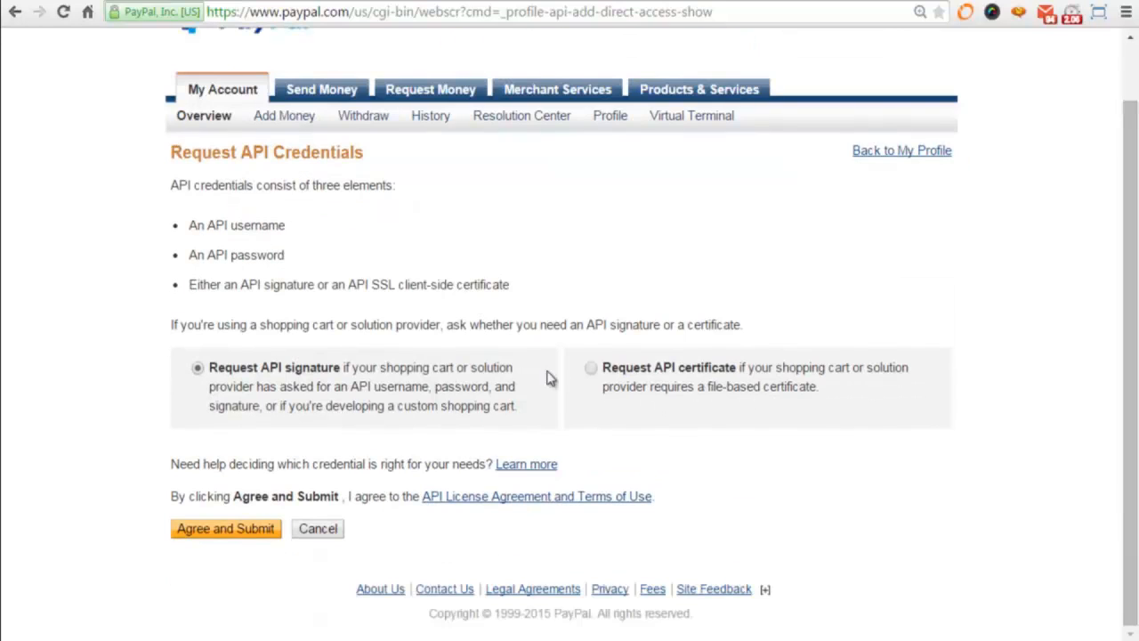
{"action": "mouse_move", "coordinate": [217, 538]}
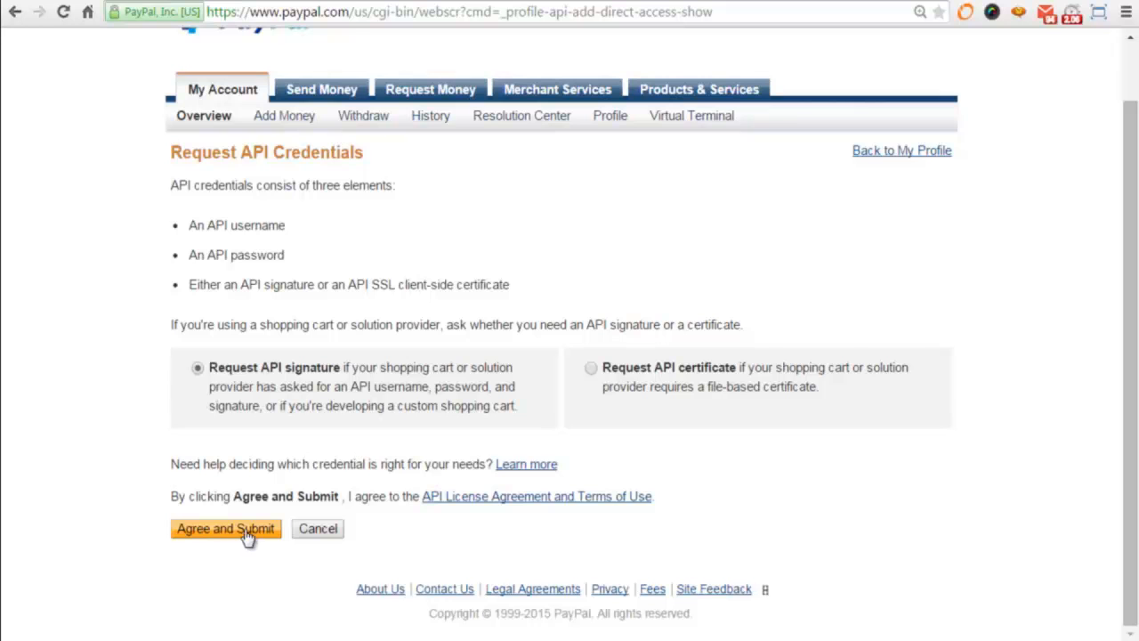
{"action": "mouse_move", "coordinate": [416, 550]}
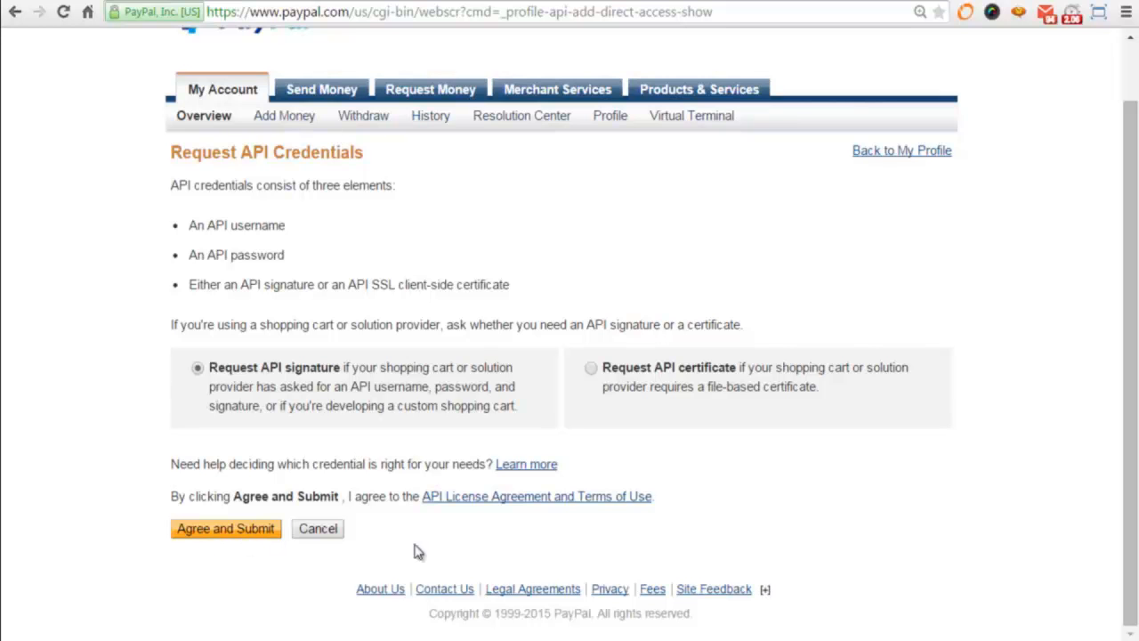
{"action": "mouse_move", "coordinate": [203, 498]}
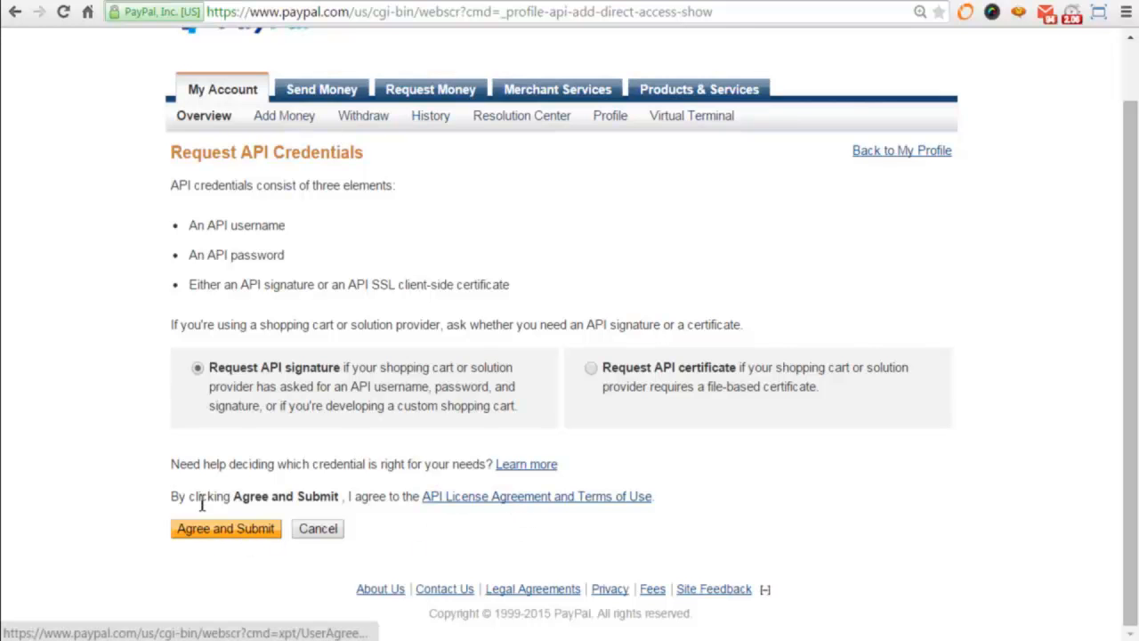
{"action": "left_click", "coordinate": [224, 528]}
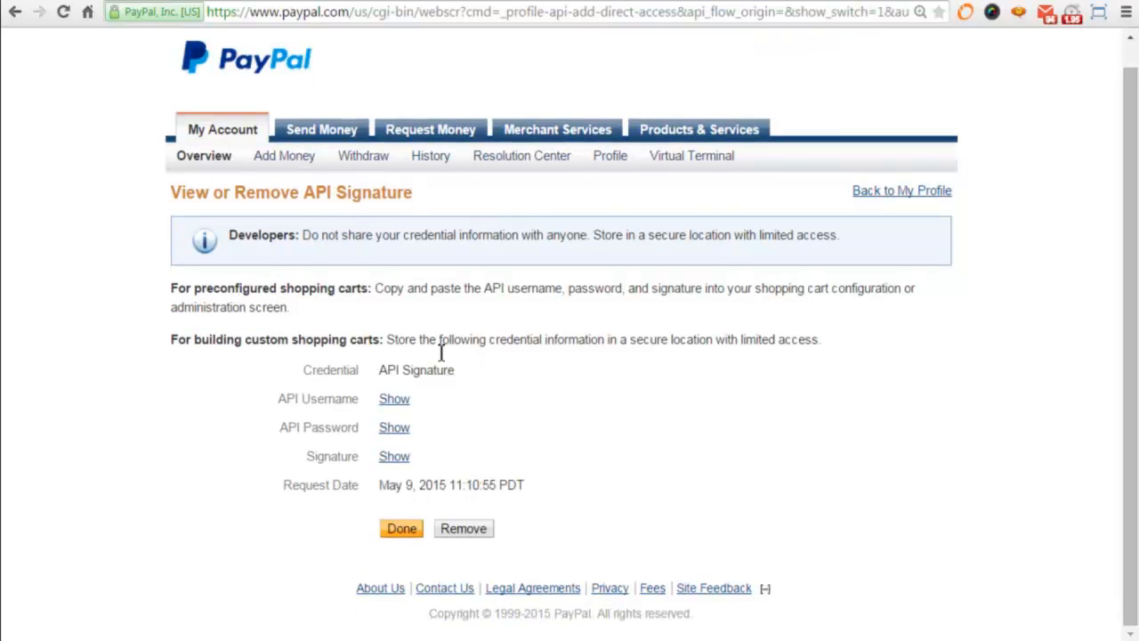
{"action": "left_click", "coordinate": [394, 398]}
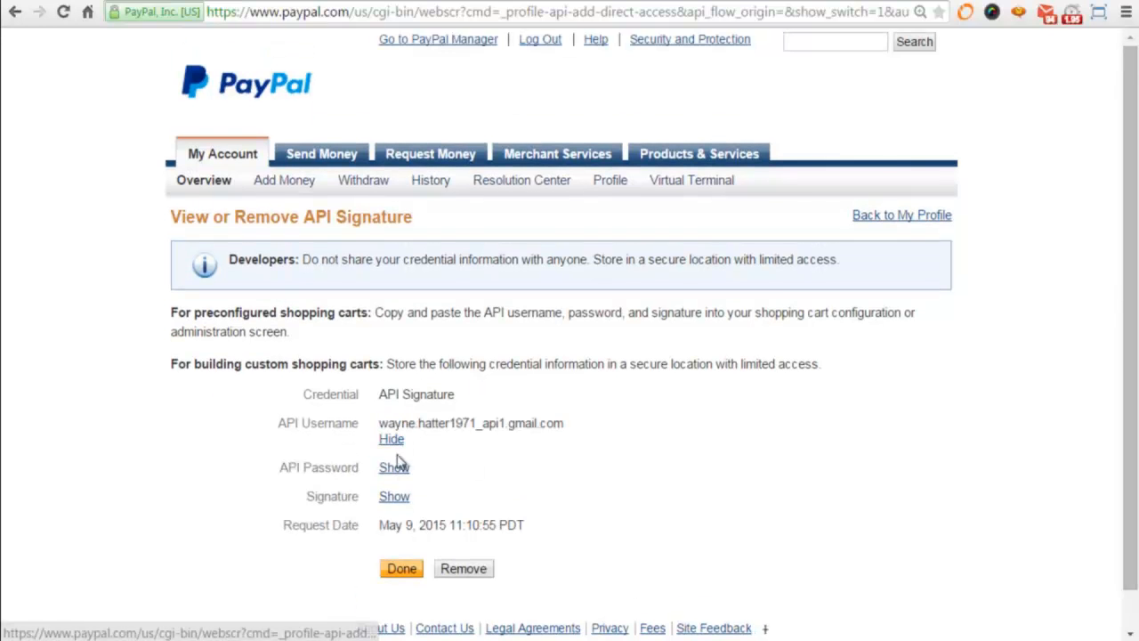
{"action": "left_click", "coordinate": [395, 467]}
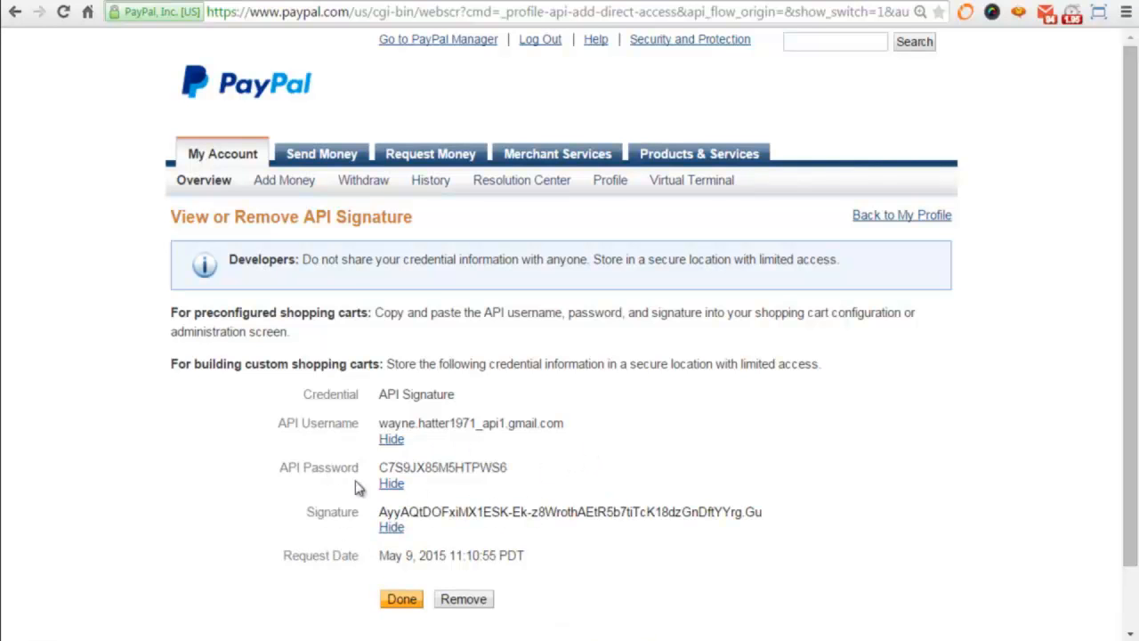
{"action": "mouse_move", "coordinate": [524, 530]}
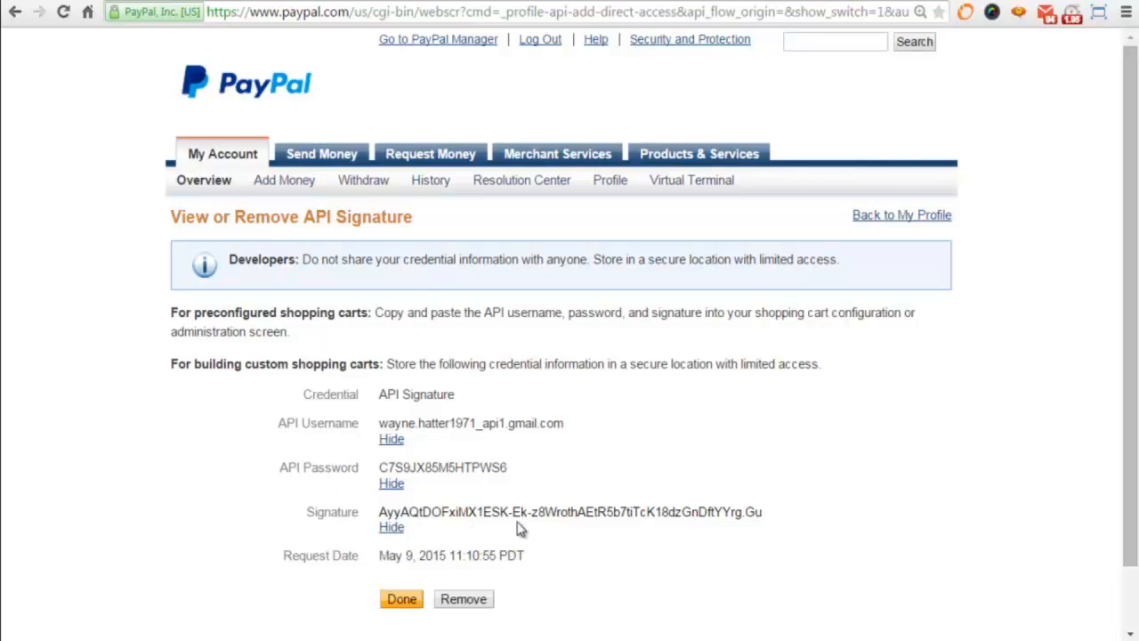
{"action": "mouse_move", "coordinate": [484, 363]}
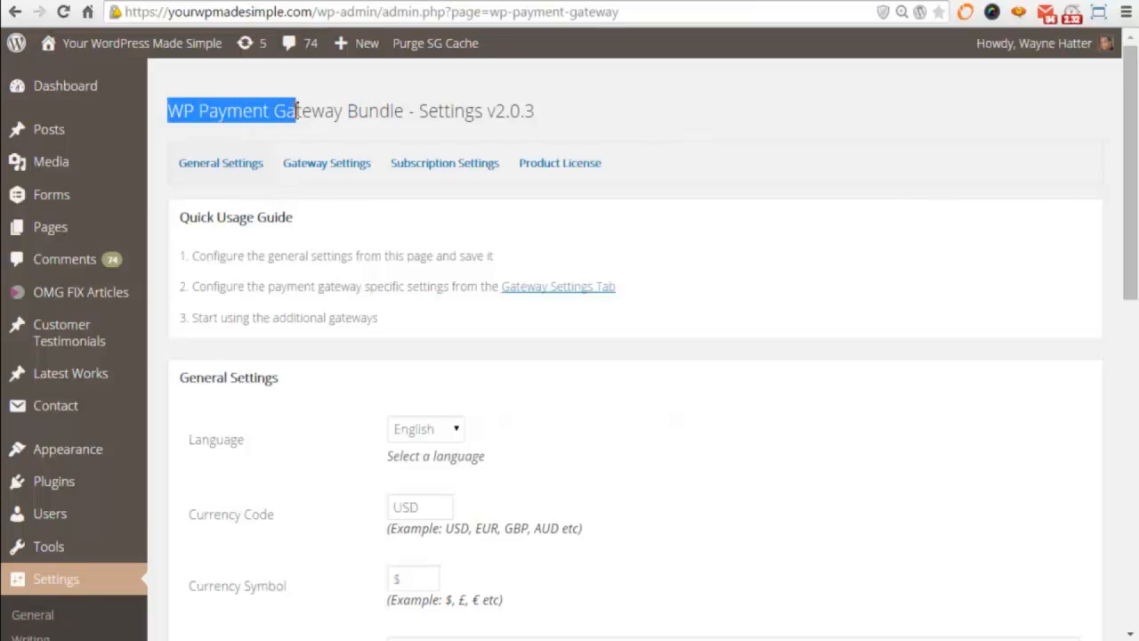
{"action": "left_click_drag", "start_coordinate": [293, 110], "coordinate": [406, 111]}
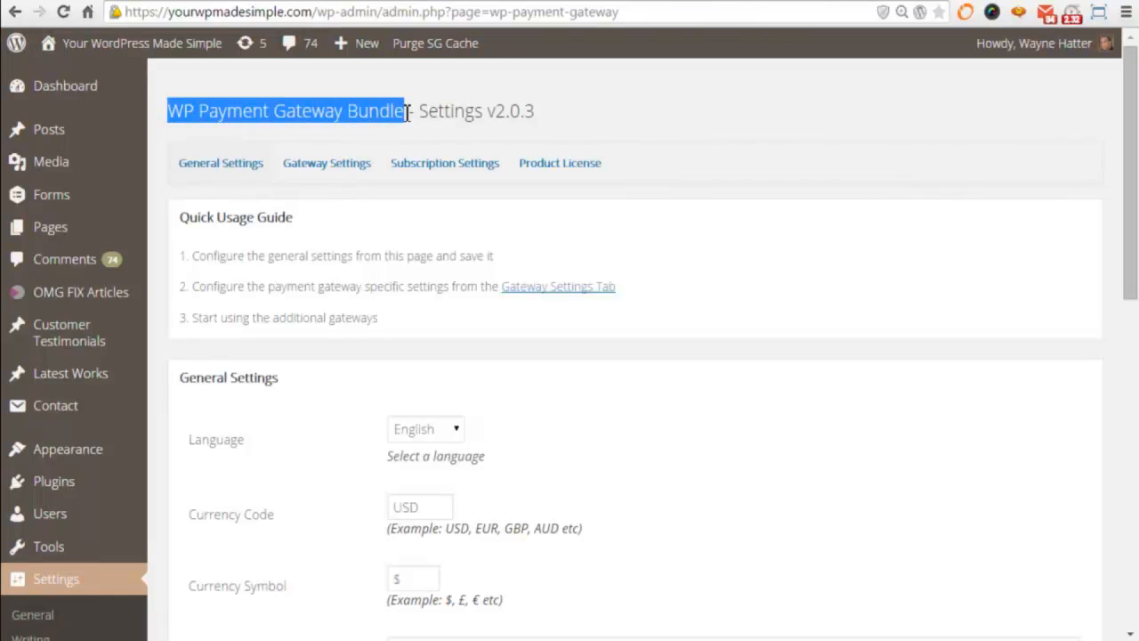
{"action": "scroll", "scroll_direction": "down", "scroll_amount": 3}
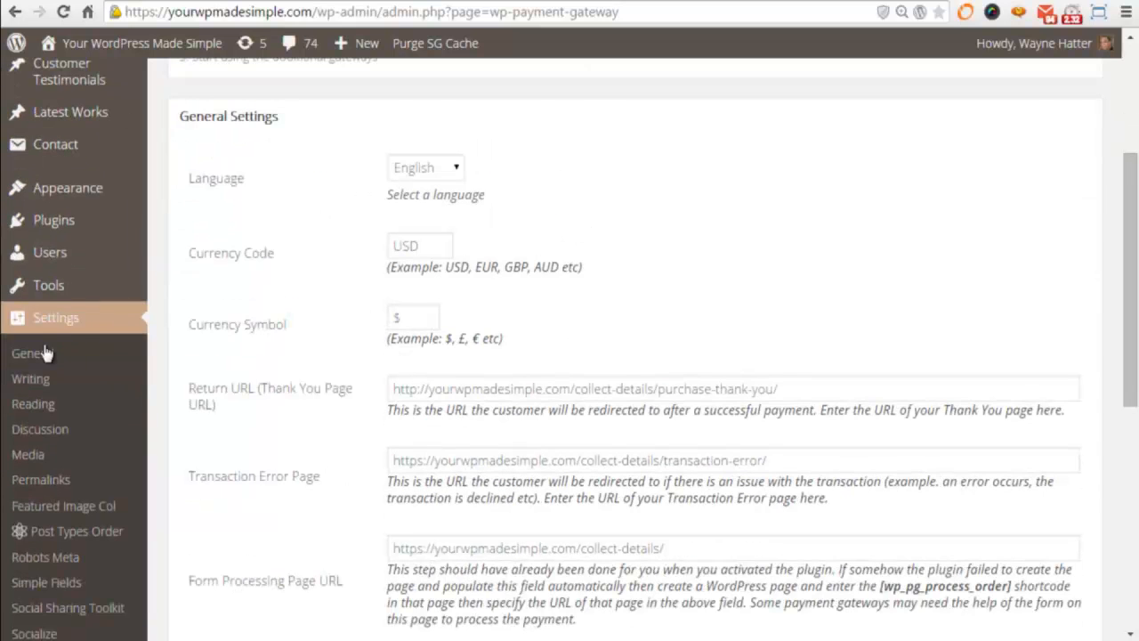
{"action": "mouse_move", "coordinate": [56, 317]}
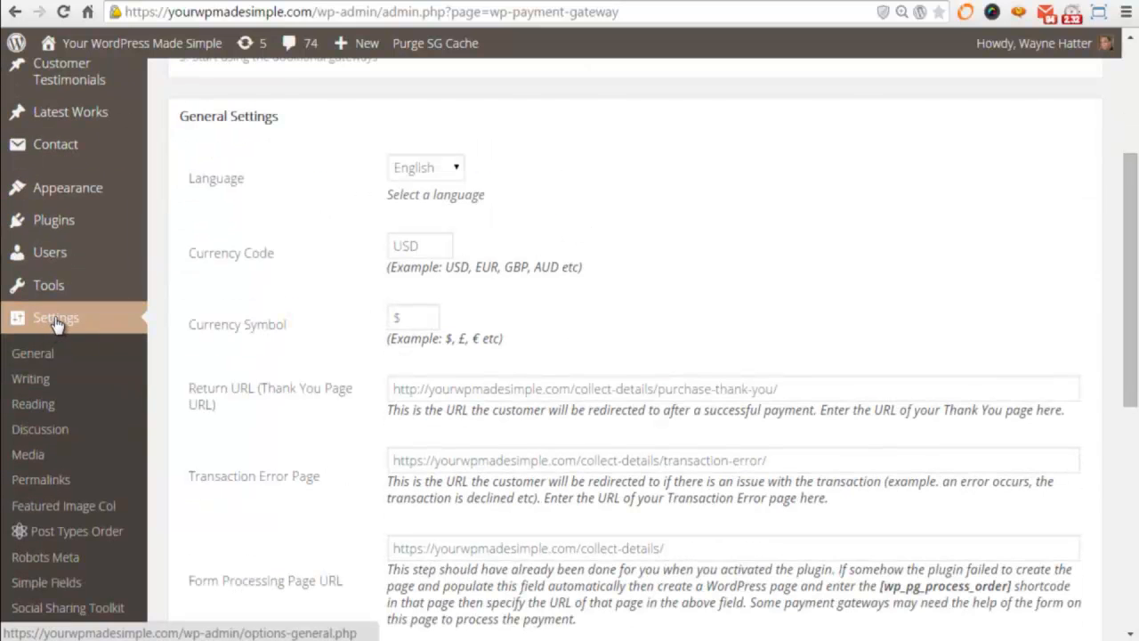
{"action": "scroll", "scroll_direction": "down", "scroll_amount": 3}
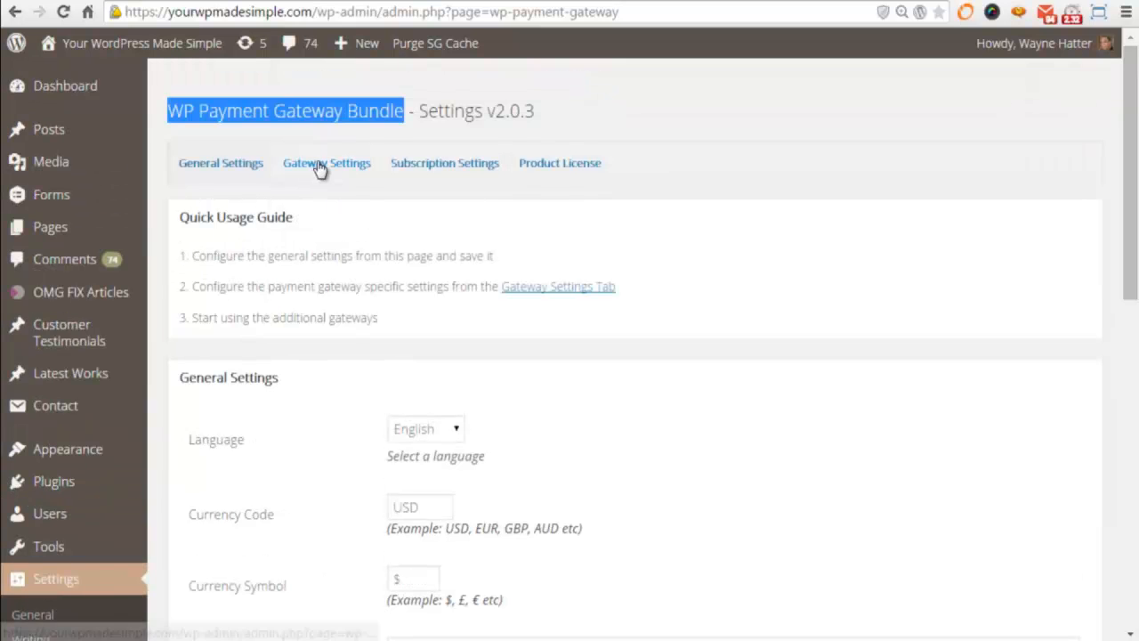
In Gateway Settings, tick Use PayPal Payments Pro Gateway and inspect the username field.
{"action": "left_click", "coordinate": [327, 164]}
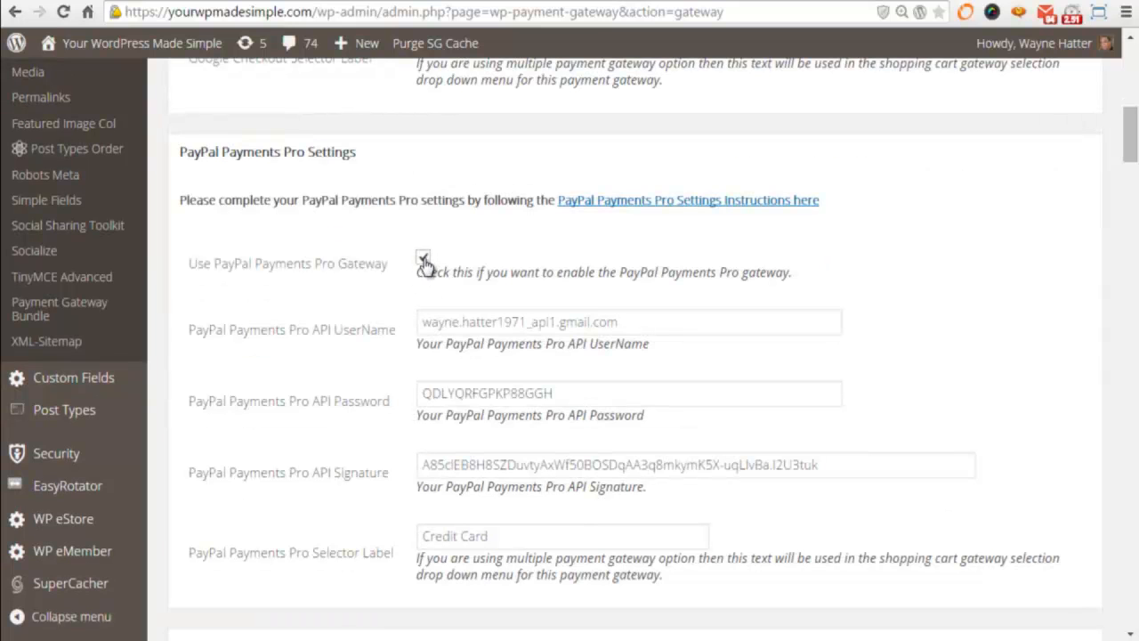
{"action": "left_click", "coordinate": [424, 256]}
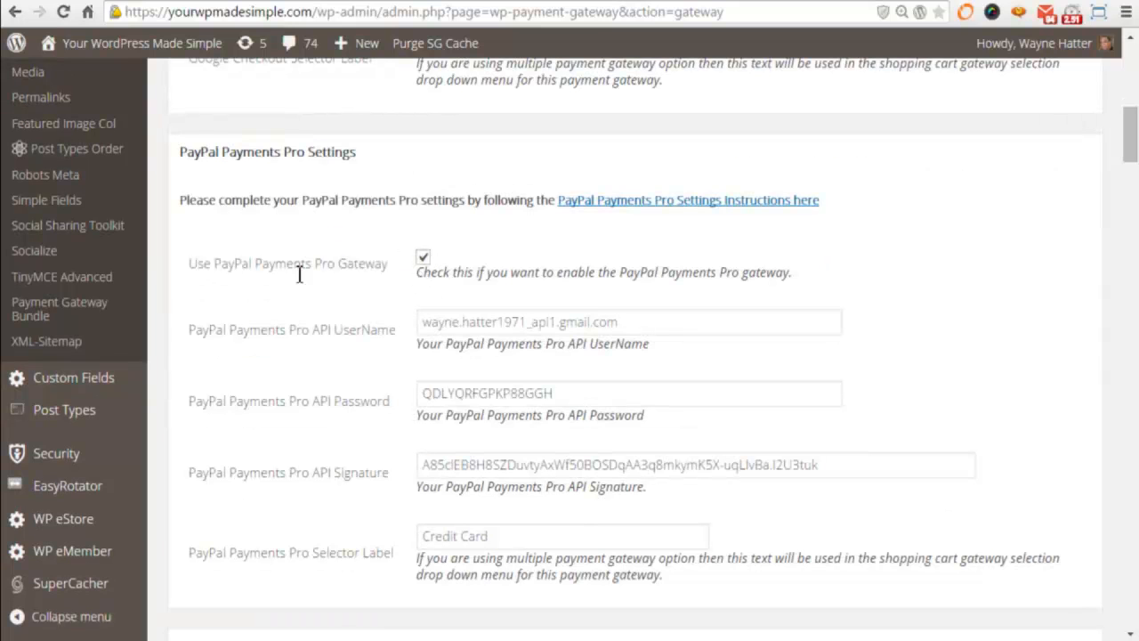
{"action": "mouse_move", "coordinate": [626, 342]}
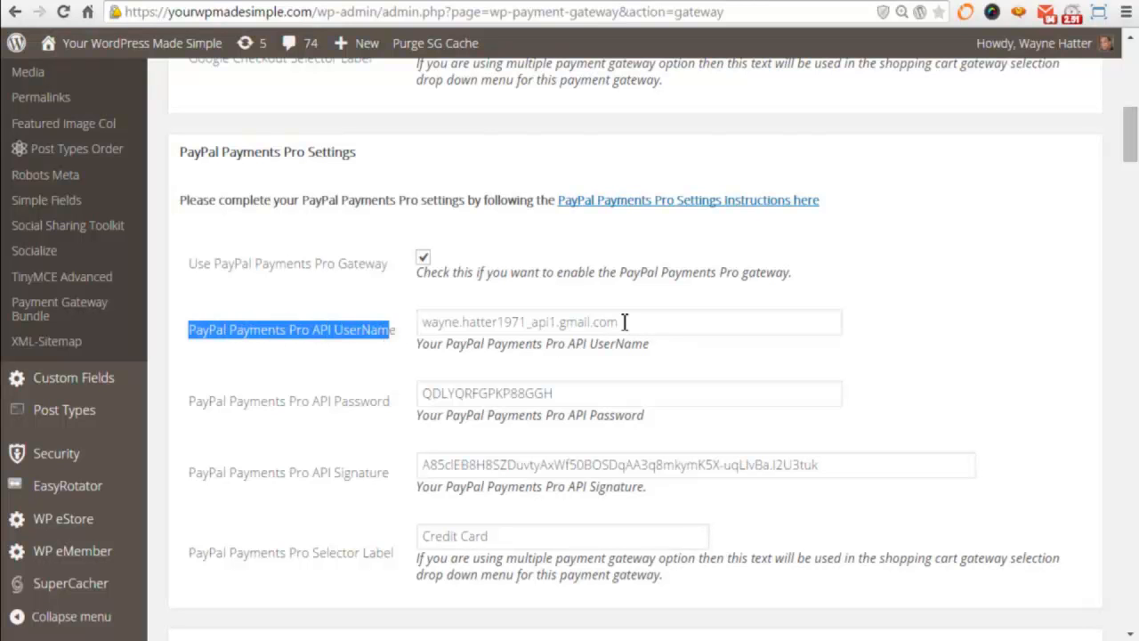
{"action": "right_click", "coordinate": [555, 322]}
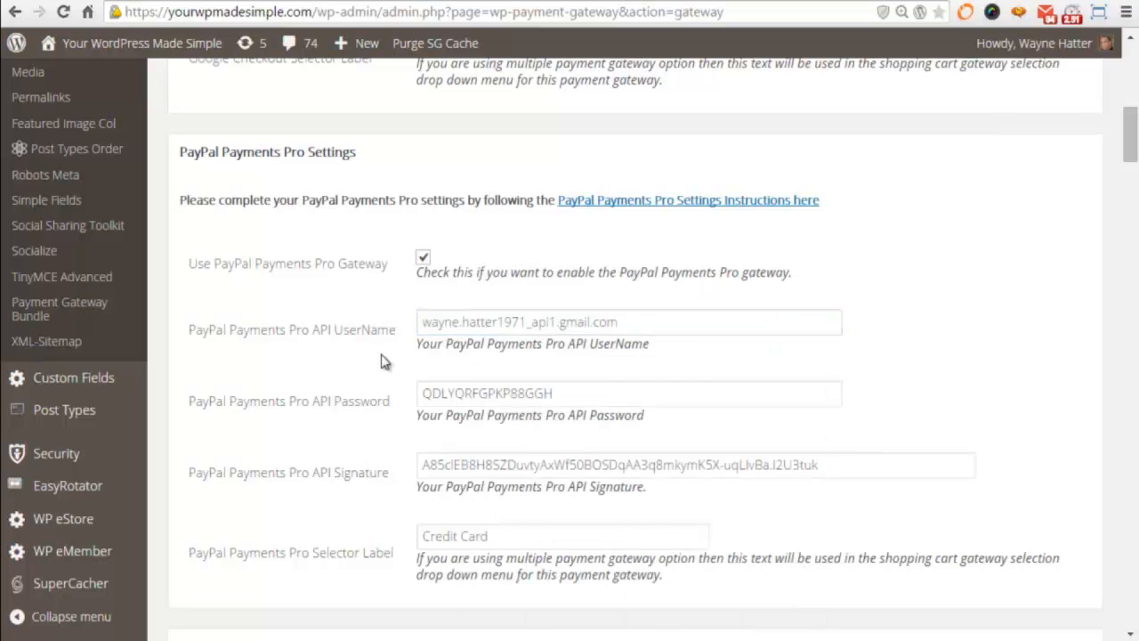
{"action": "double_click", "coordinate": [363, 400]}
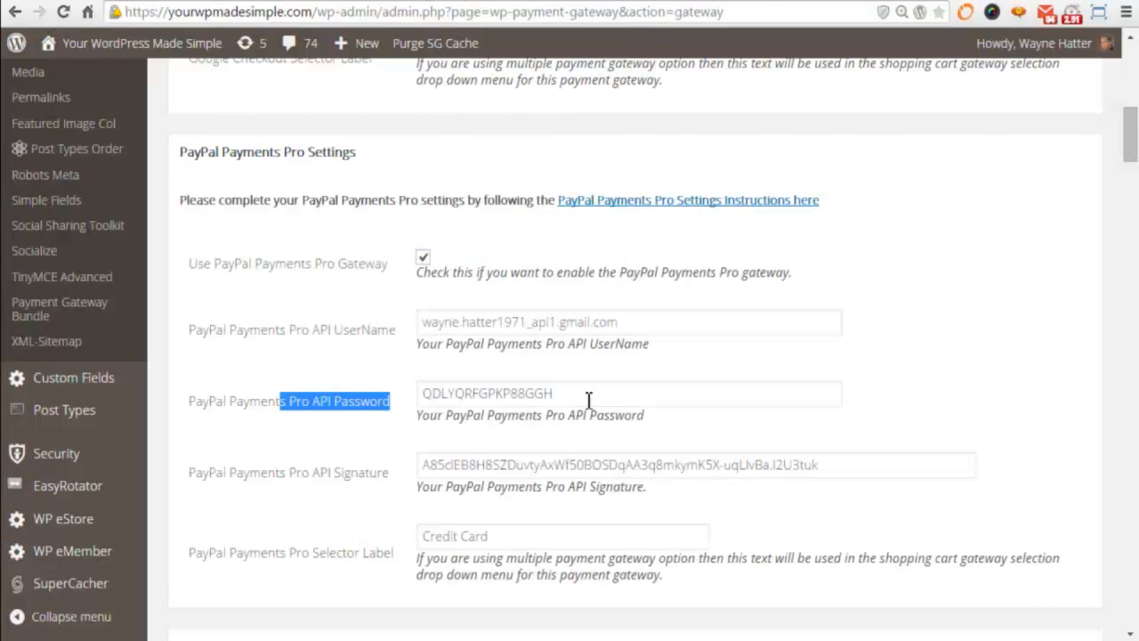
Paste the new API password as plain text and bring up paste options for the signature.
{"action": "right_click", "coordinate": [588, 393]}
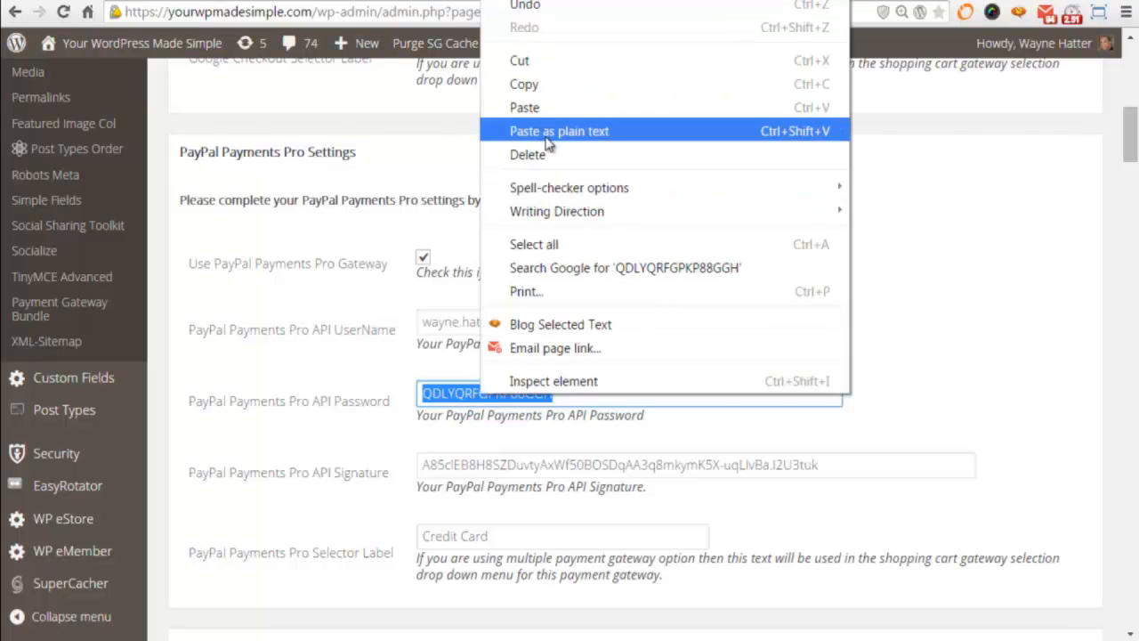
{"action": "left_click", "coordinate": [559, 131]}
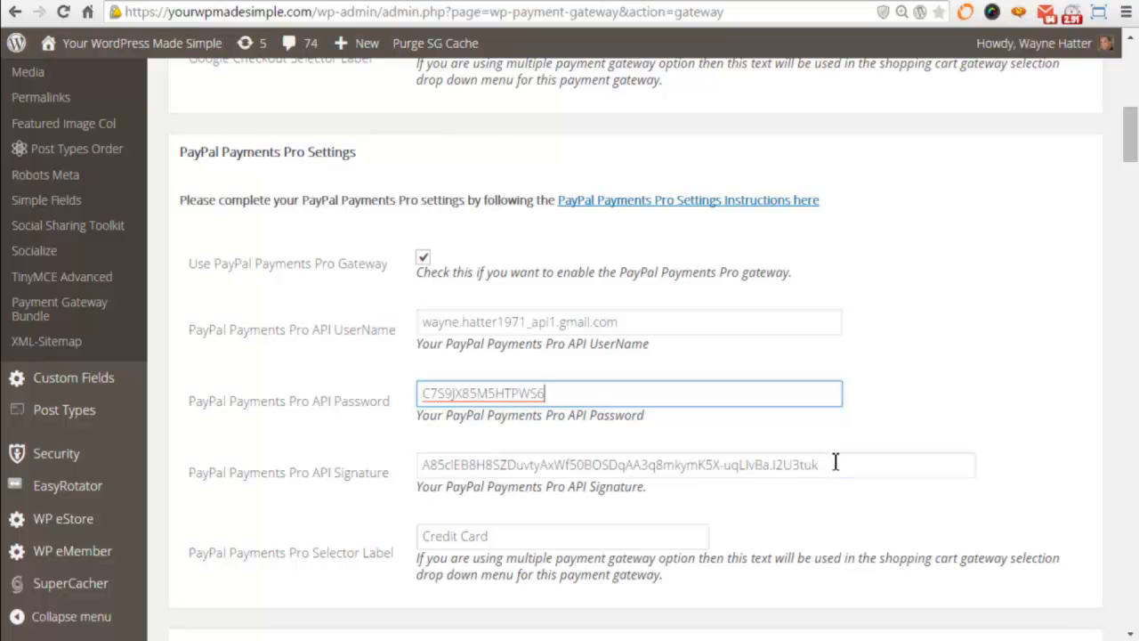
{"action": "right_click", "coordinate": [623, 465]}
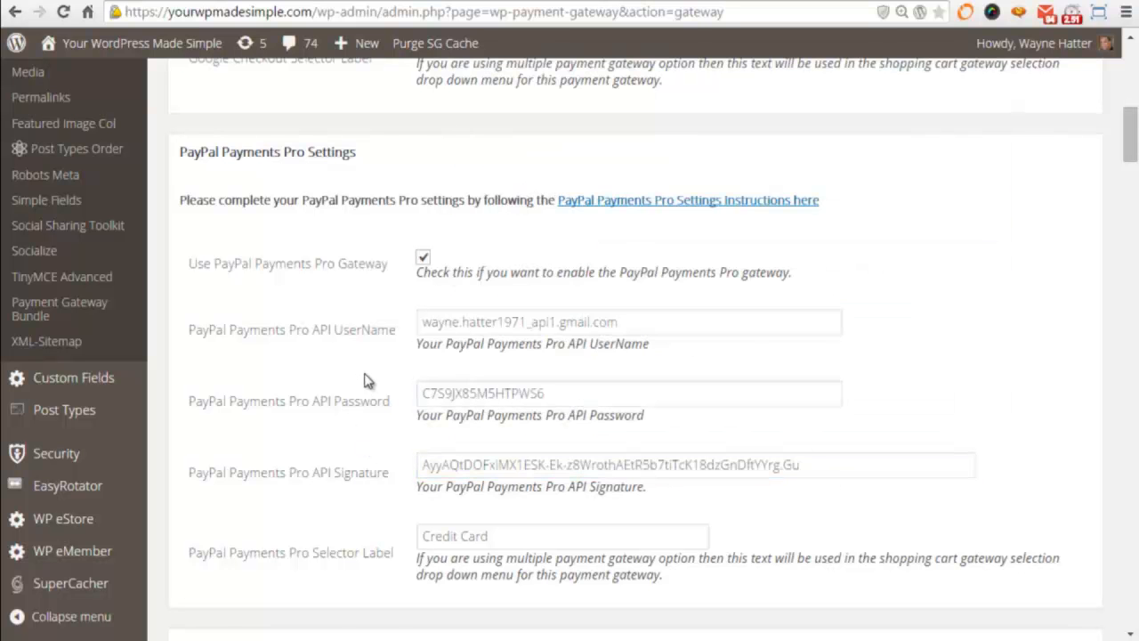
Scroll to the bottom of Gateway Settings and save with Update, getting Options Updated.
{"action": "scroll", "scroll_direction": "down", "scroll_amount": 3}
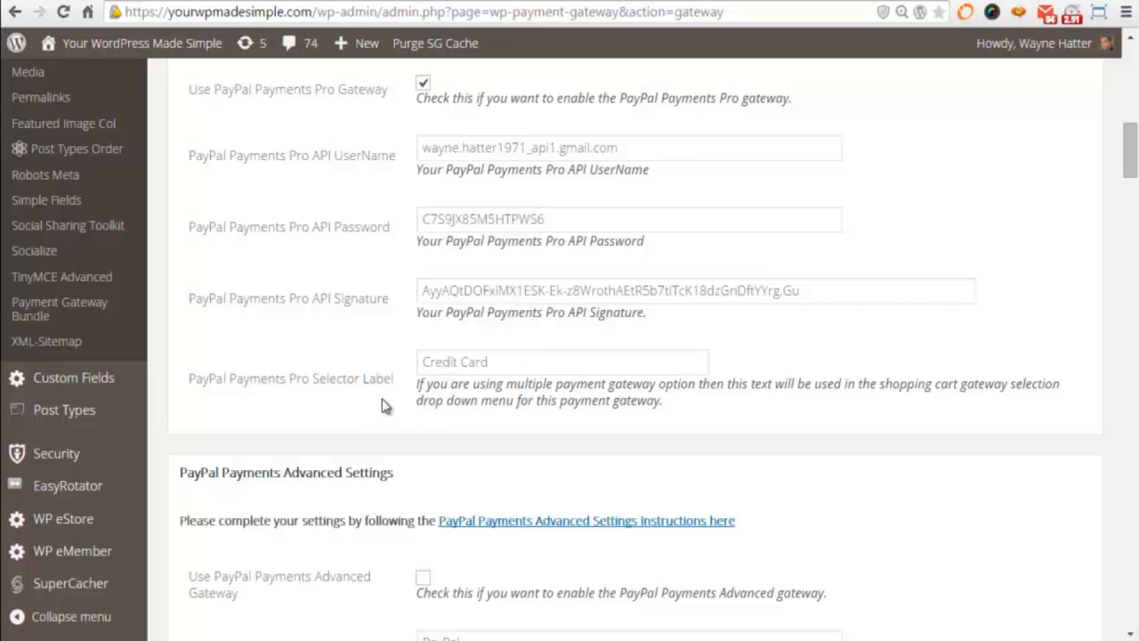
{"action": "mouse_move", "coordinate": [246, 391]}
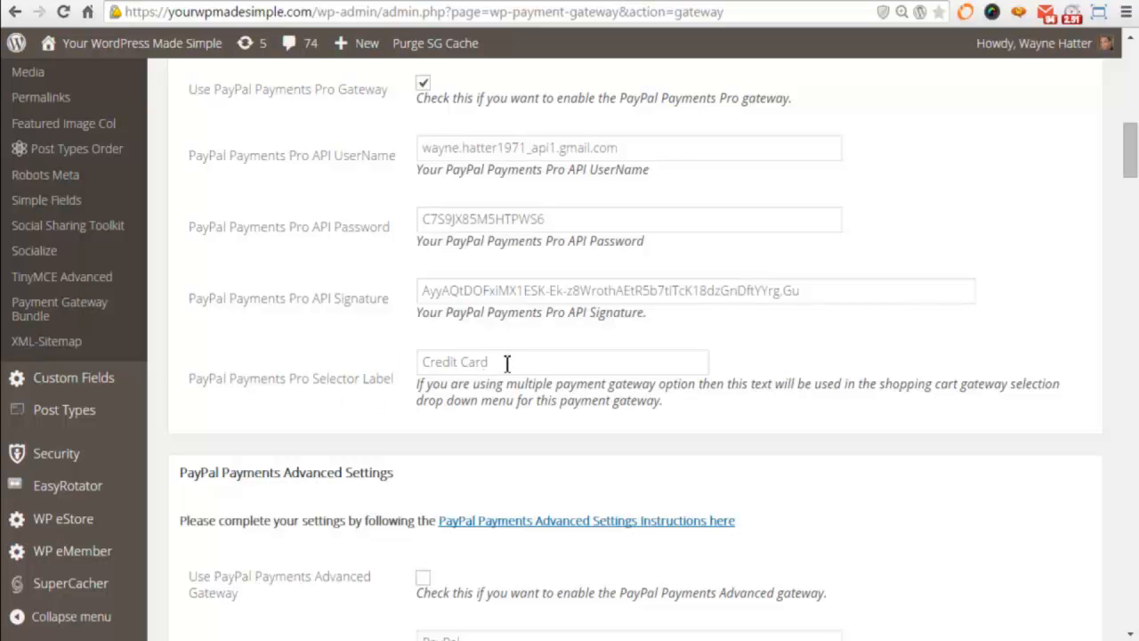
{"action": "mouse_move", "coordinate": [521, 366]}
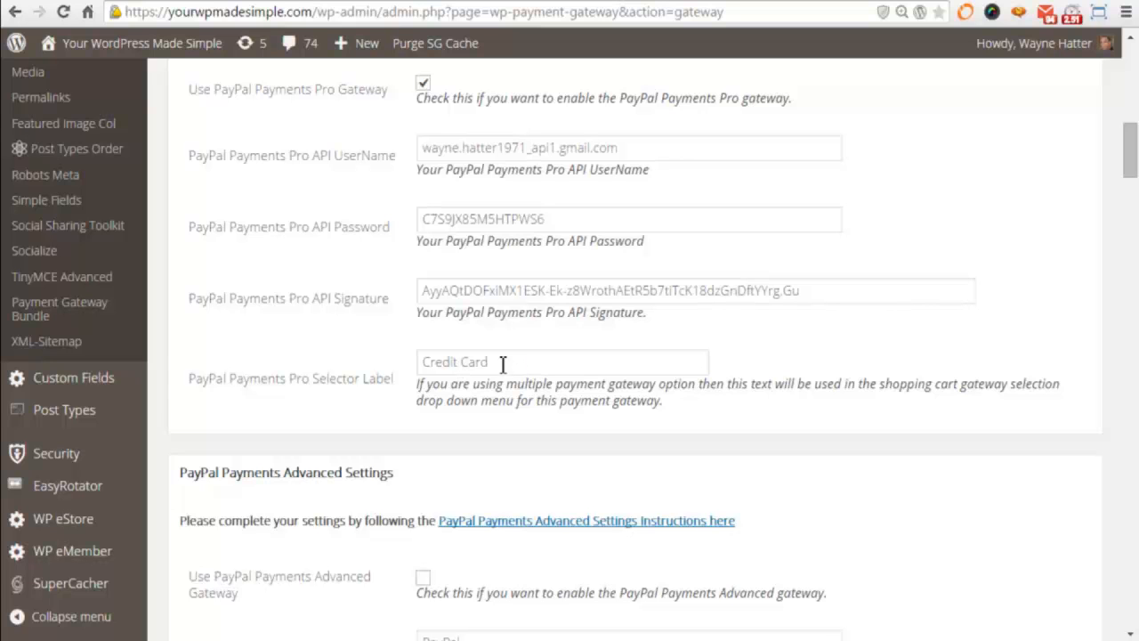
{"action": "mouse_move", "coordinate": [502, 385]}
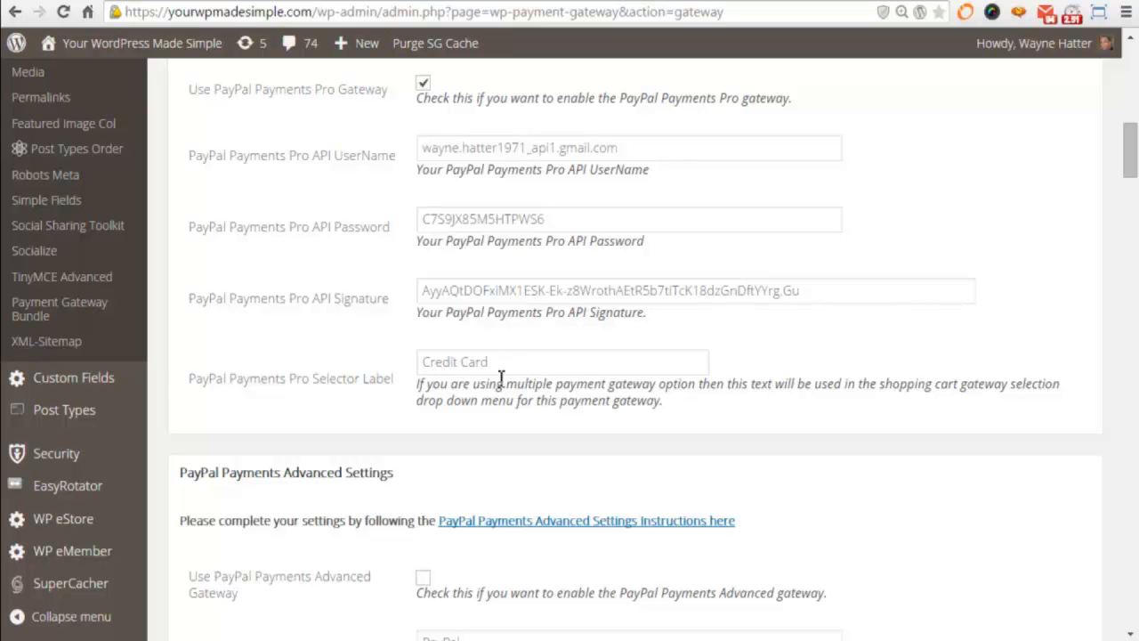
{"action": "mouse_move", "coordinate": [359, 345]}
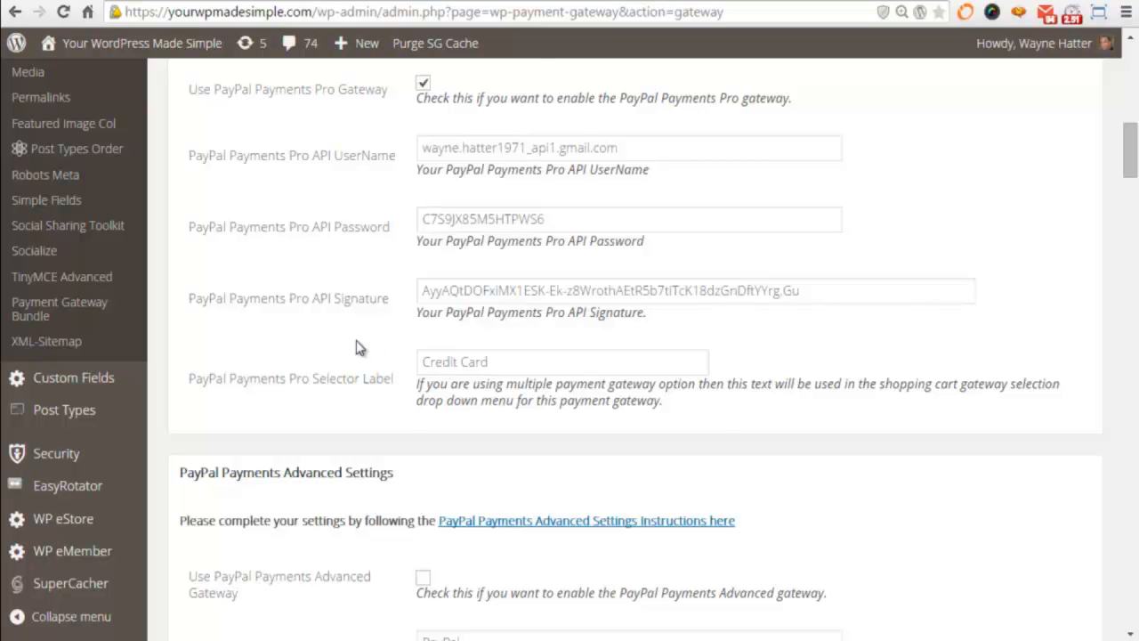
{"action": "scroll", "scroll_direction": "down", "scroll_amount": 3}
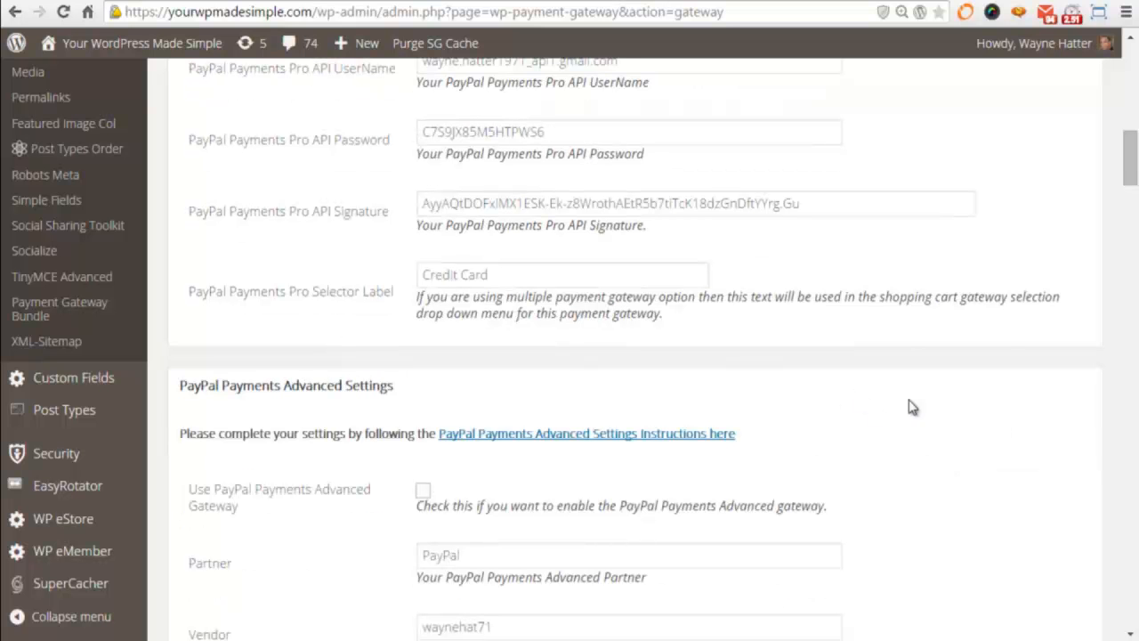
{"action": "scroll", "scroll_direction": "down", "scroll_amount": 3}
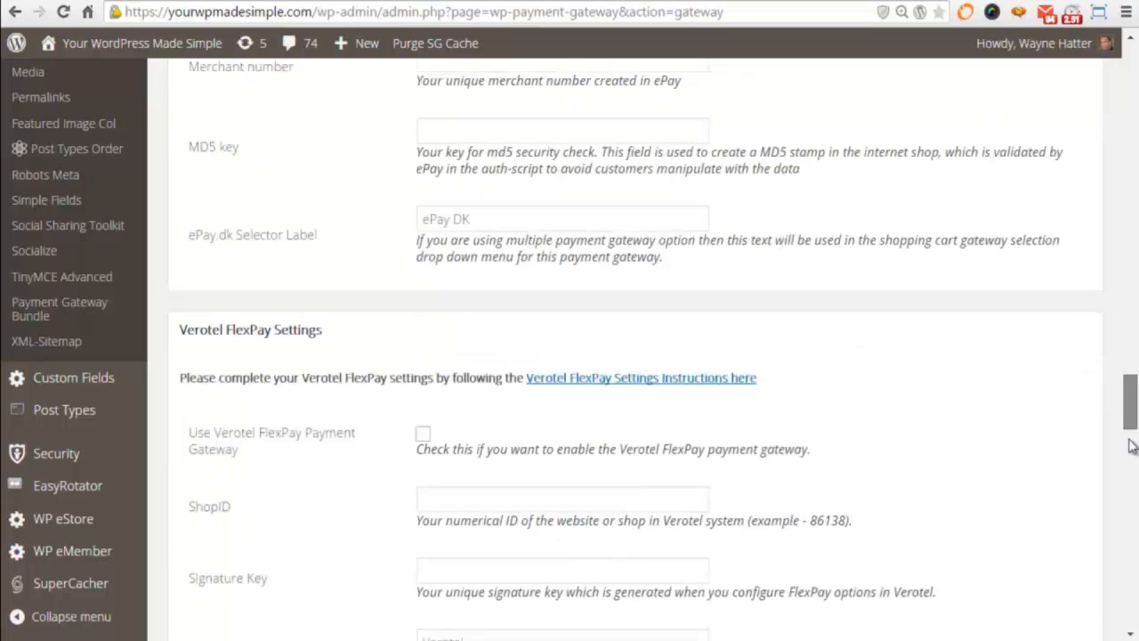
{"action": "scroll", "scroll_direction": "down", "scroll_amount": 3}
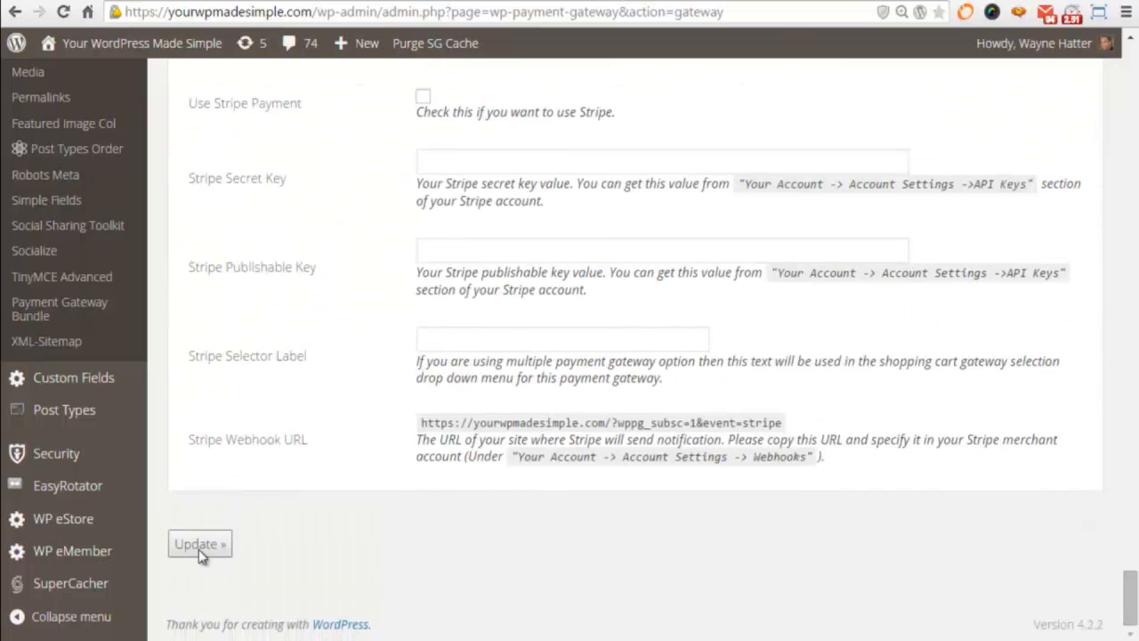
{"action": "left_click", "coordinate": [200, 543]}
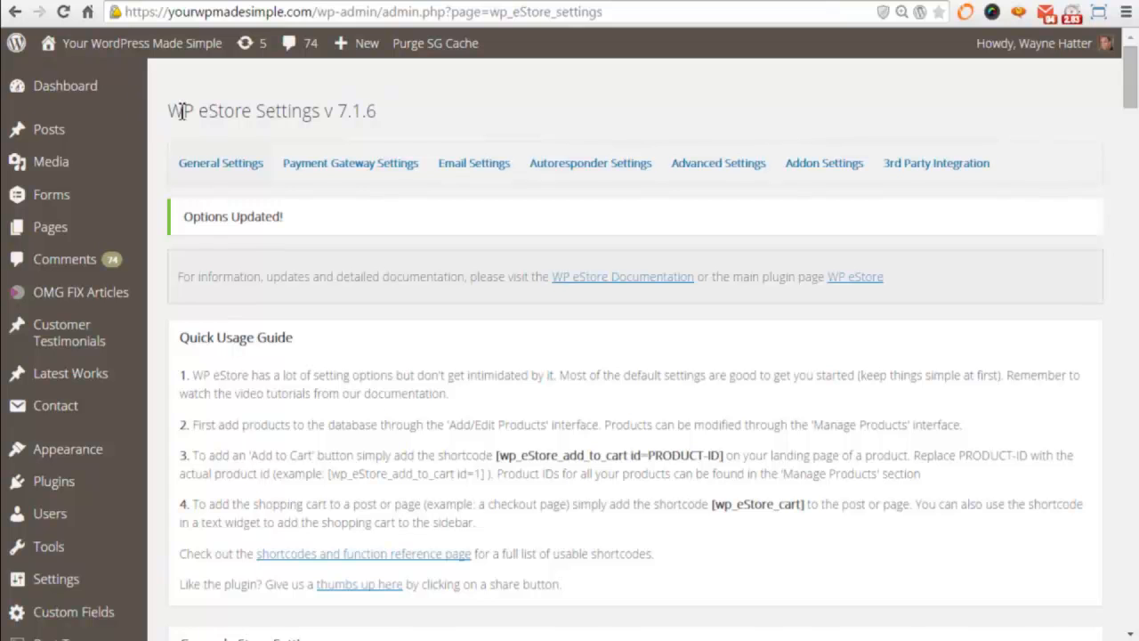
Review the Payment Gateway Settings, confirming Use Multiple Payment Gateways is checked.
{"action": "triple_click", "coordinate": [242, 111]}
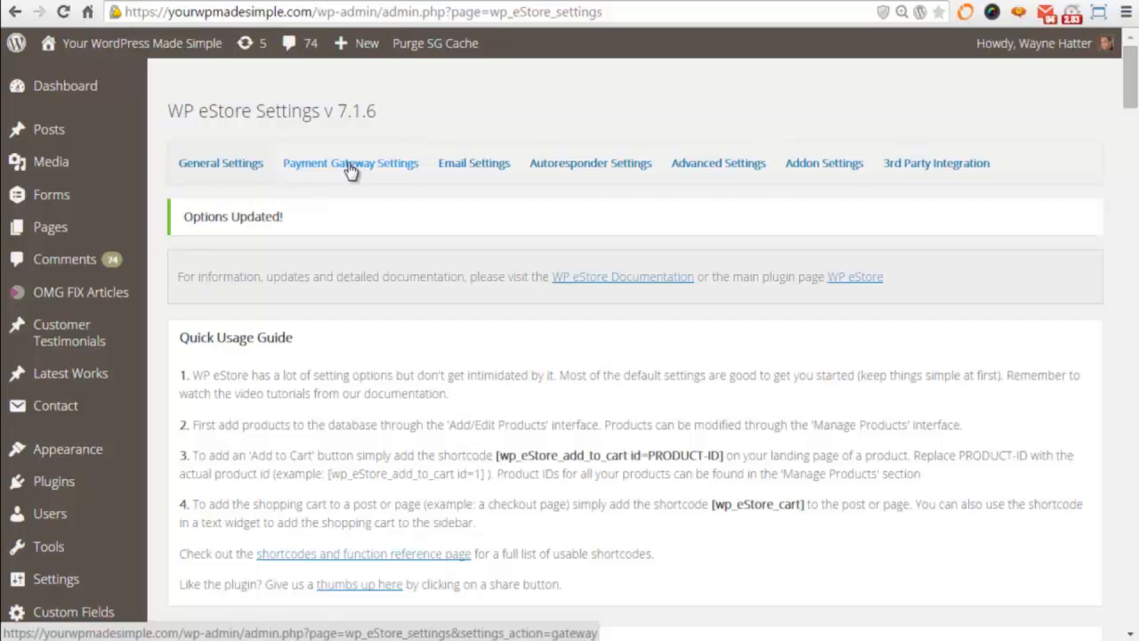
{"action": "left_click", "coordinate": [351, 164]}
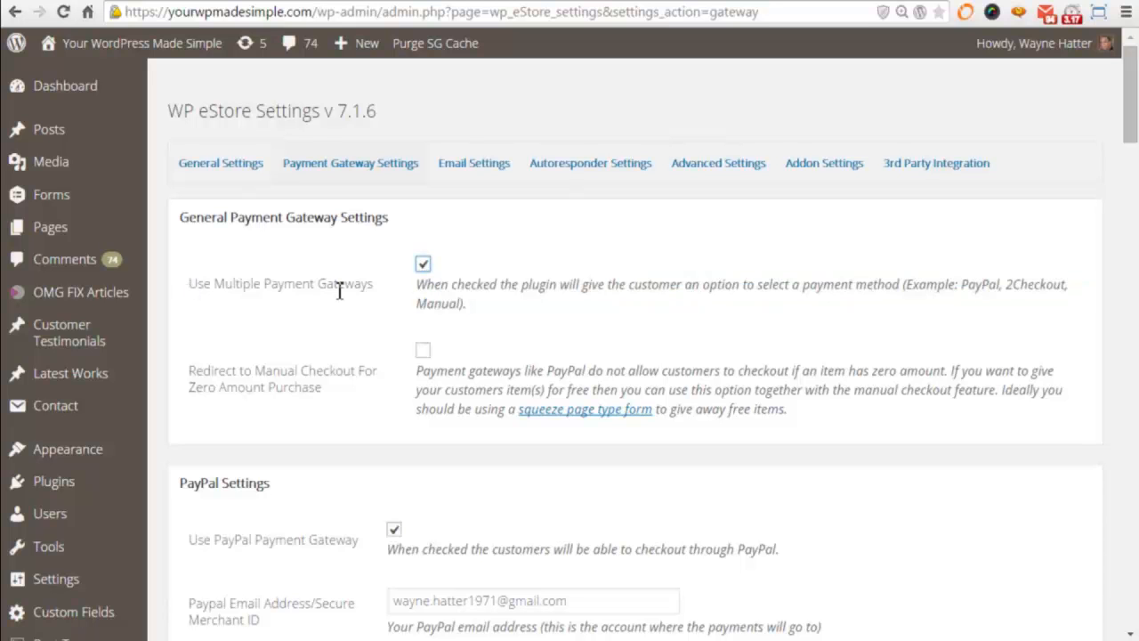
{"action": "scroll", "scroll_direction": "down", "scroll_amount": 3}
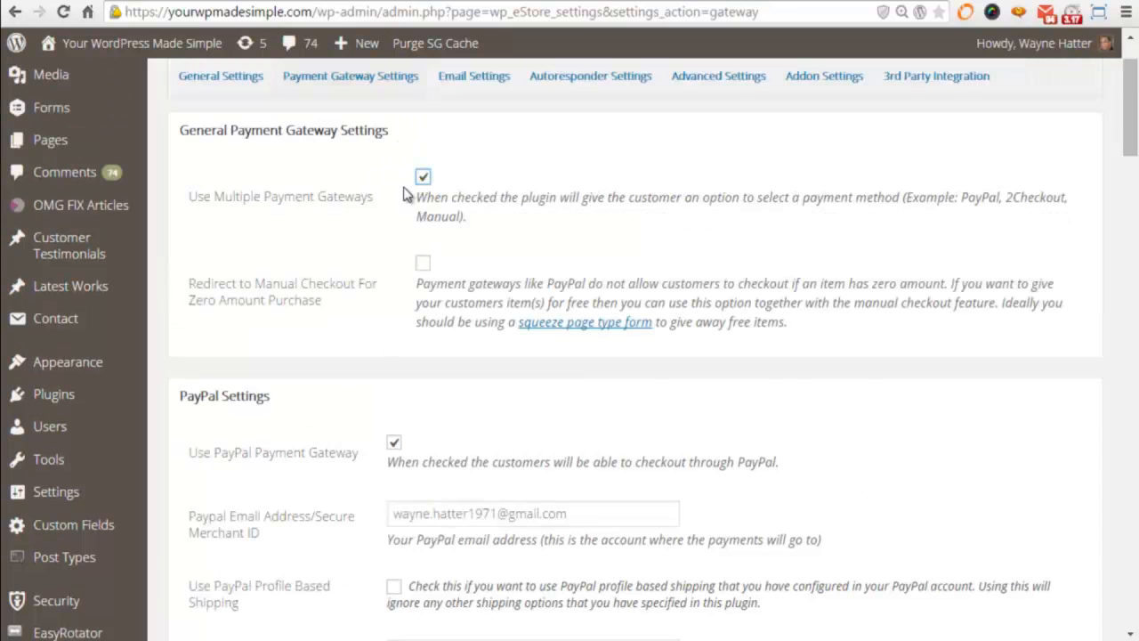
{"action": "scroll", "scroll_direction": "down", "scroll_amount": 3}
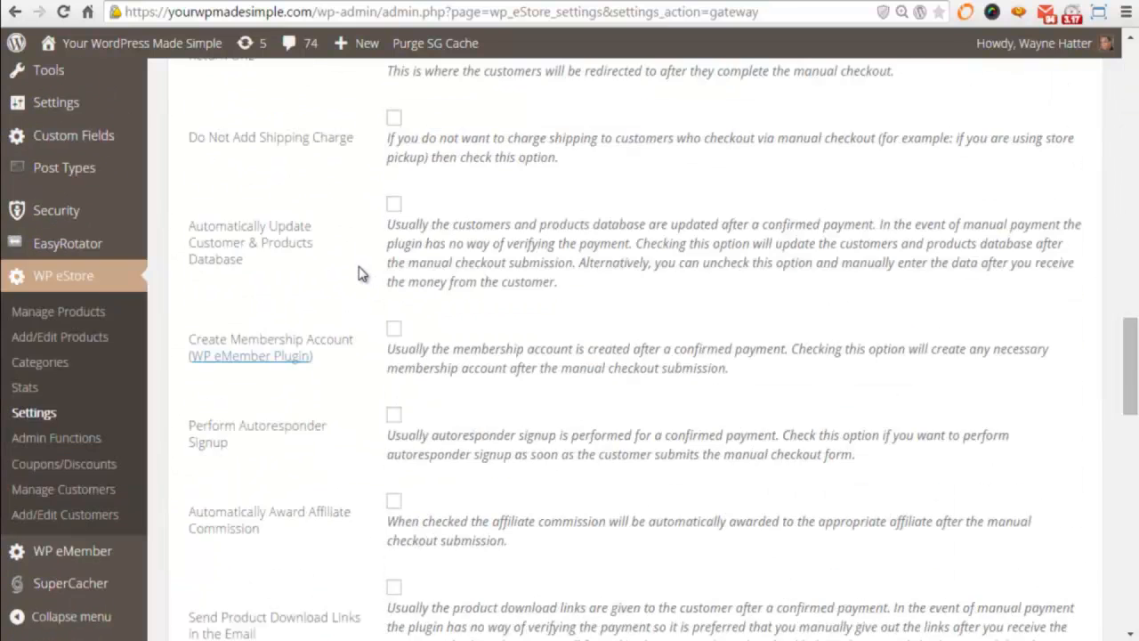
{"action": "scroll", "scroll_direction": "down", "scroll_amount": 3}
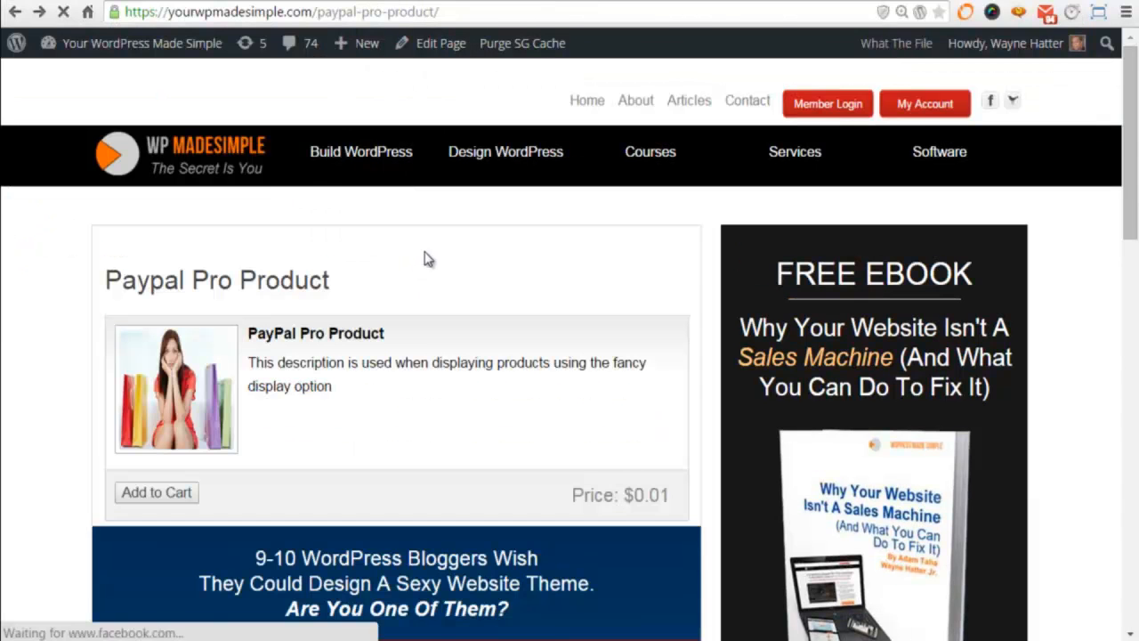
Add the PayPal Pro Product ($0.01) to the cart from its product page.
{"action": "left_click", "coordinate": [267, 14]}
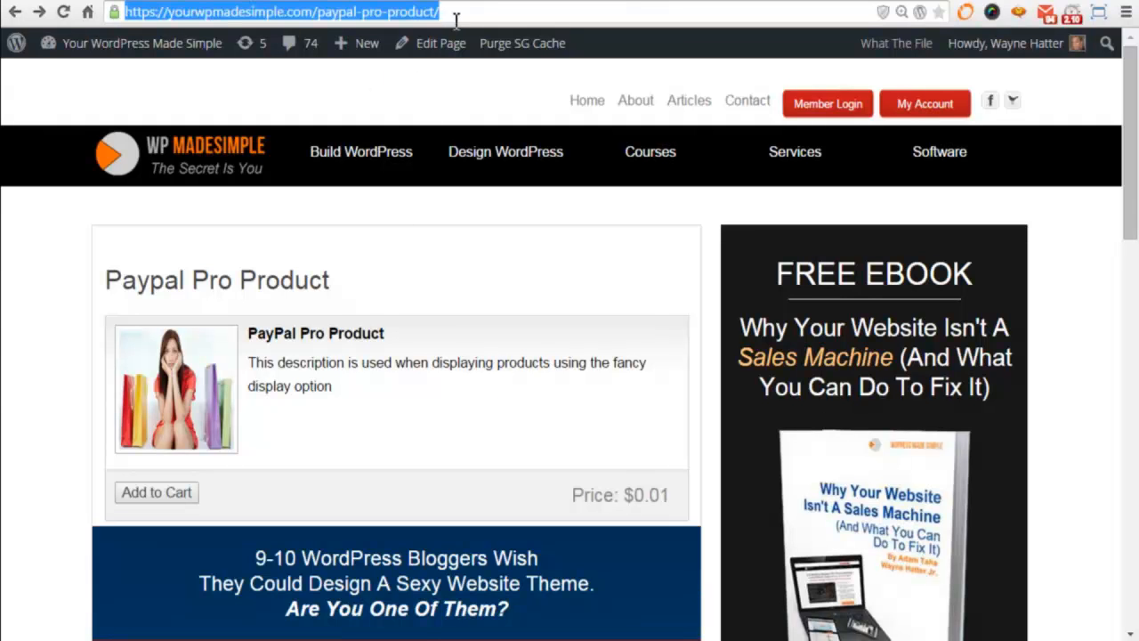
{"action": "scroll", "scroll_direction": "down", "scroll_amount": 3}
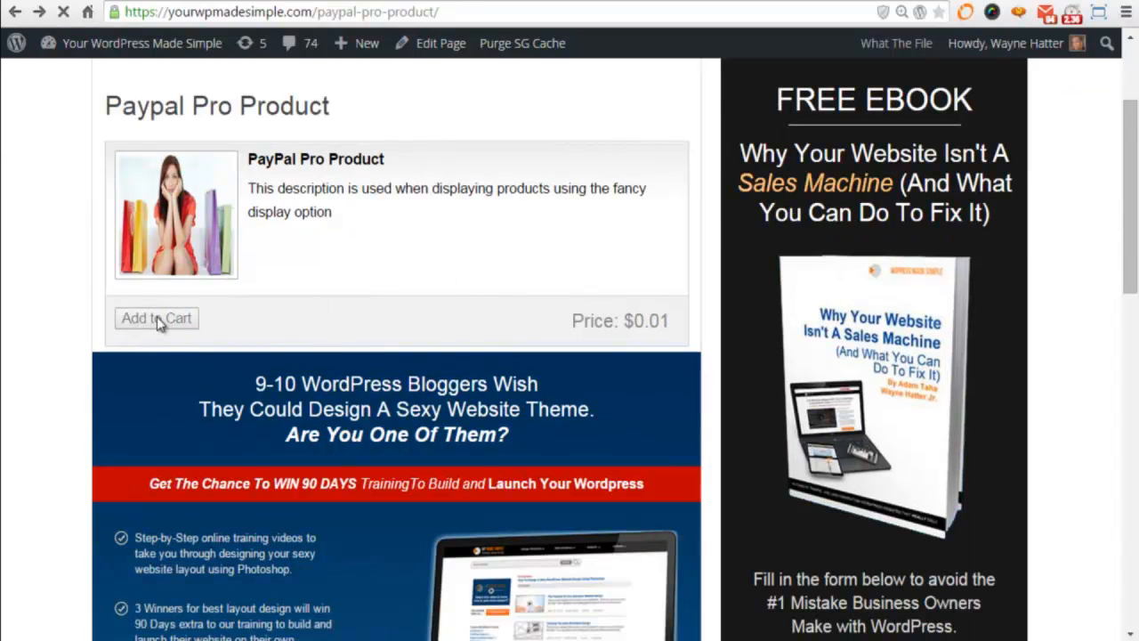
{"action": "left_click", "coordinate": [156, 317]}
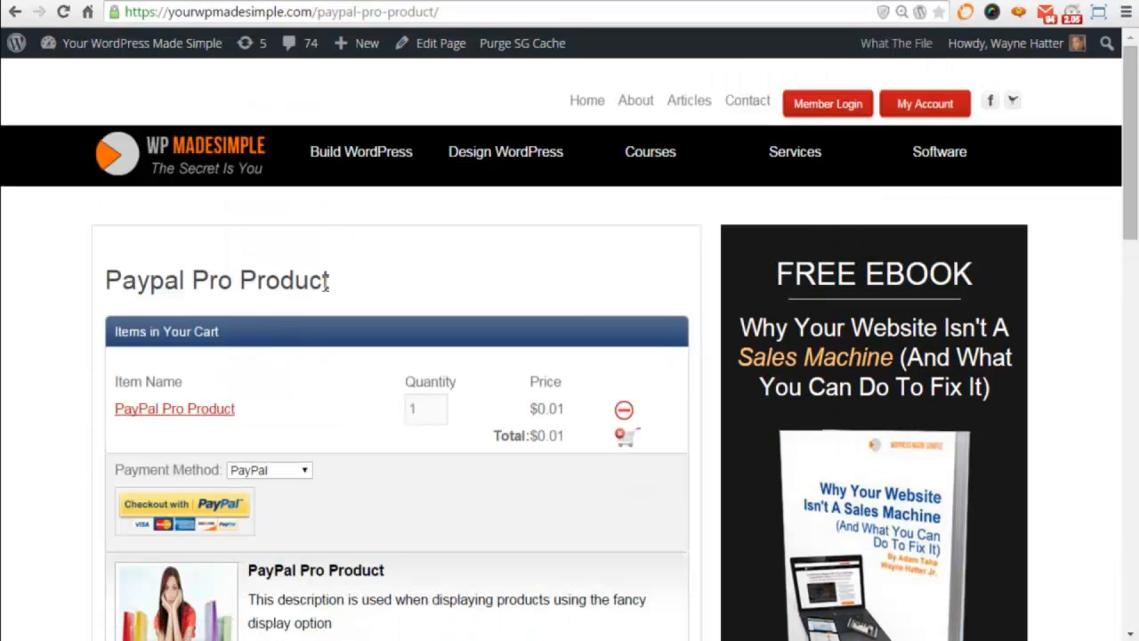
Keep PayPal as the payment method and start Checkout with PayPal.
{"action": "scroll", "scroll_direction": "down", "scroll_amount": 3}
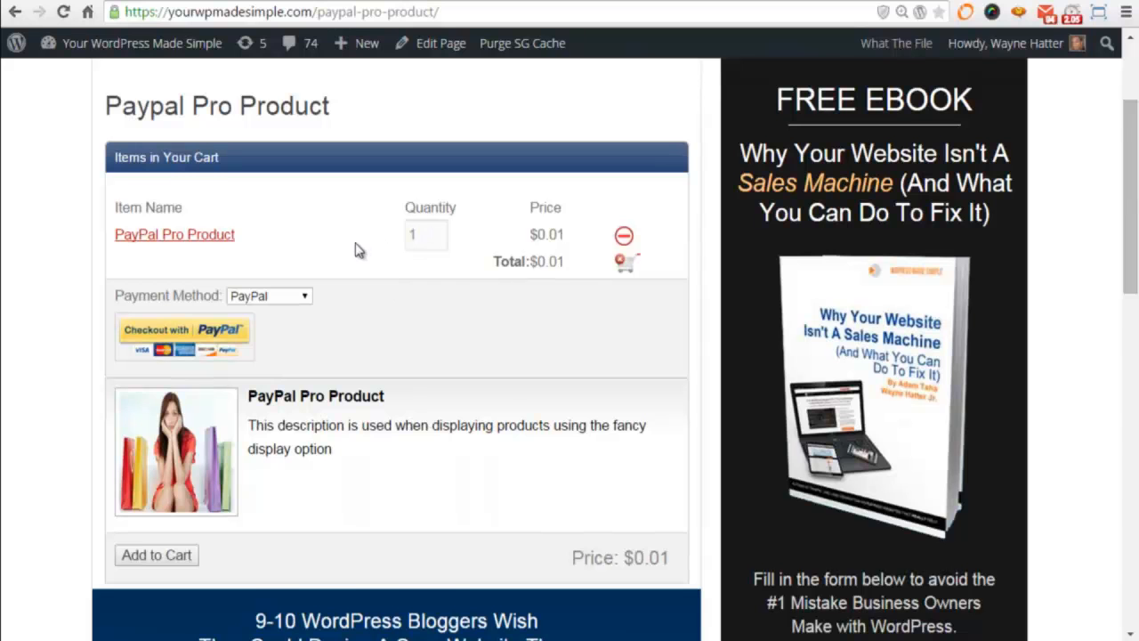
{"action": "left_click", "coordinate": [268, 295]}
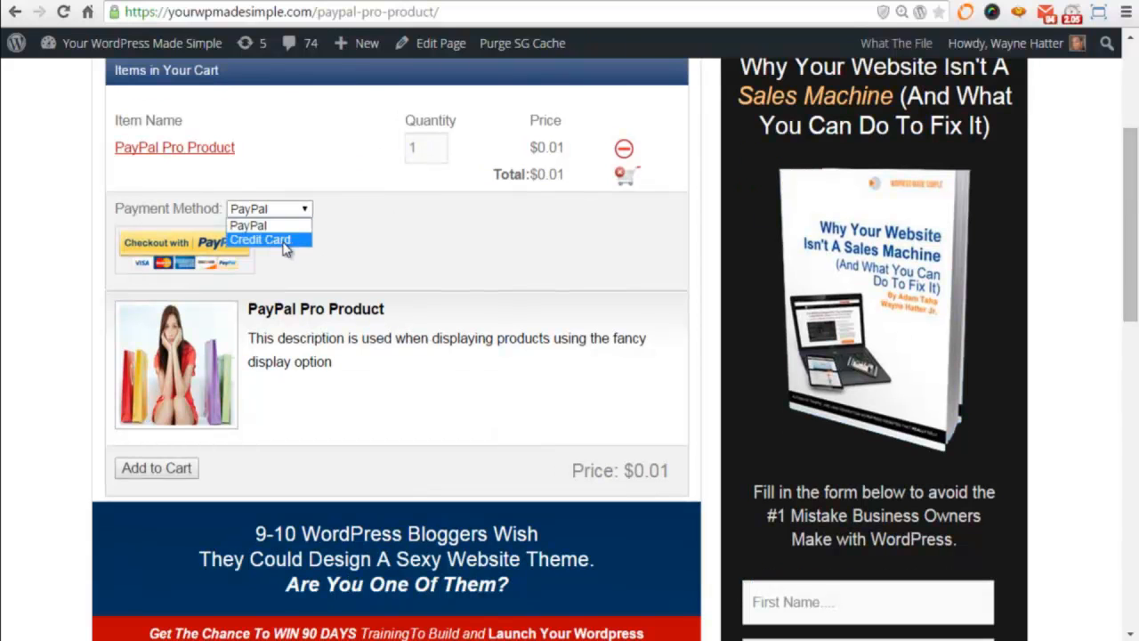
{"action": "mouse_move", "coordinate": [271, 226]}
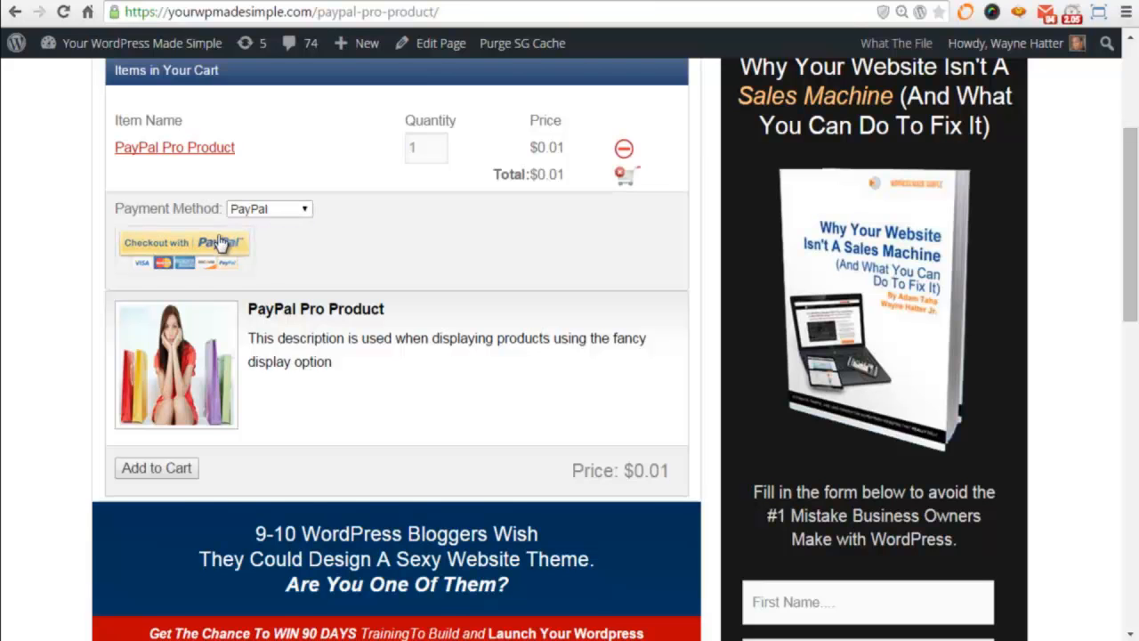
{"action": "left_click", "coordinate": [185, 249]}
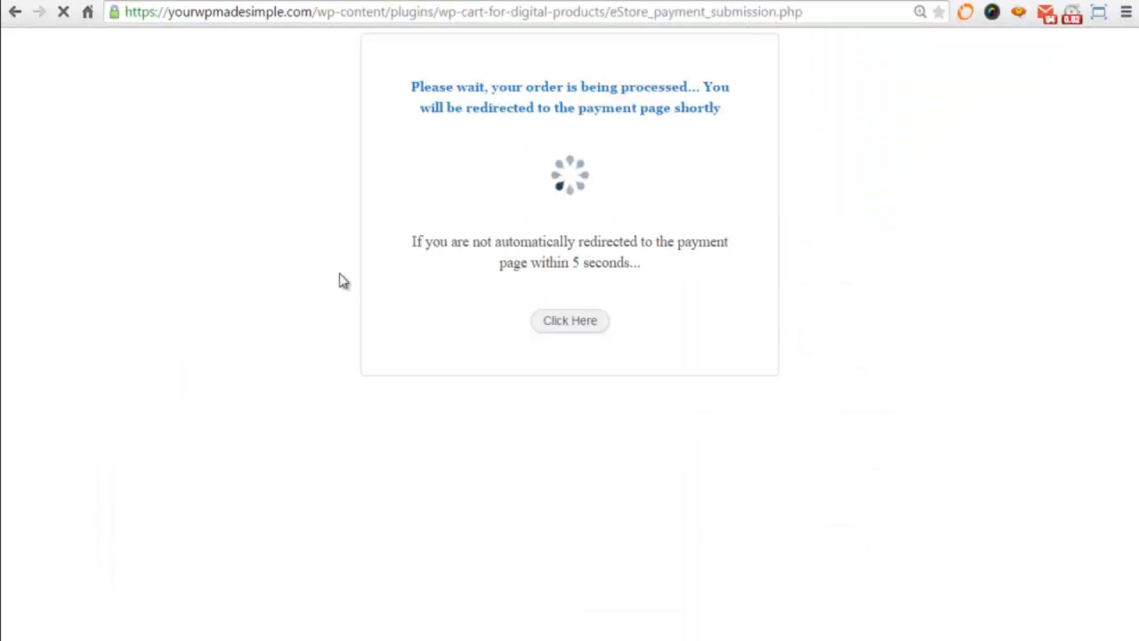
Reach the PayPal login form for the $0.01 order without signing in.
{"action": "left_click", "coordinate": [570, 321]}
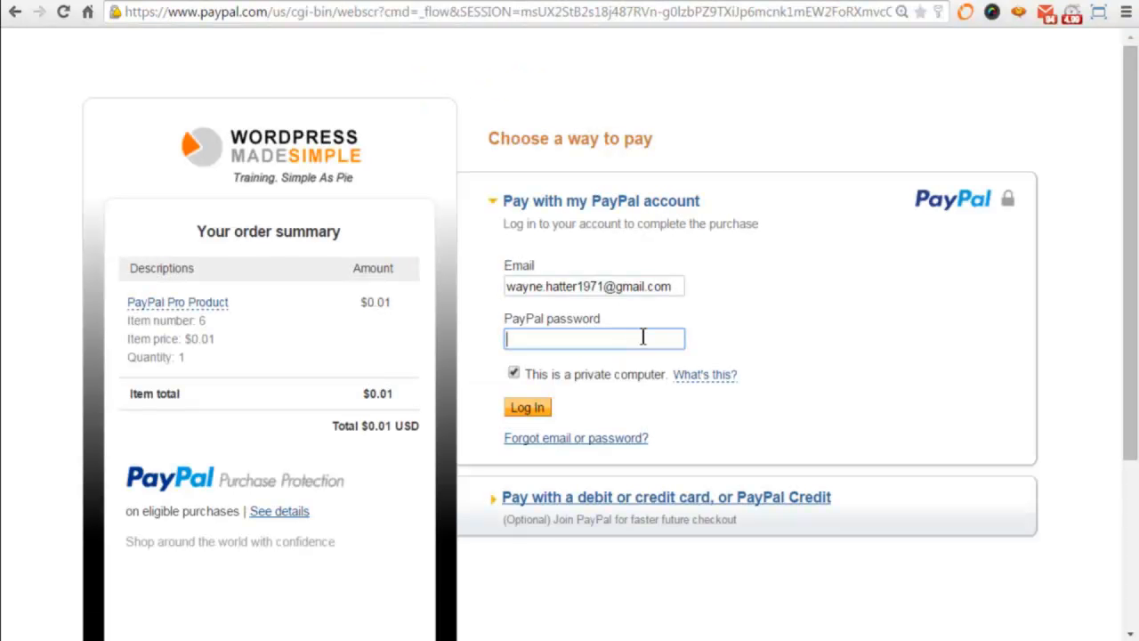
{"action": "mouse_move", "coordinate": [585, 420]}
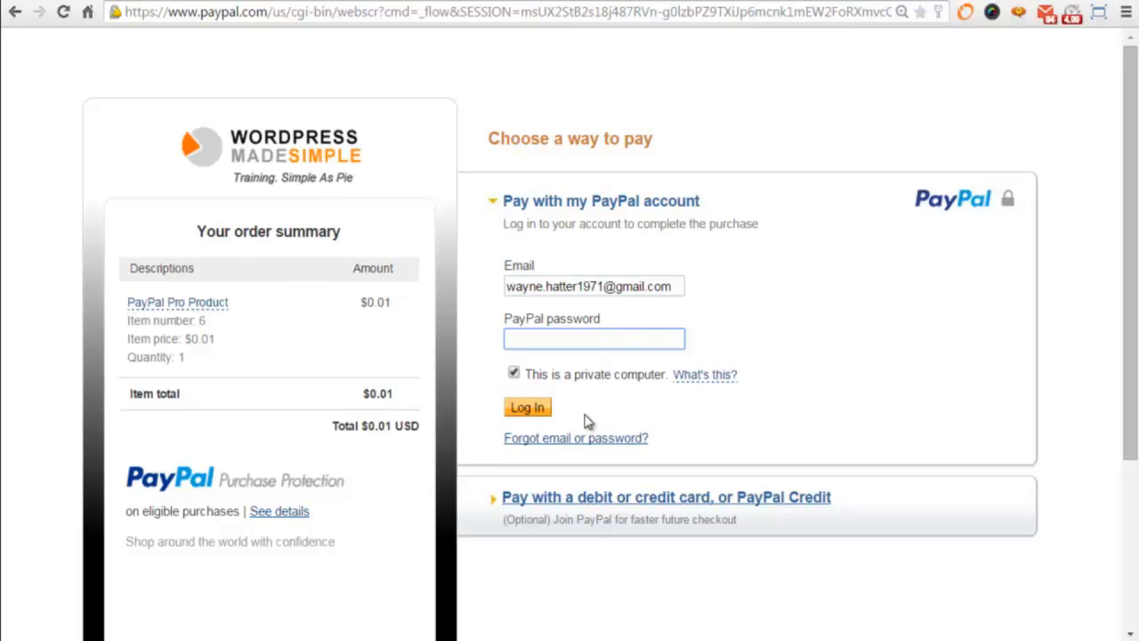
{"action": "left_click", "coordinate": [594, 338]}
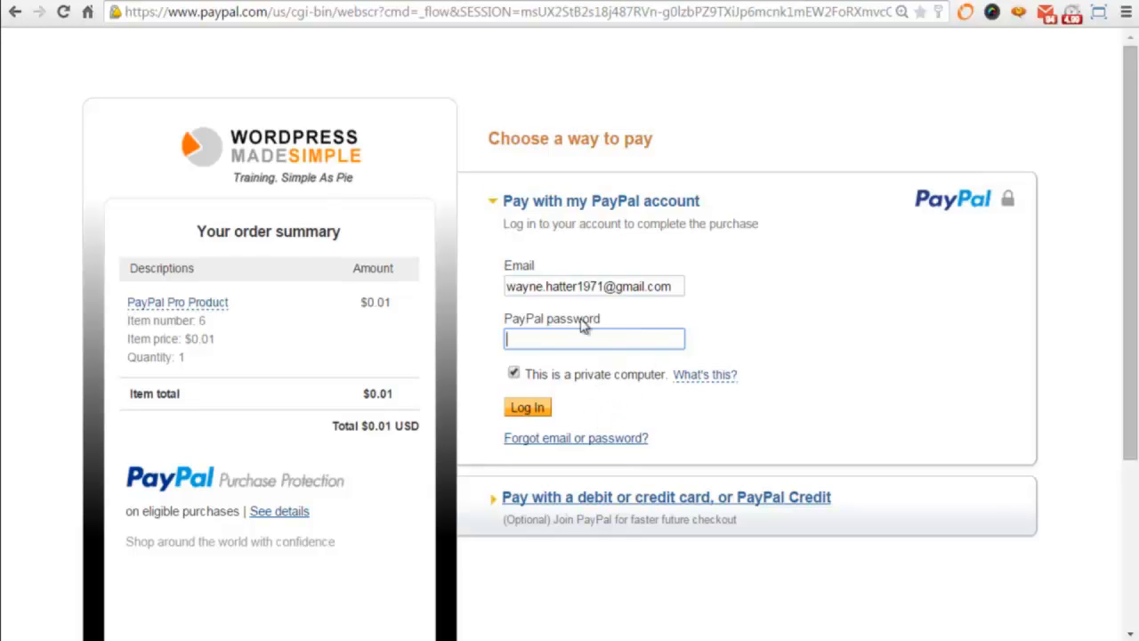
{"action": "mouse_move", "coordinate": [601, 393]}
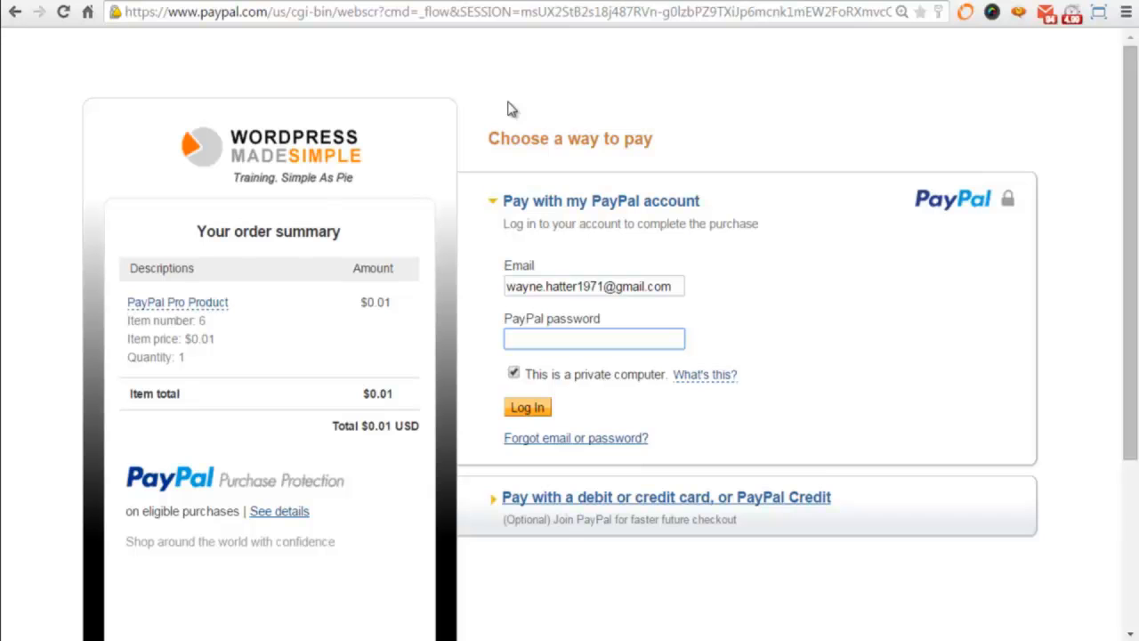
{"action": "mouse_move", "coordinate": [463, 135]}
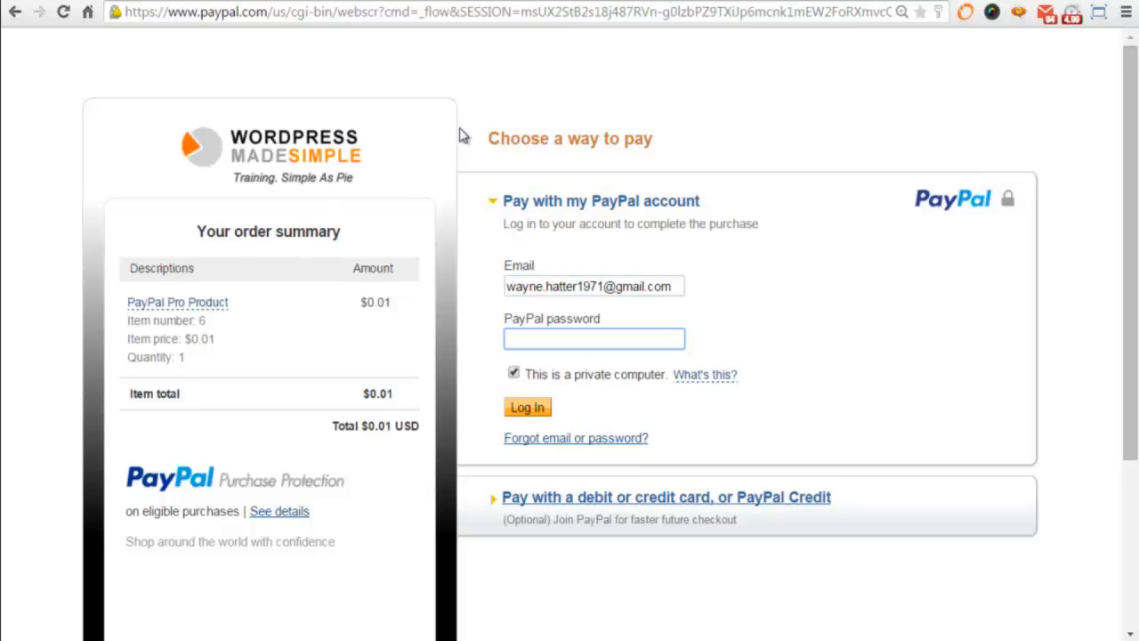
{"action": "mouse_move", "coordinate": [468, 131]}
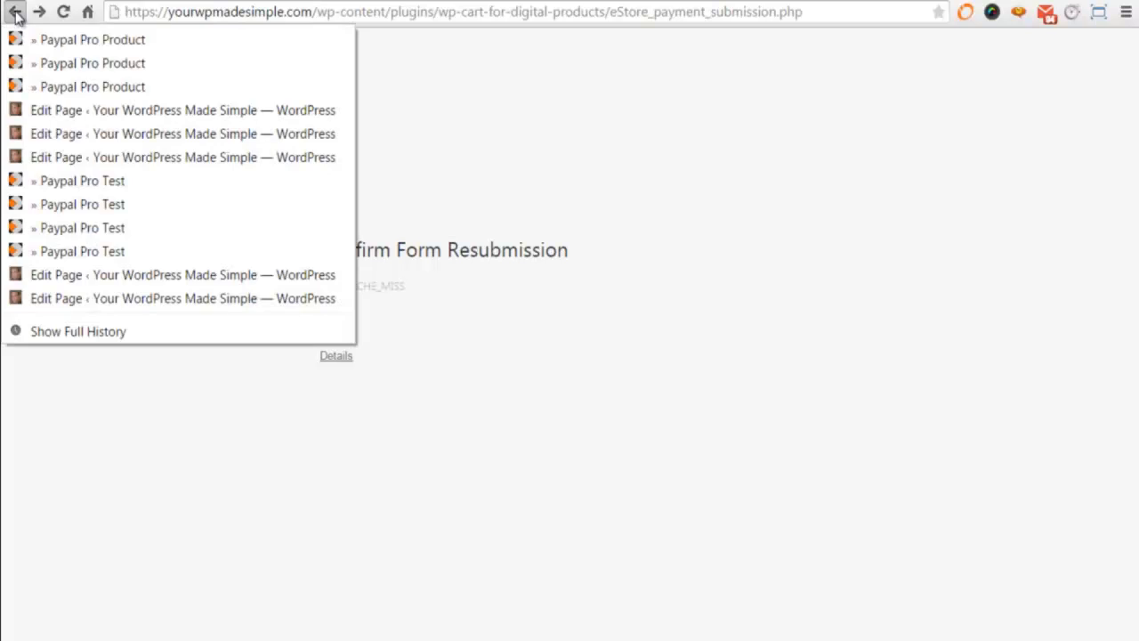
Return to the PayPal Pro Product page via Back history and select its address.
{"action": "left_click", "coordinate": [92, 39]}
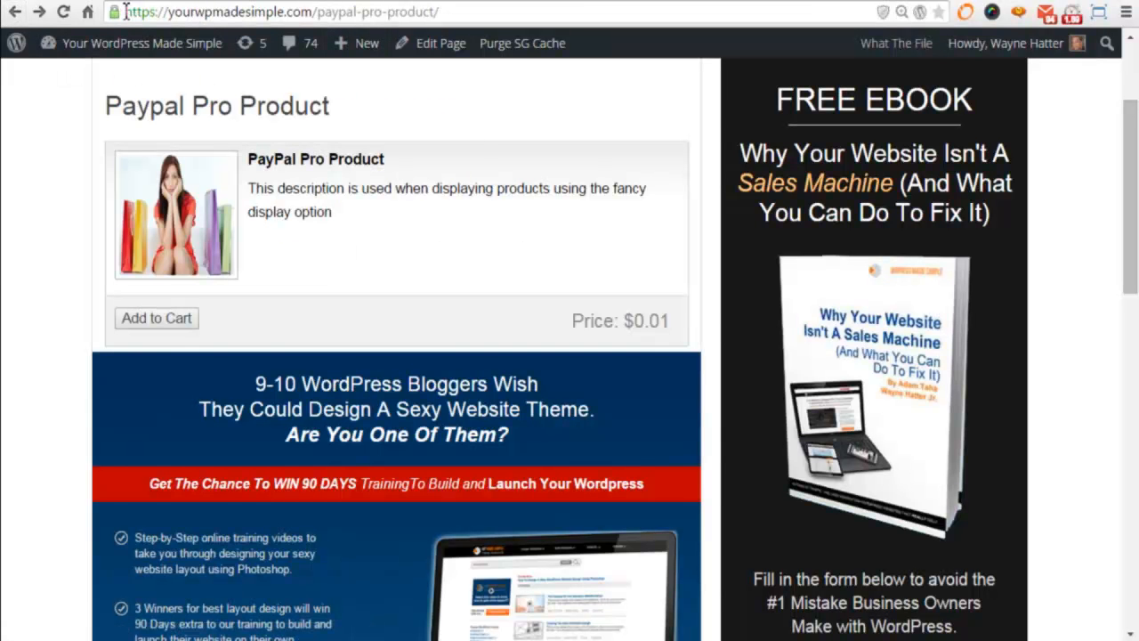
{"action": "left_click", "coordinate": [249, 13]}
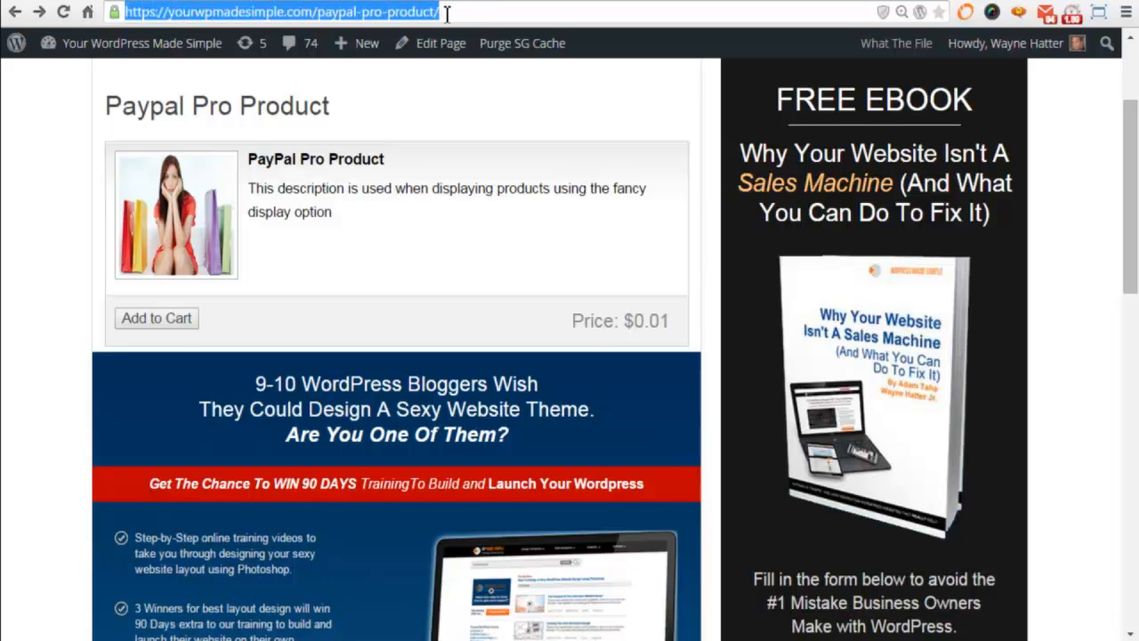
{"action": "mouse_move", "coordinate": [463, 11]}
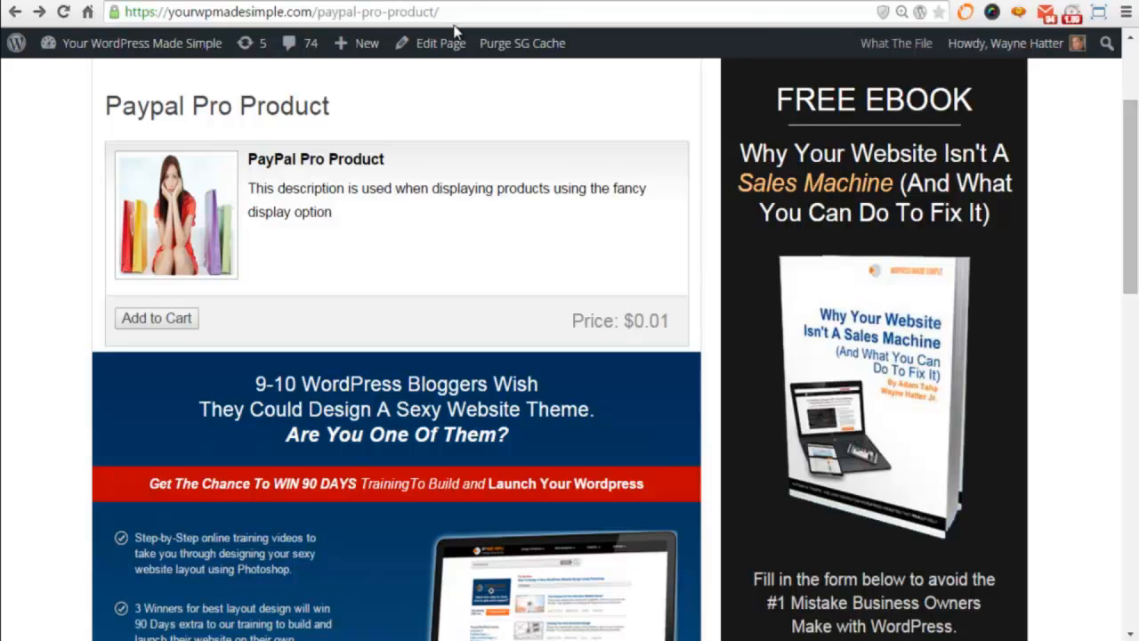
{"action": "mouse_move", "coordinate": [316, 317]}
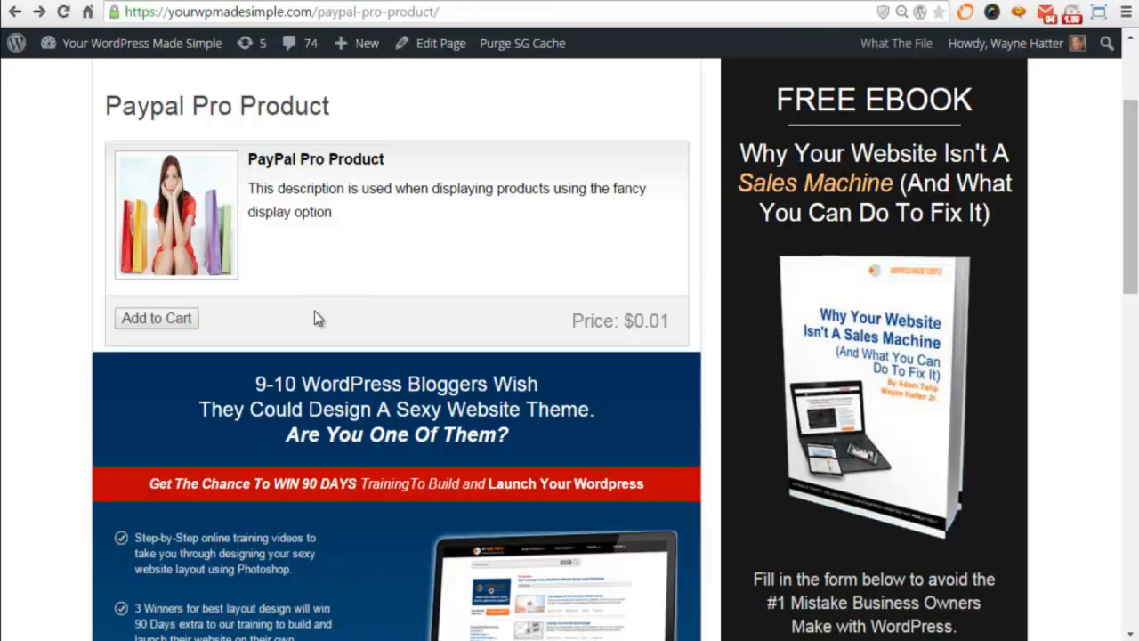
{"action": "mouse_move", "coordinate": [324, 313]}
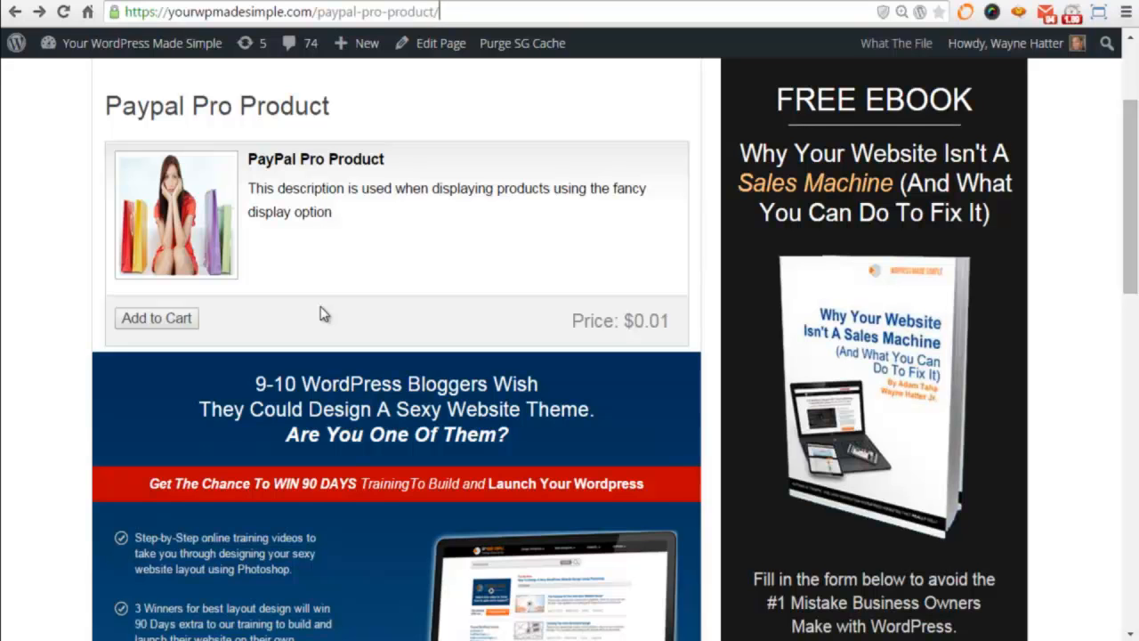
{"action": "mouse_move", "coordinate": [378, 226]}
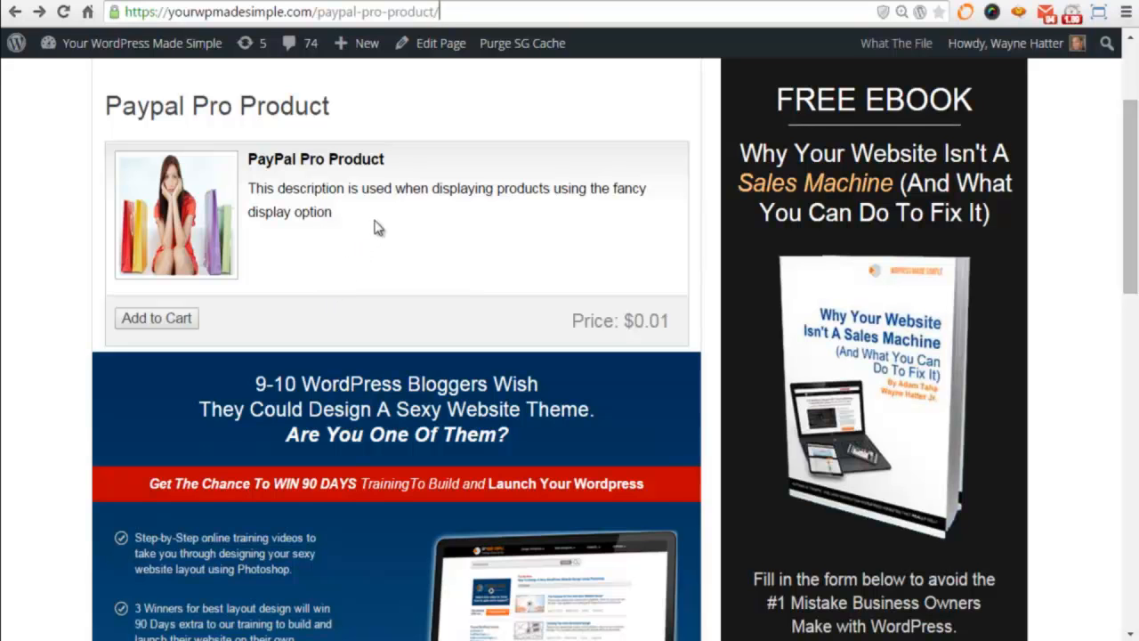
{"action": "mouse_move", "coordinate": [429, 246]}
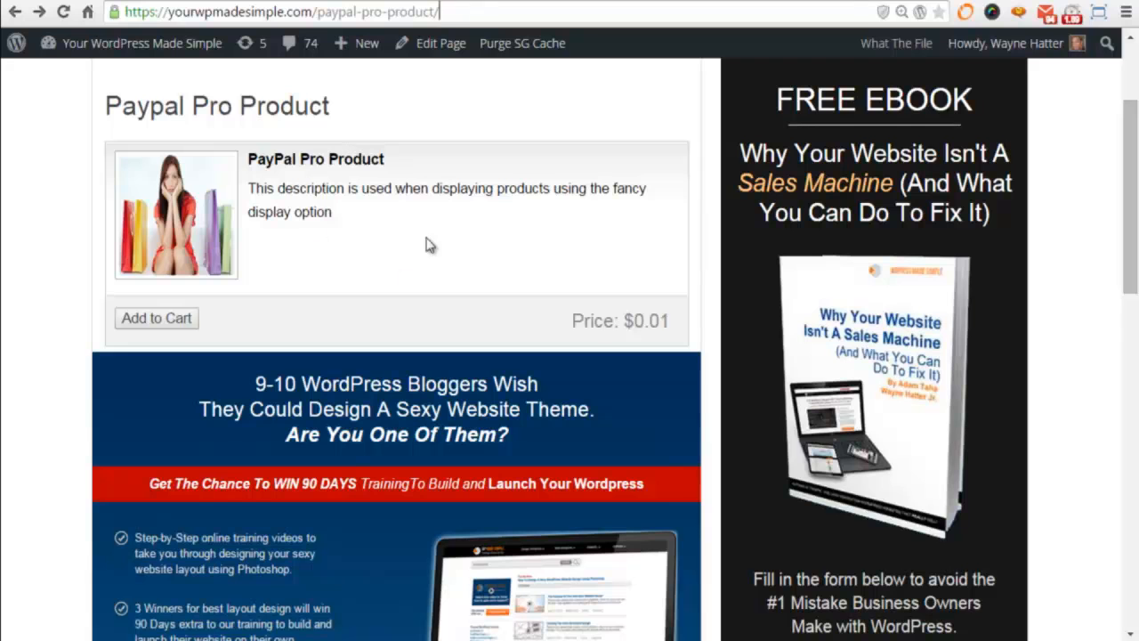
{"action": "mouse_move", "coordinate": [370, 256]}
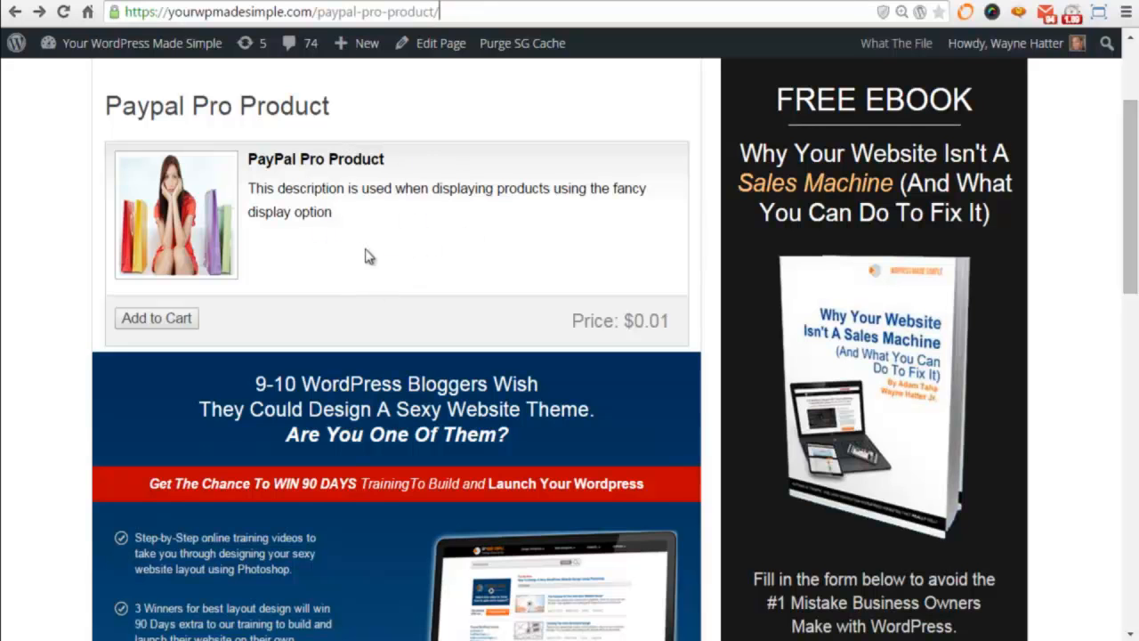
{"action": "mouse_move", "coordinate": [404, 246]}
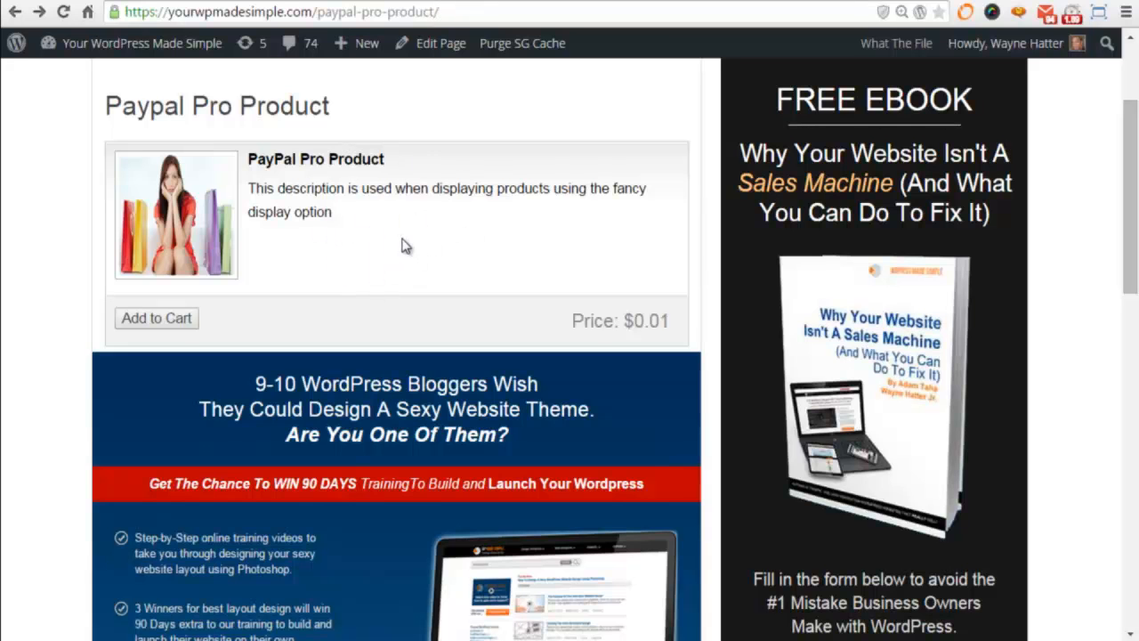
{"action": "mouse_move", "coordinate": [331, 260]}
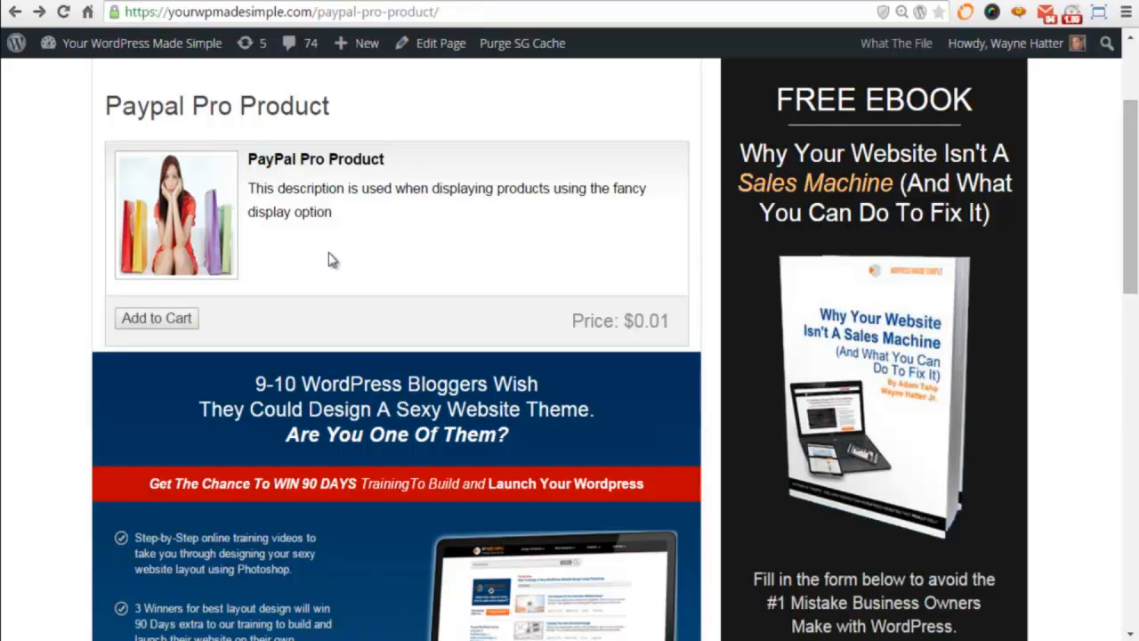
{"action": "mouse_move", "coordinate": [338, 245]}
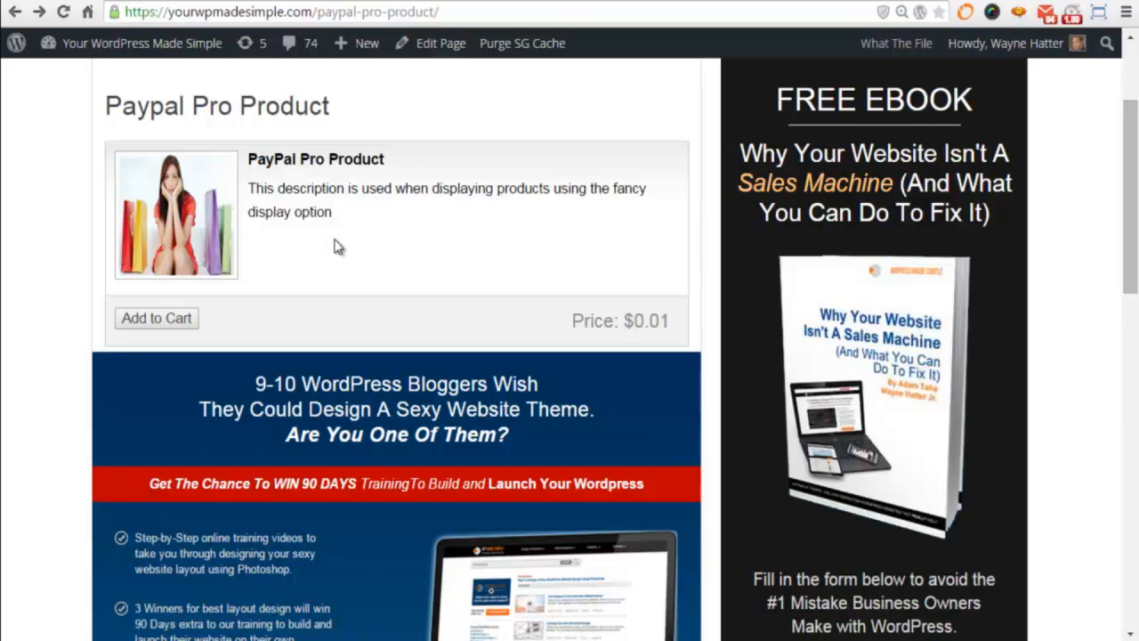